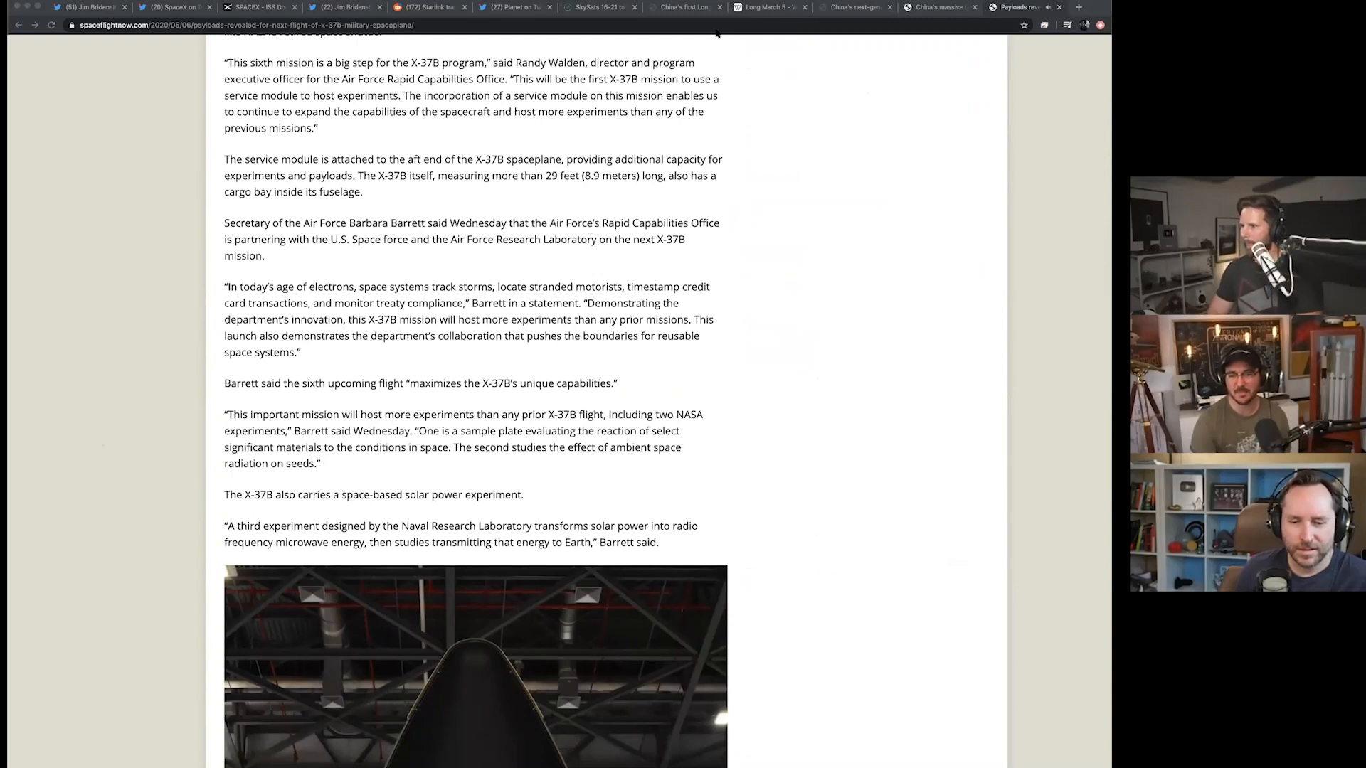
Switch to the 'China's first Long March 5B' article and read its opening sections.
left_click(686, 7)
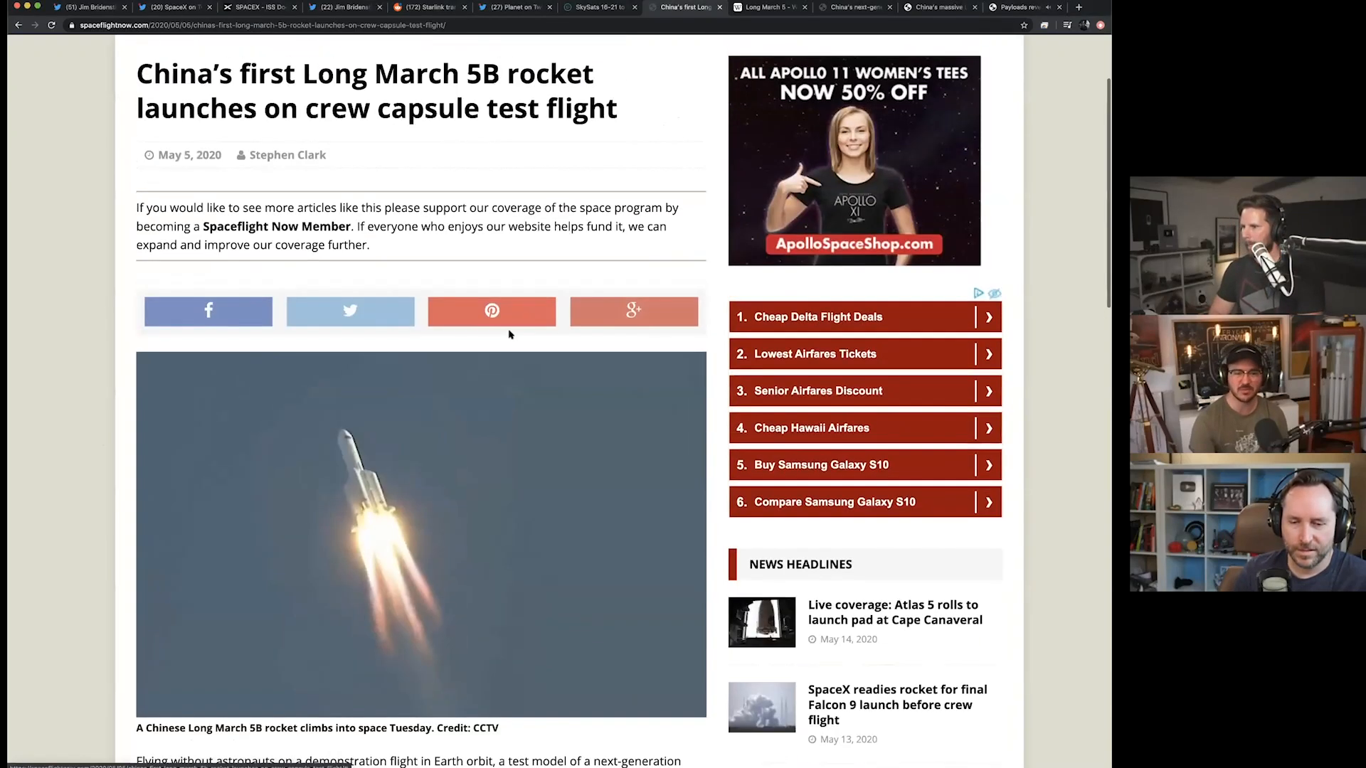
scroll("up", 3)
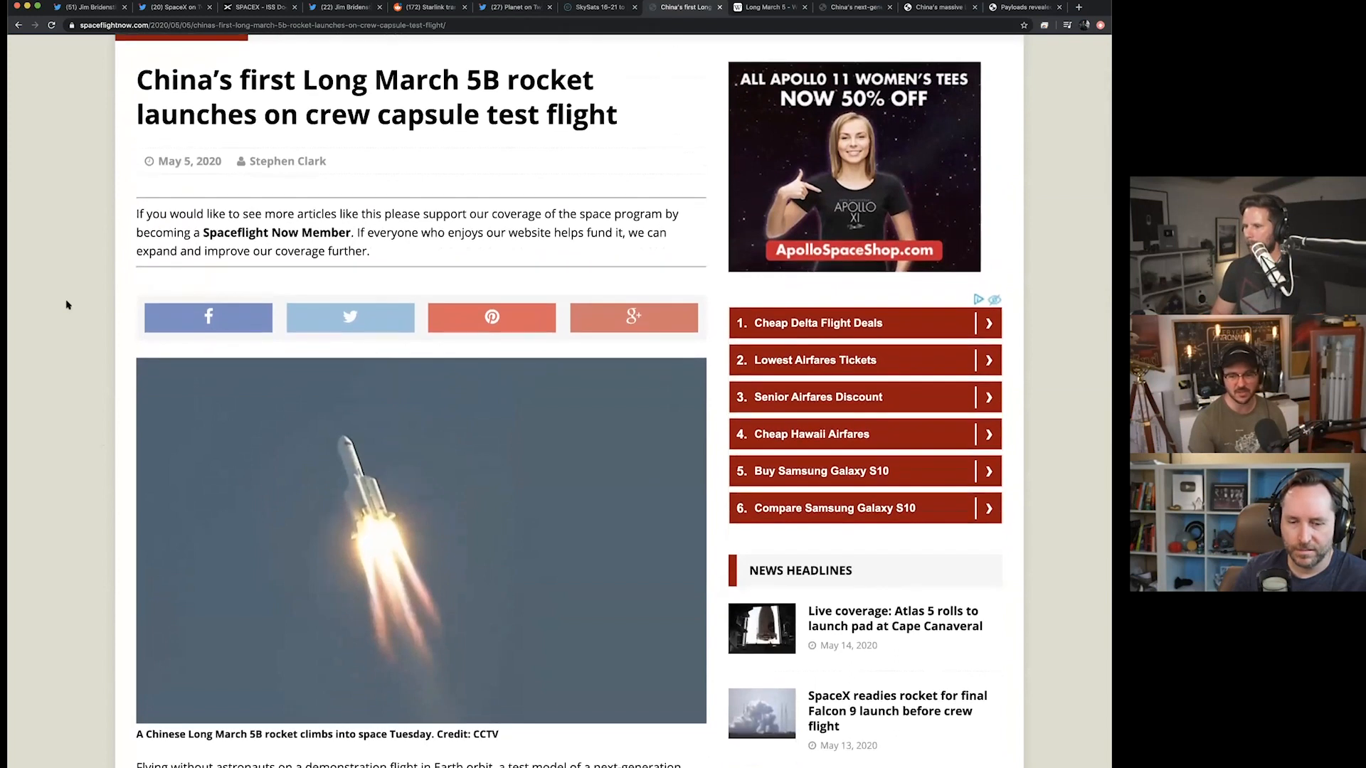
scroll("down", 3)
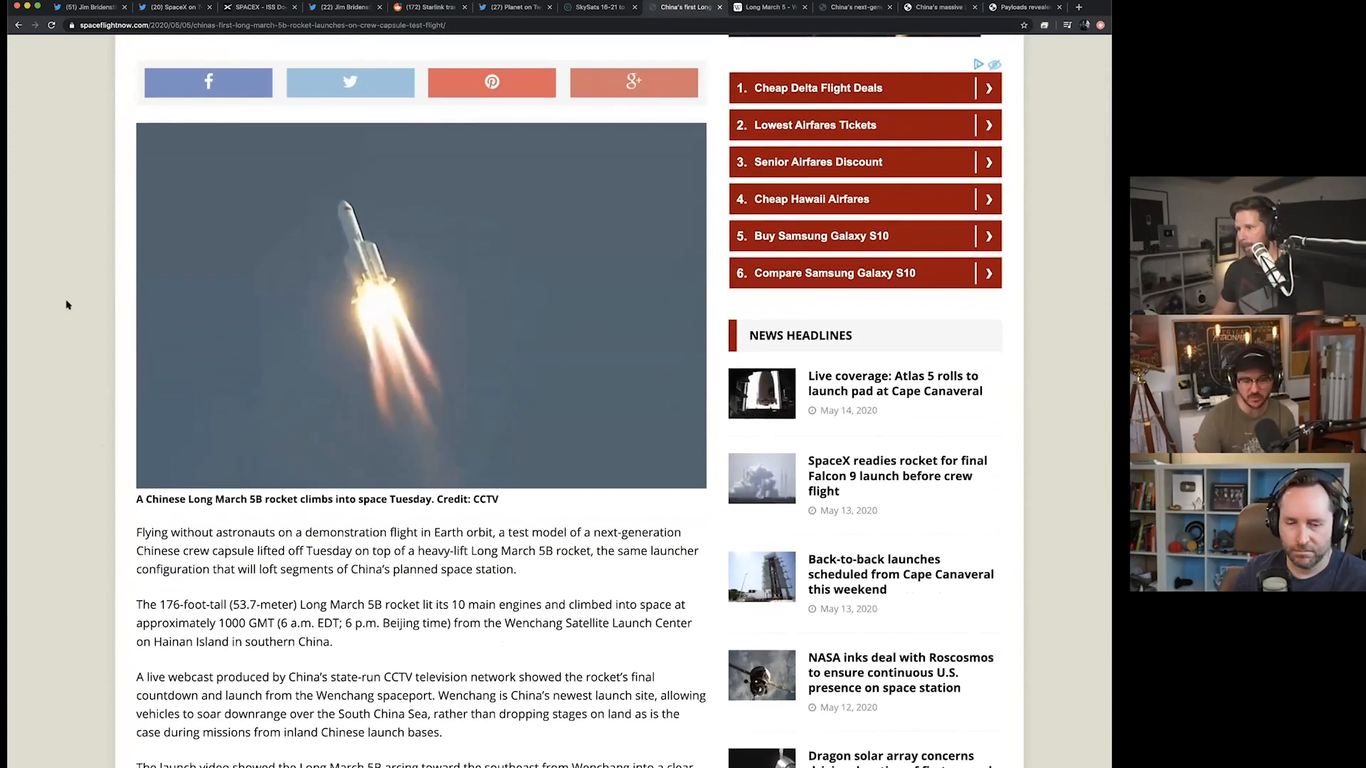
scroll("down", 3)
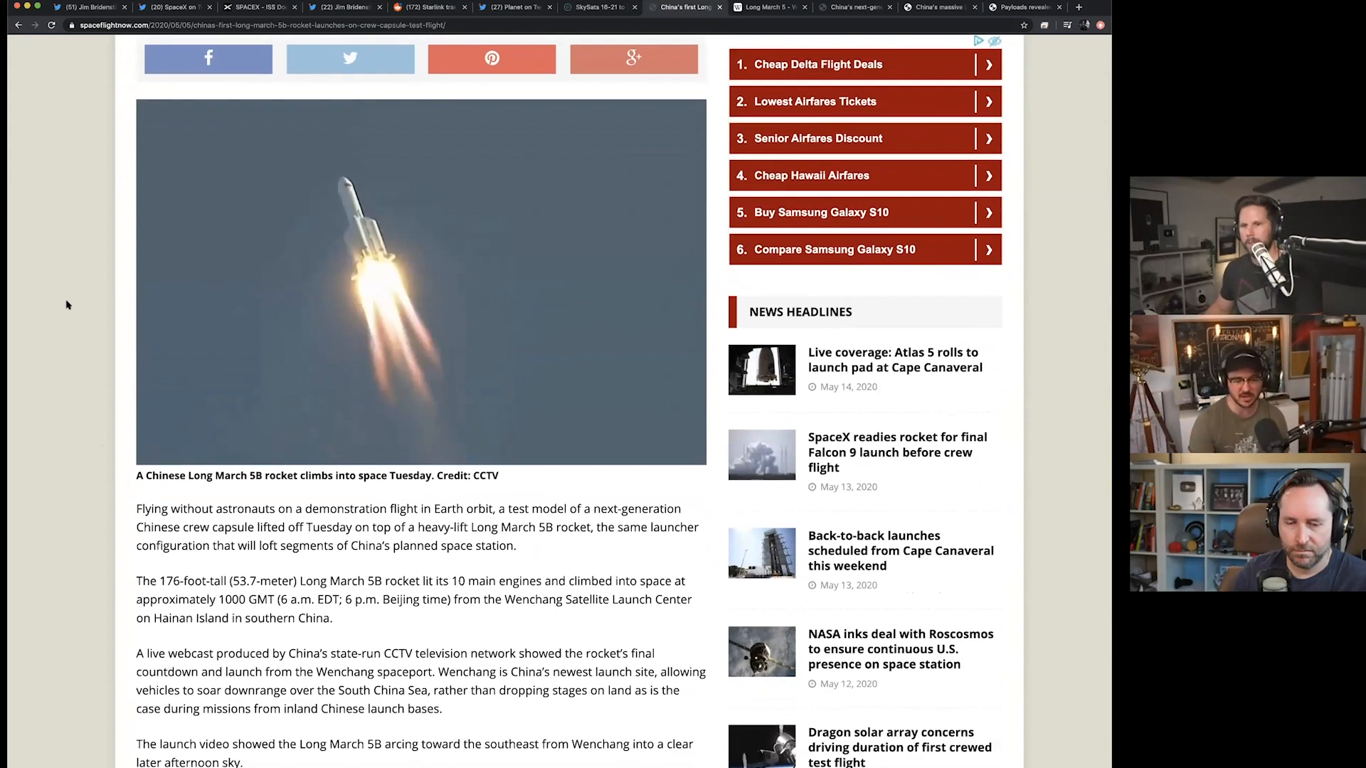
scroll("down", 3)
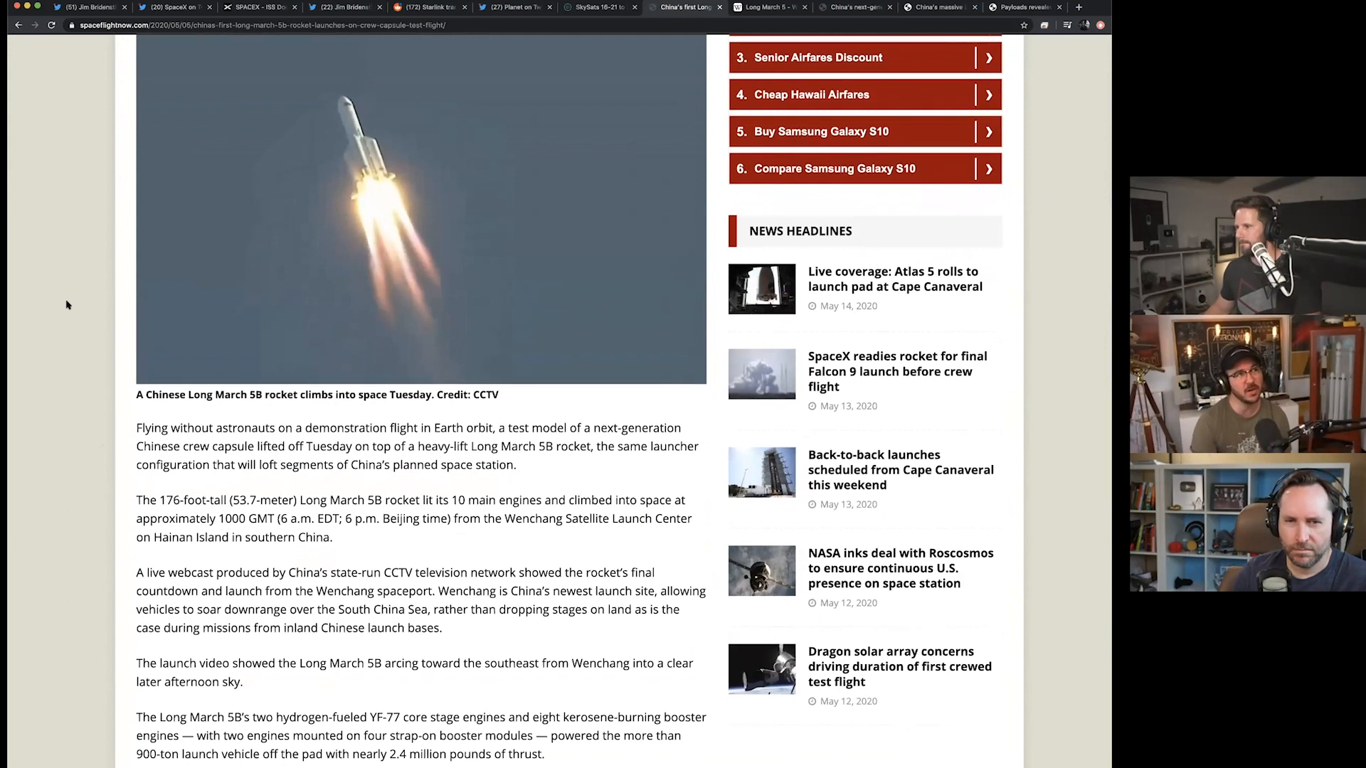
scroll("down", 3)
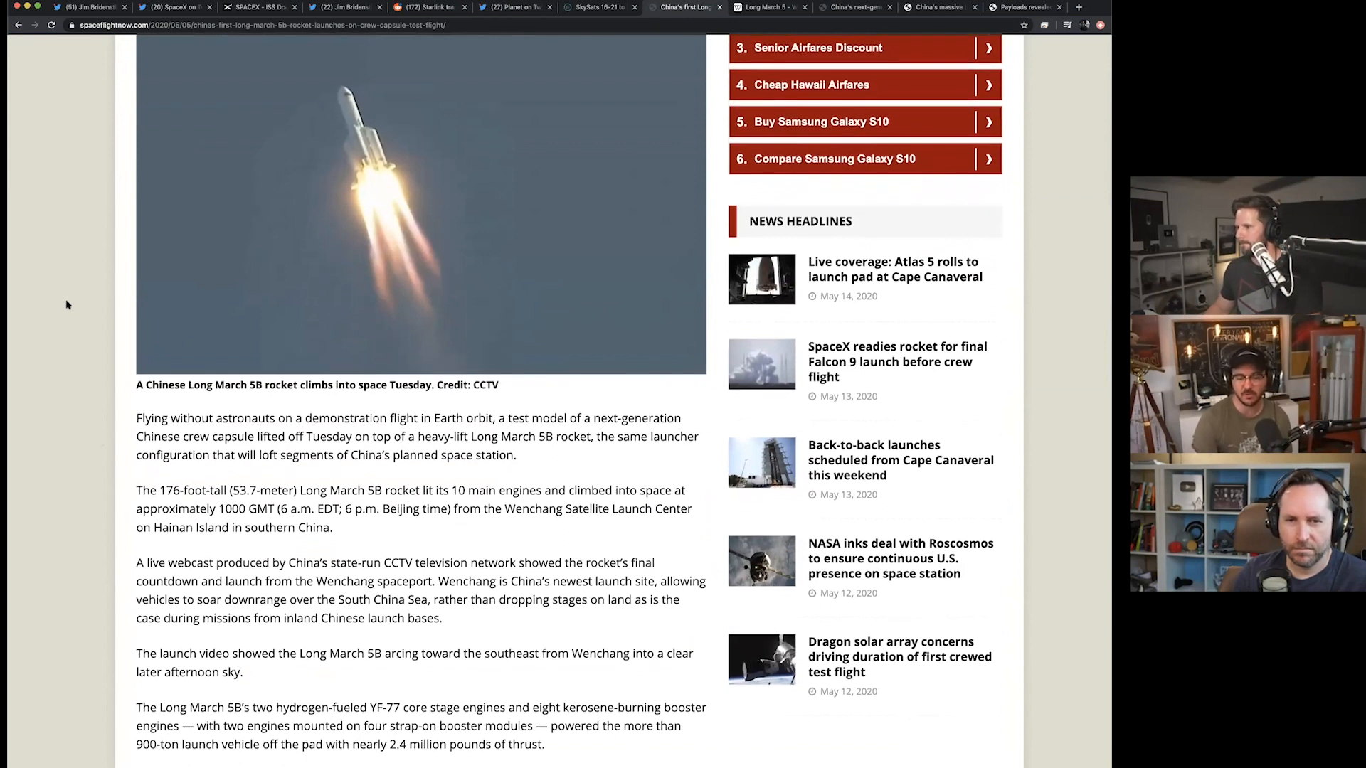
scroll("down", 3)
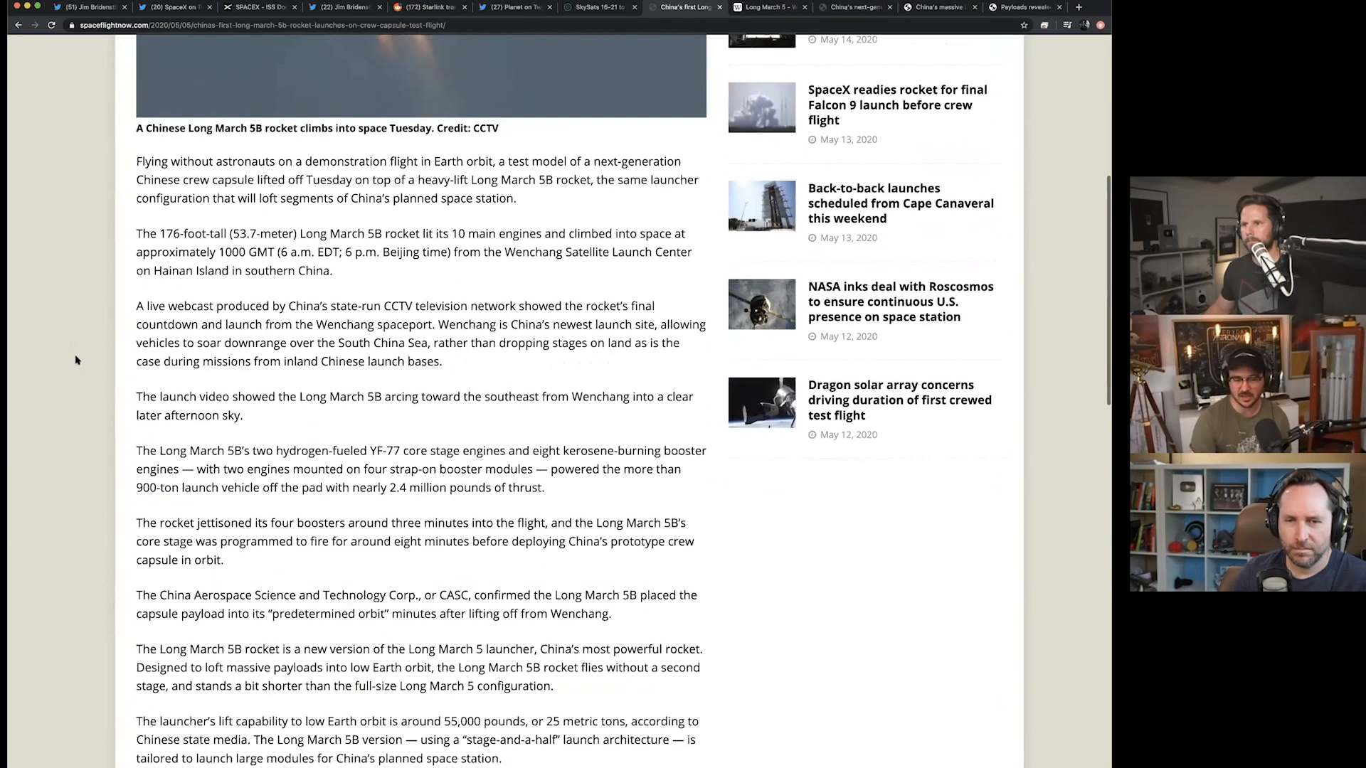
scroll("up", 3)
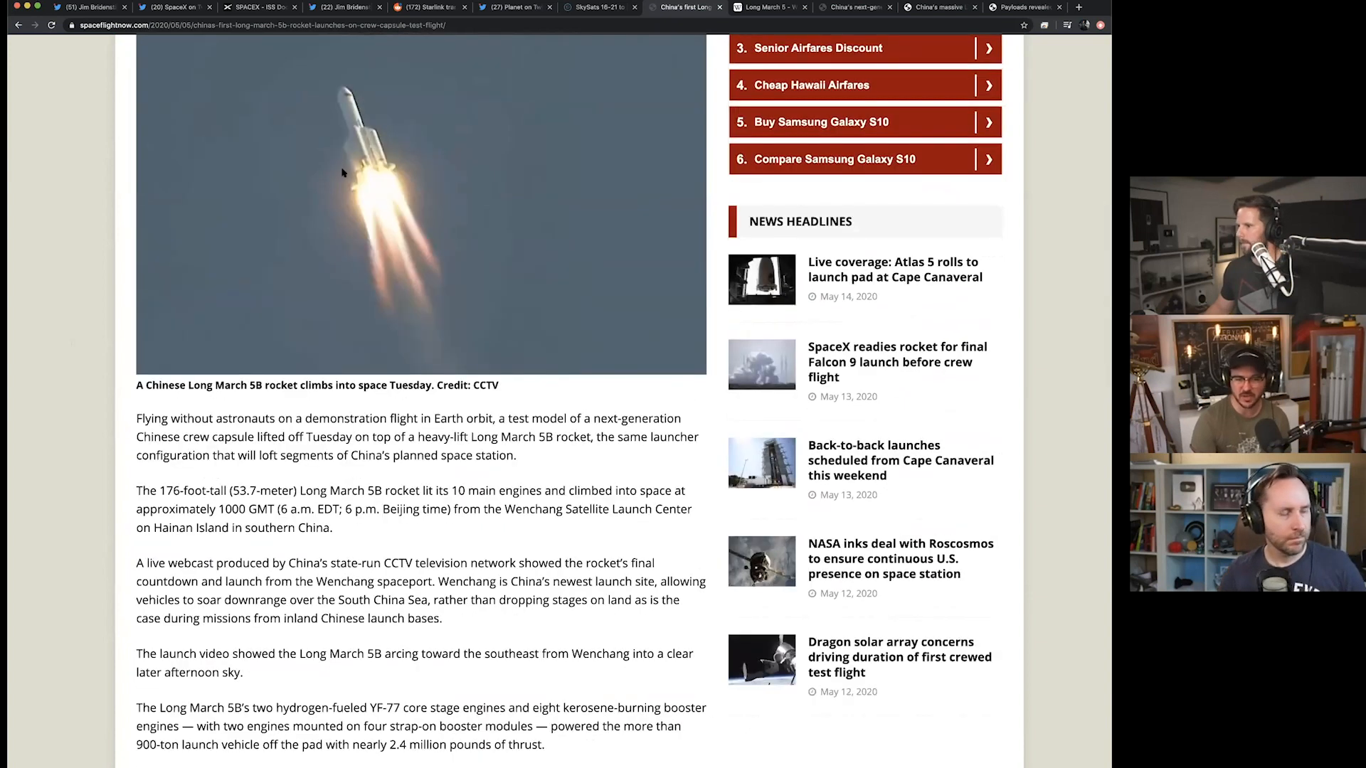
mouse_move(225, 210)
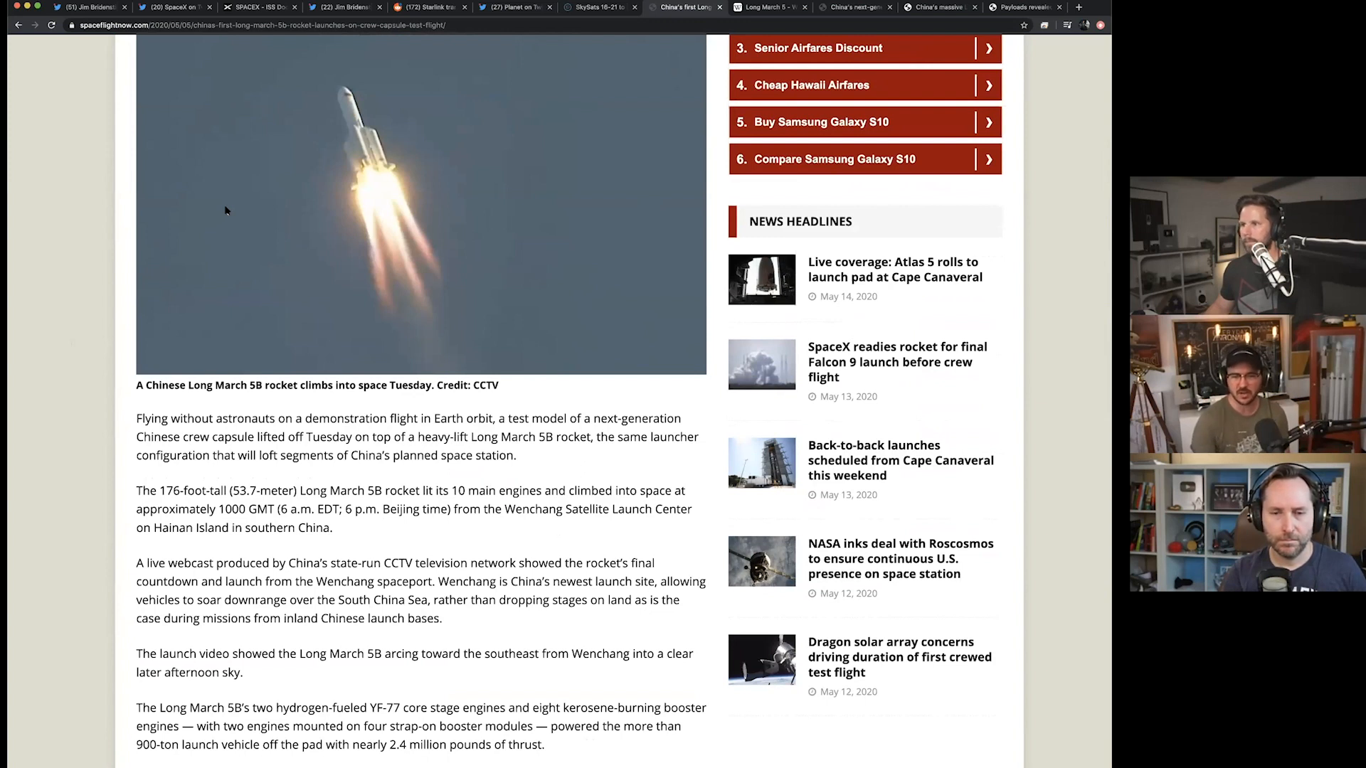
Read on past the spacecraft photo and details down to the article's closing tags.
scroll("down", 3)
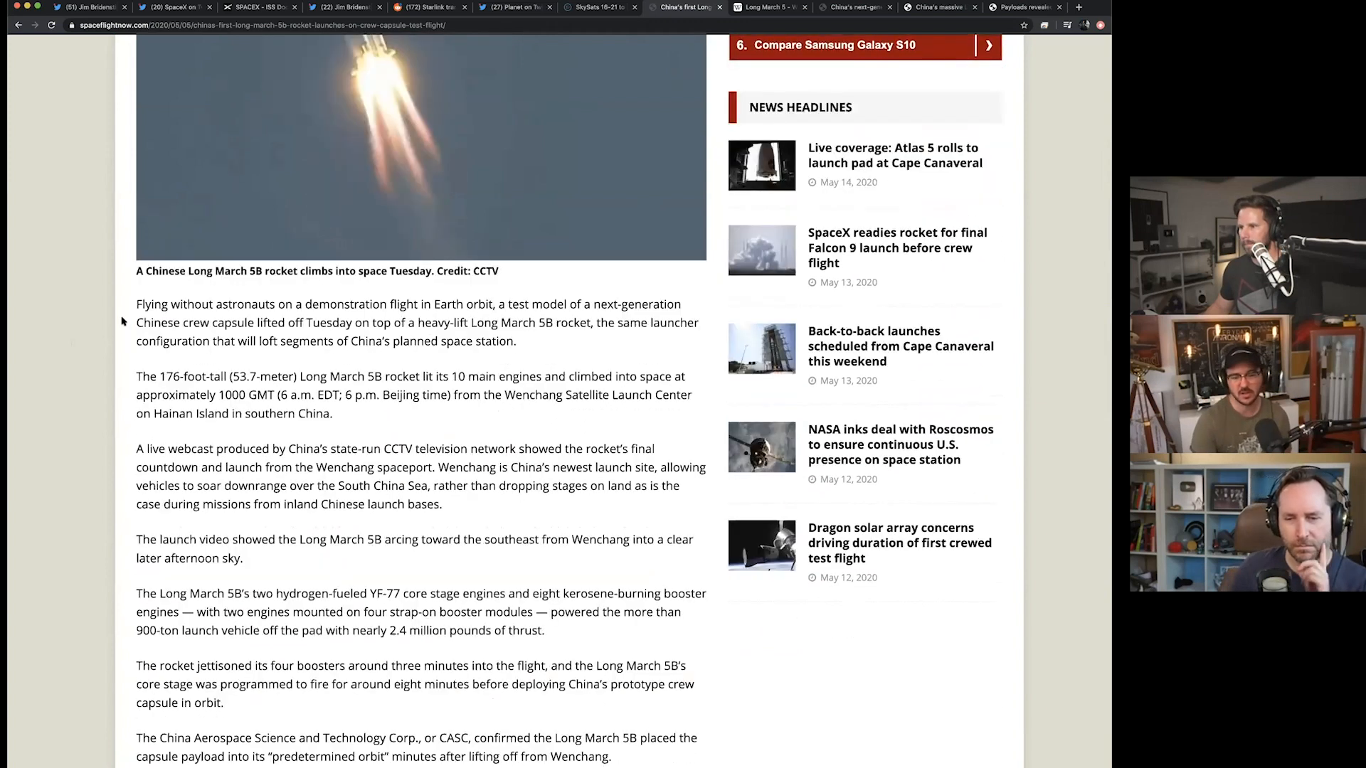
scroll("down", 3)
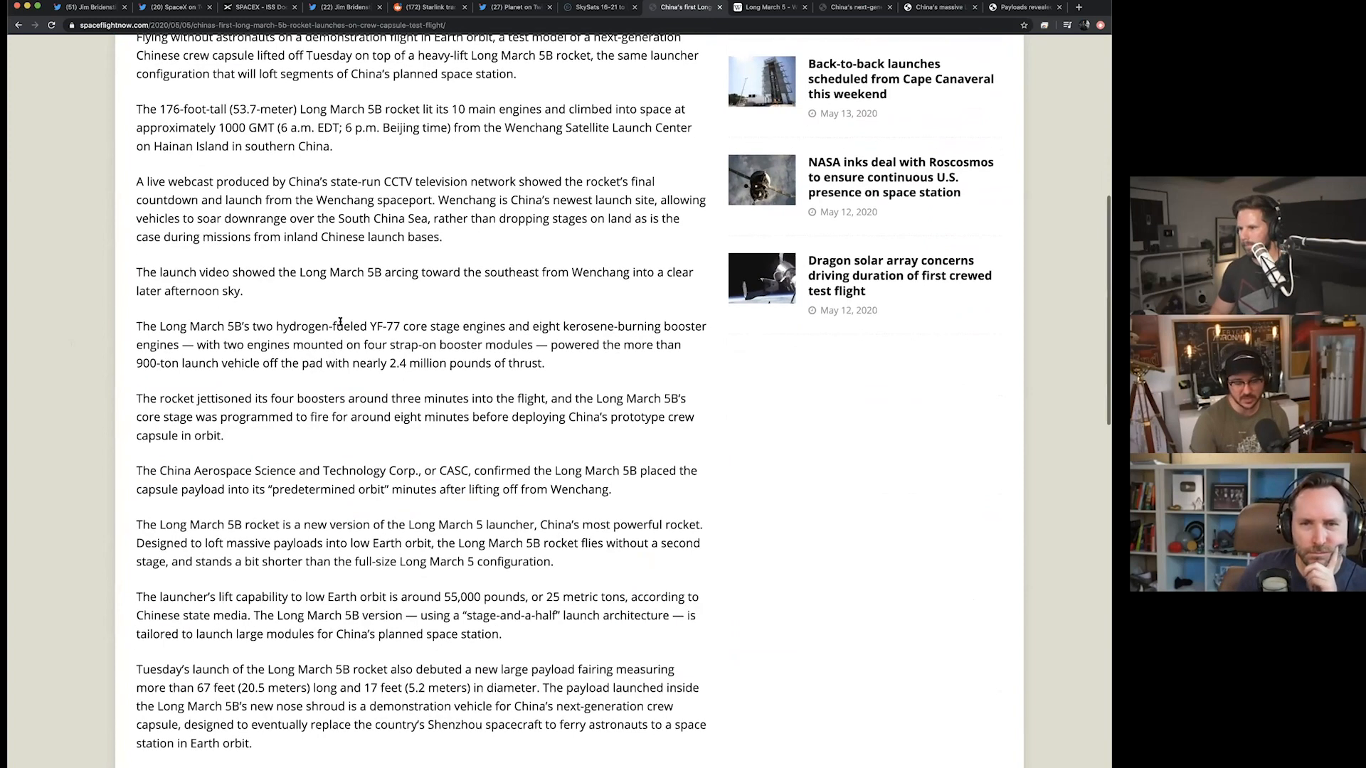
scroll("down", 3)
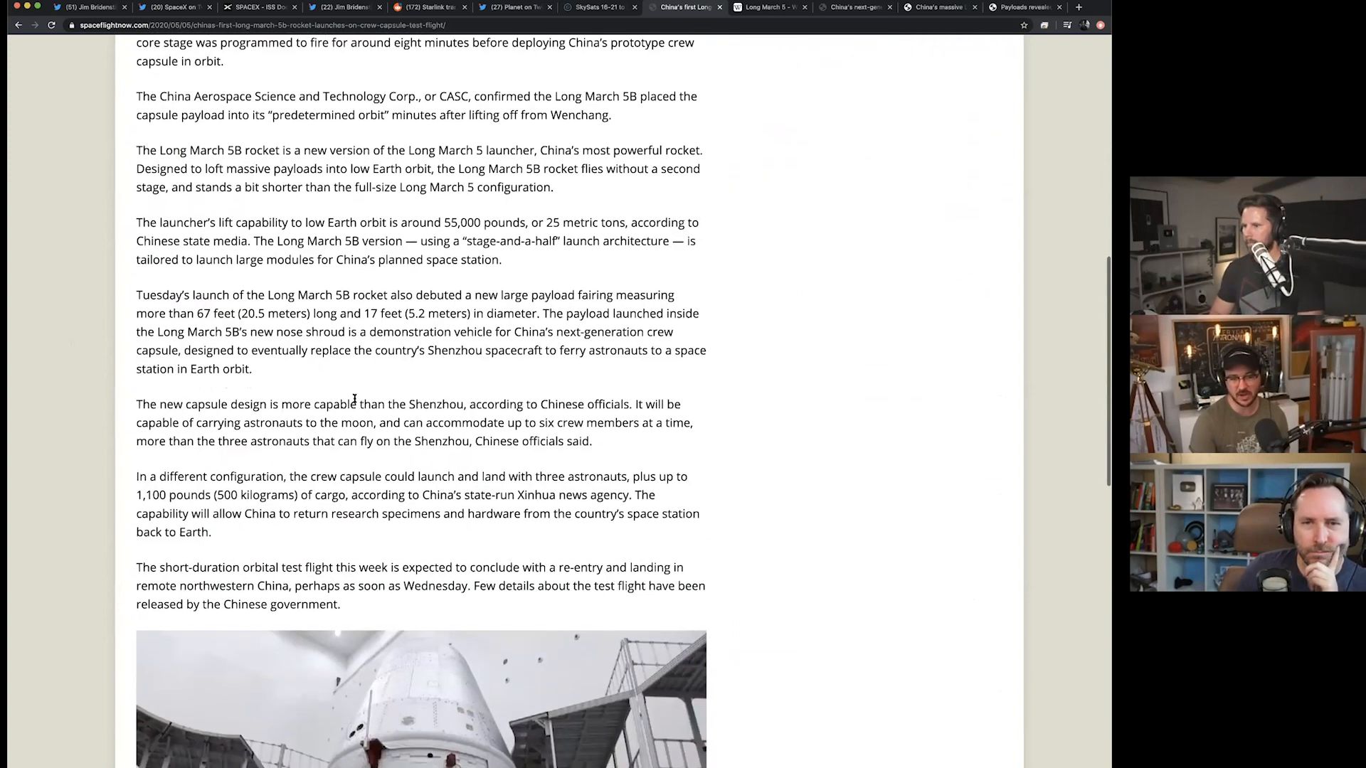
scroll("down", 3)
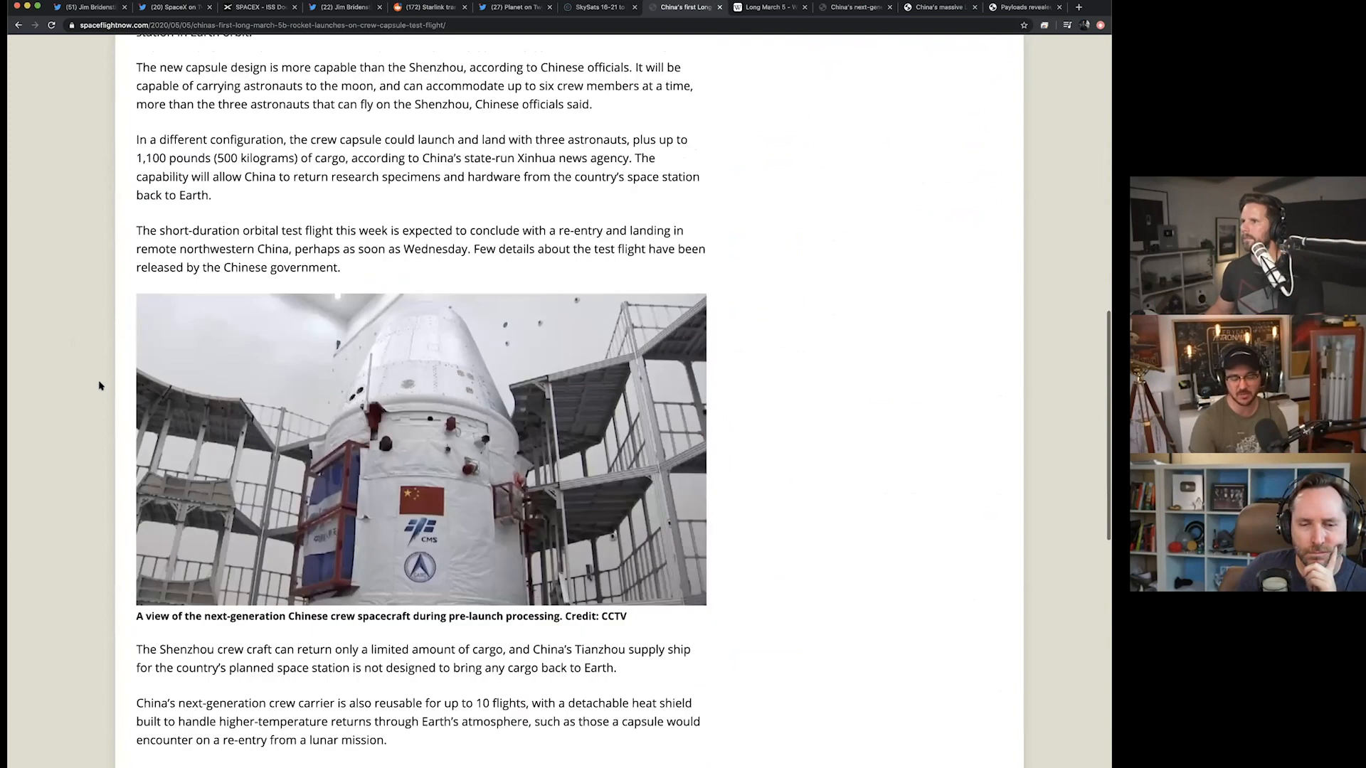
scroll("down", 3)
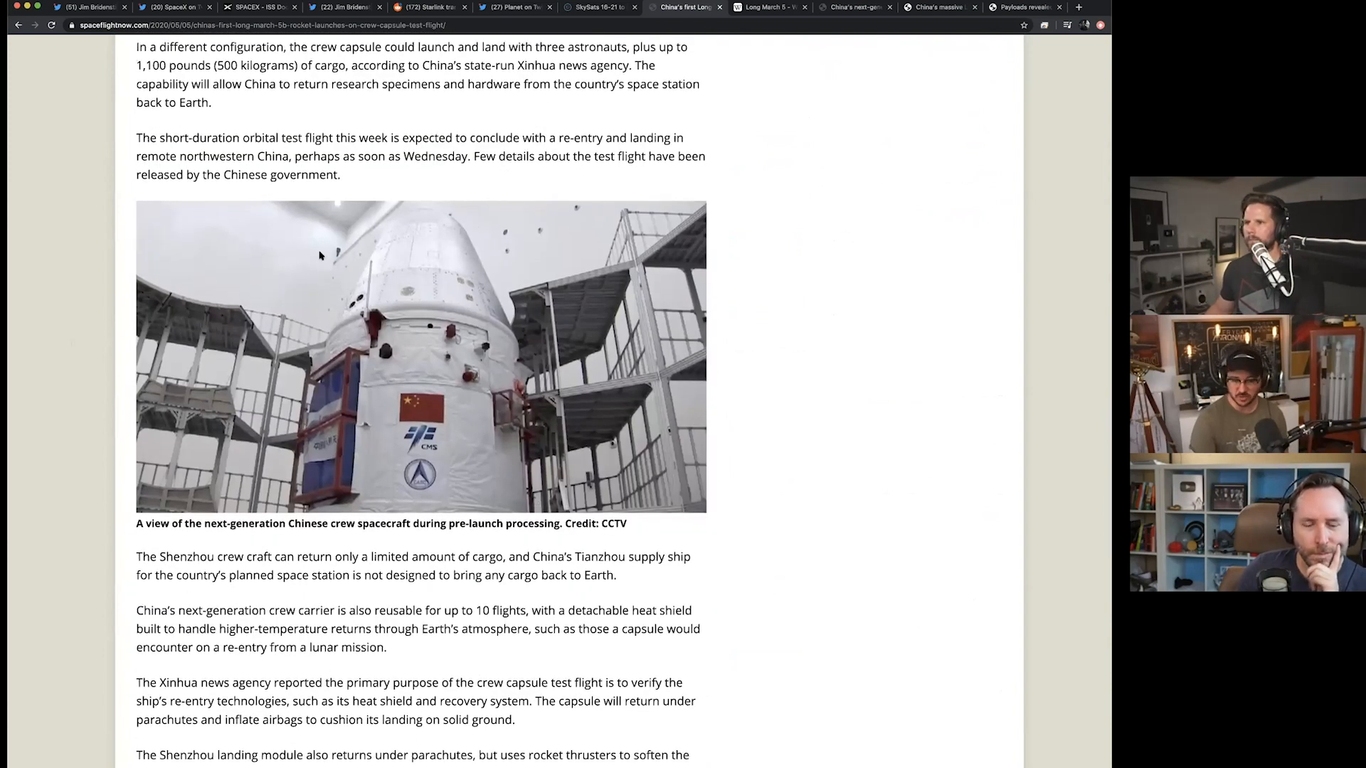
mouse_move(777, 372)
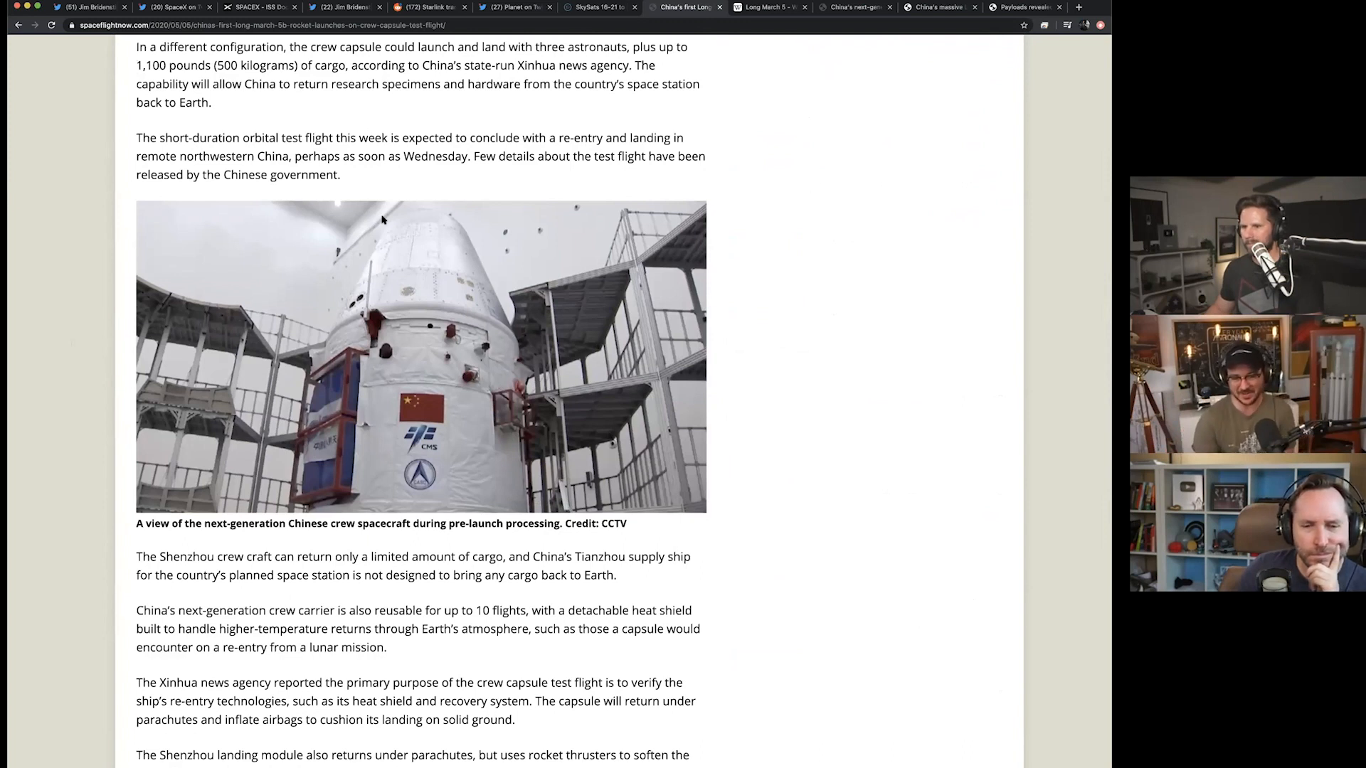
scroll("down", 3)
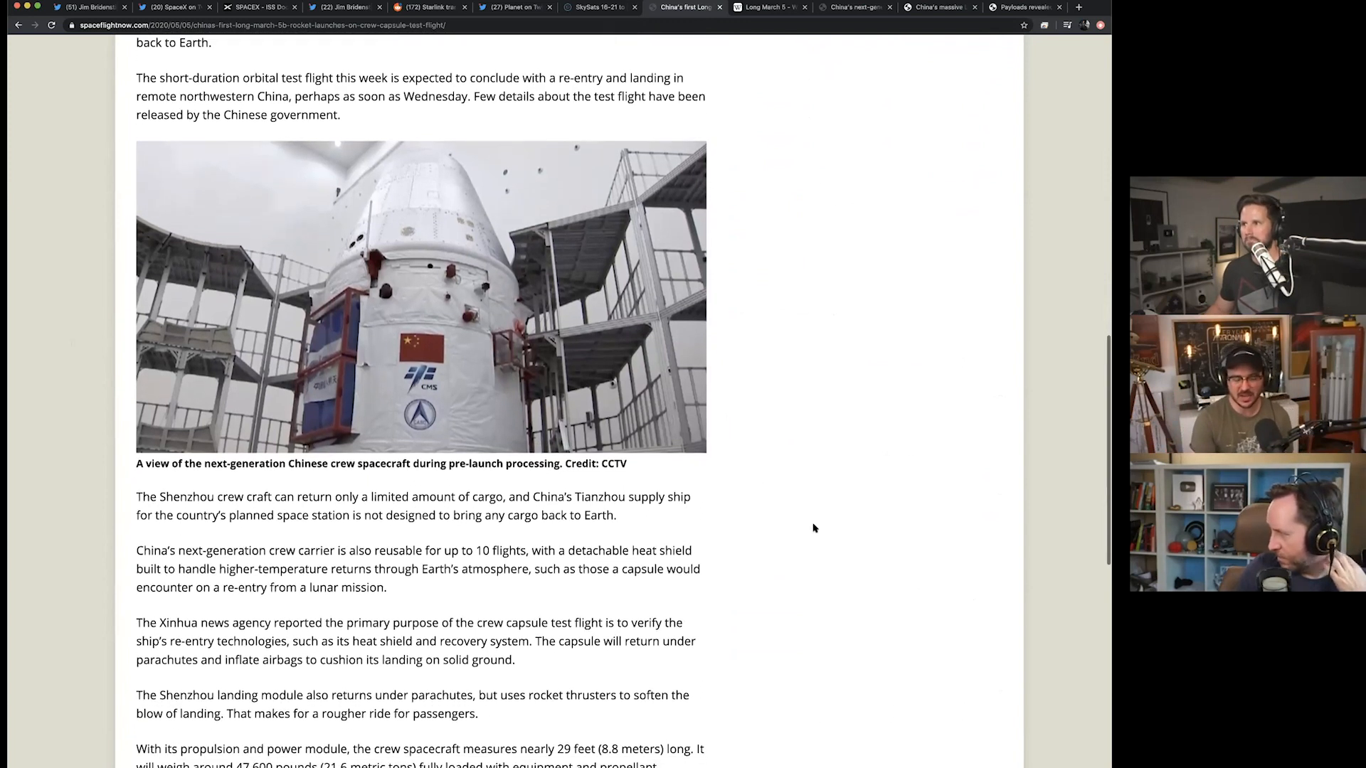
scroll("down", 3)
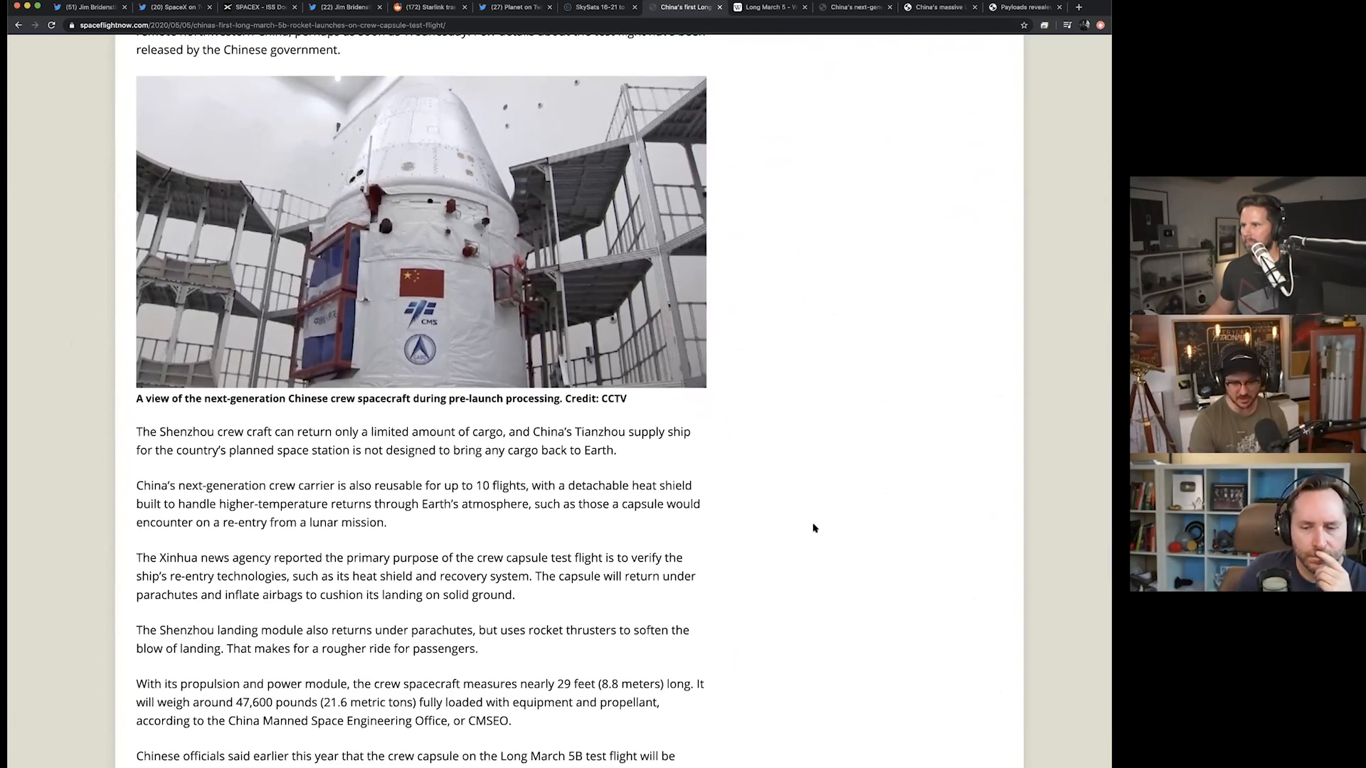
scroll("up", 3)
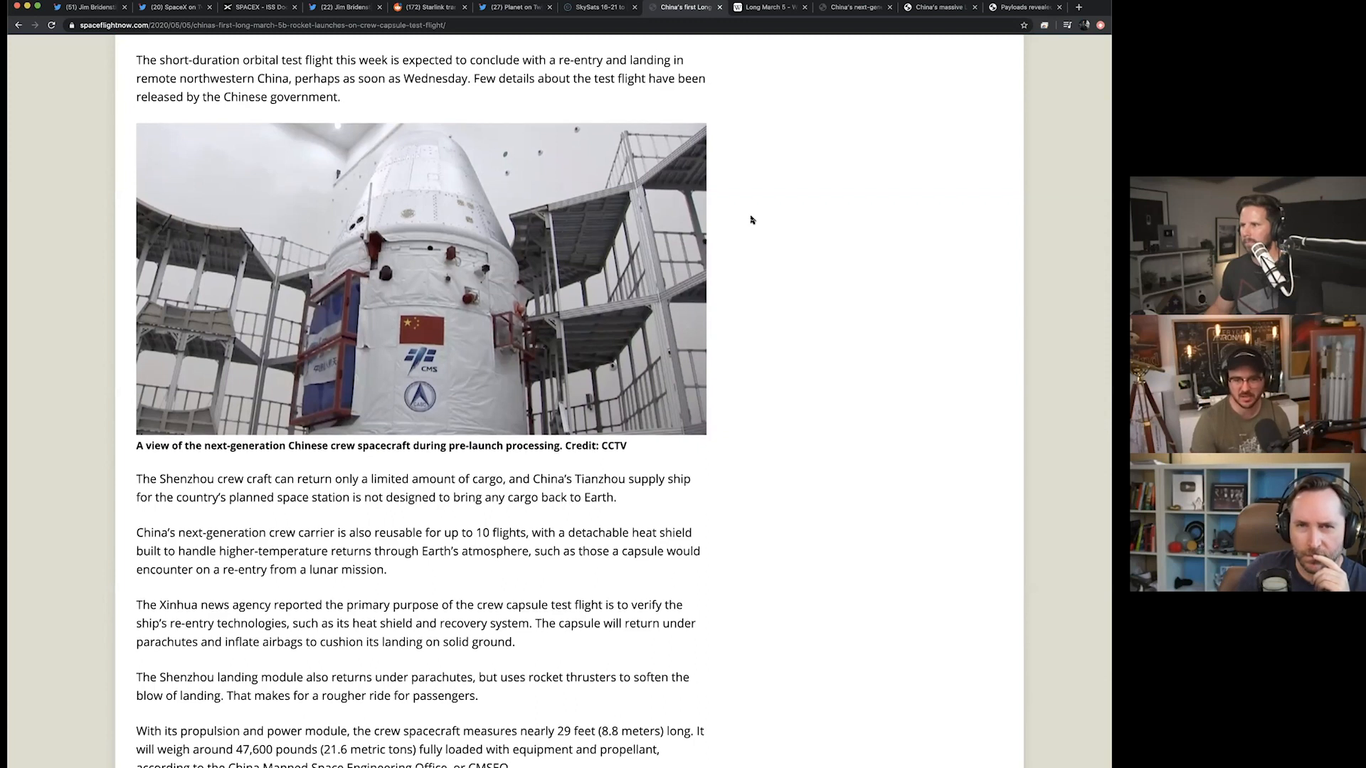
scroll("down", 3)
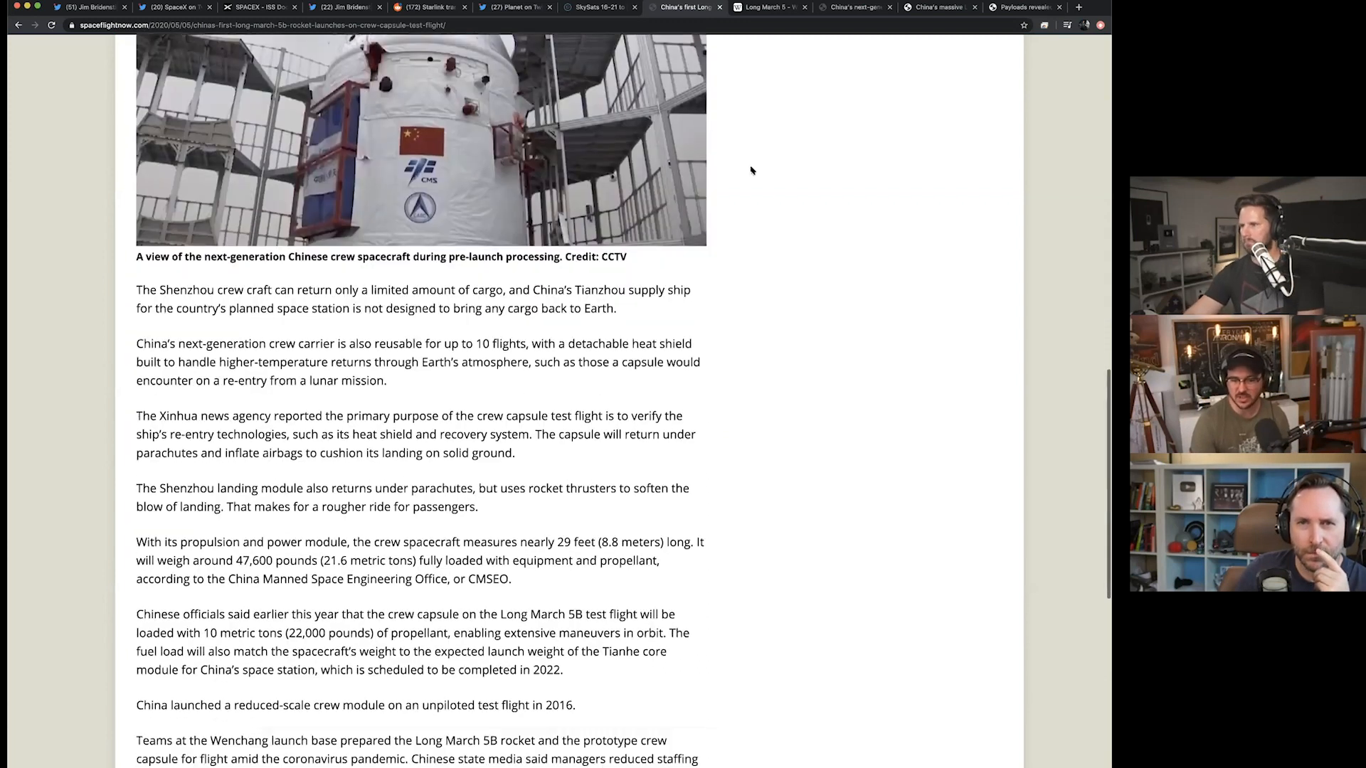
scroll("up", 3)
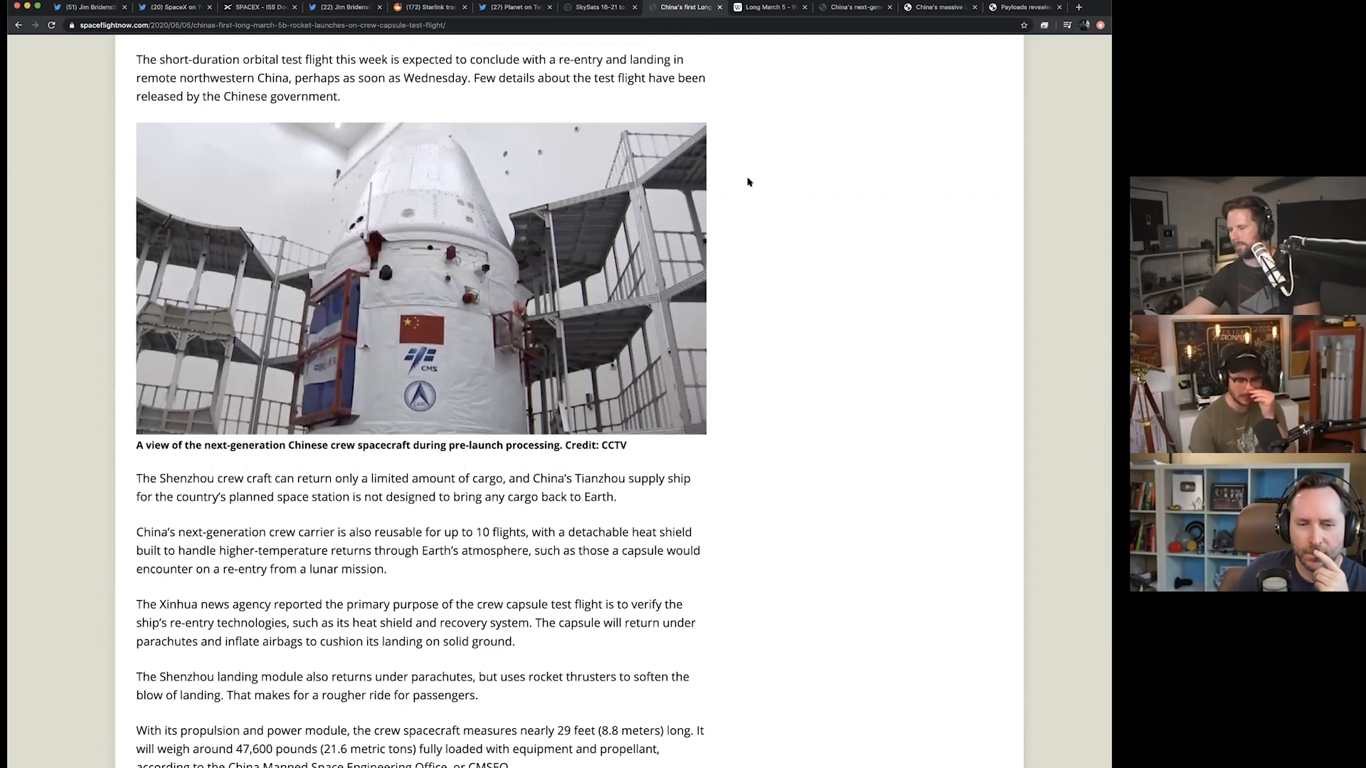
scroll("down", 3)
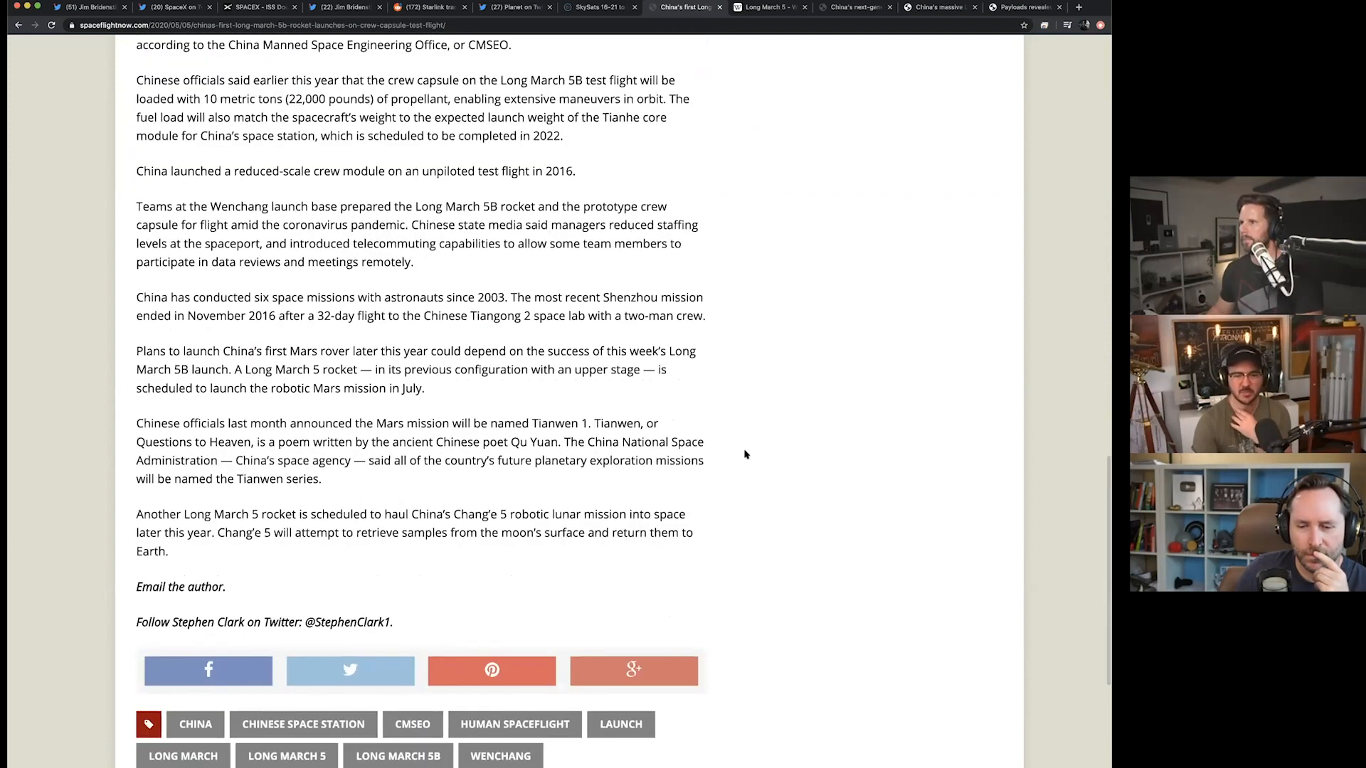
mouse_move(740, 316)
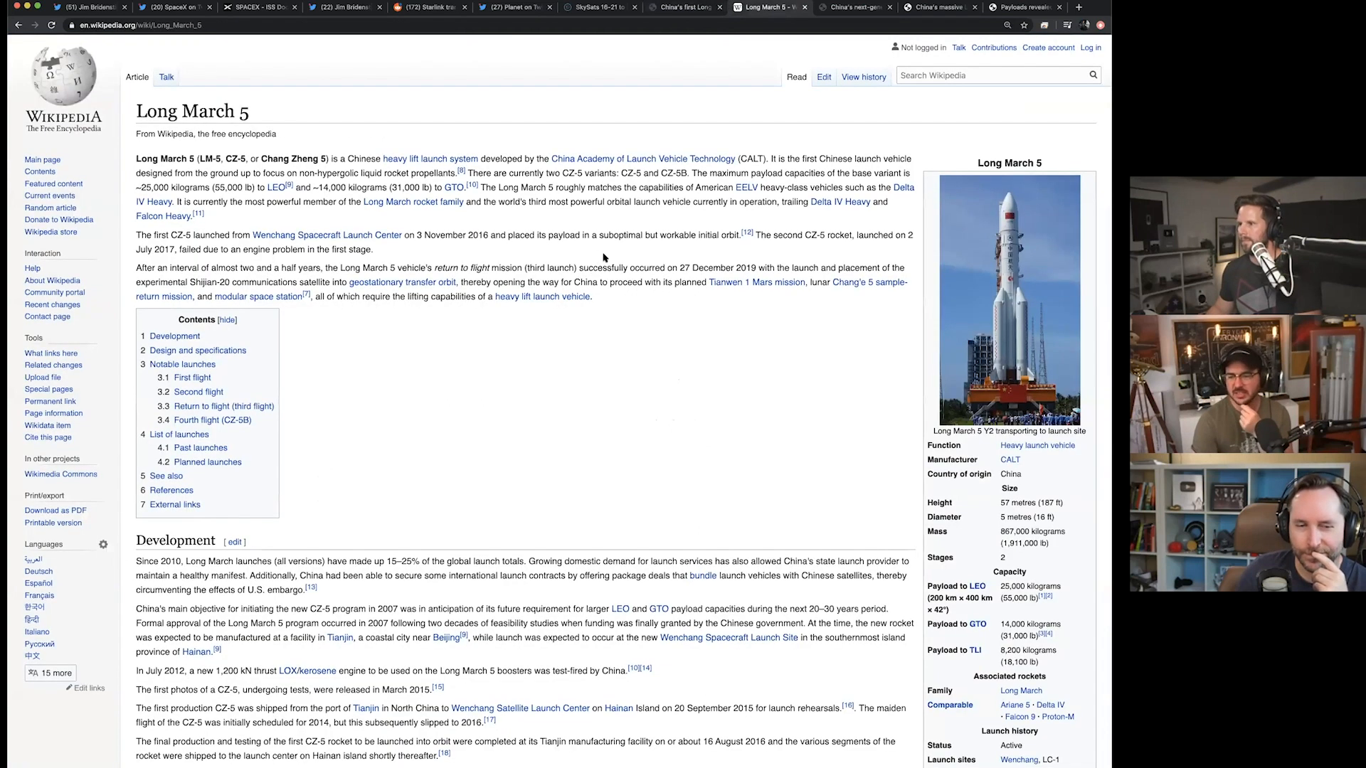
Read the Long March 5 Wikipedia article down through Design and specifications to Notable launches.
scroll("down", 3)
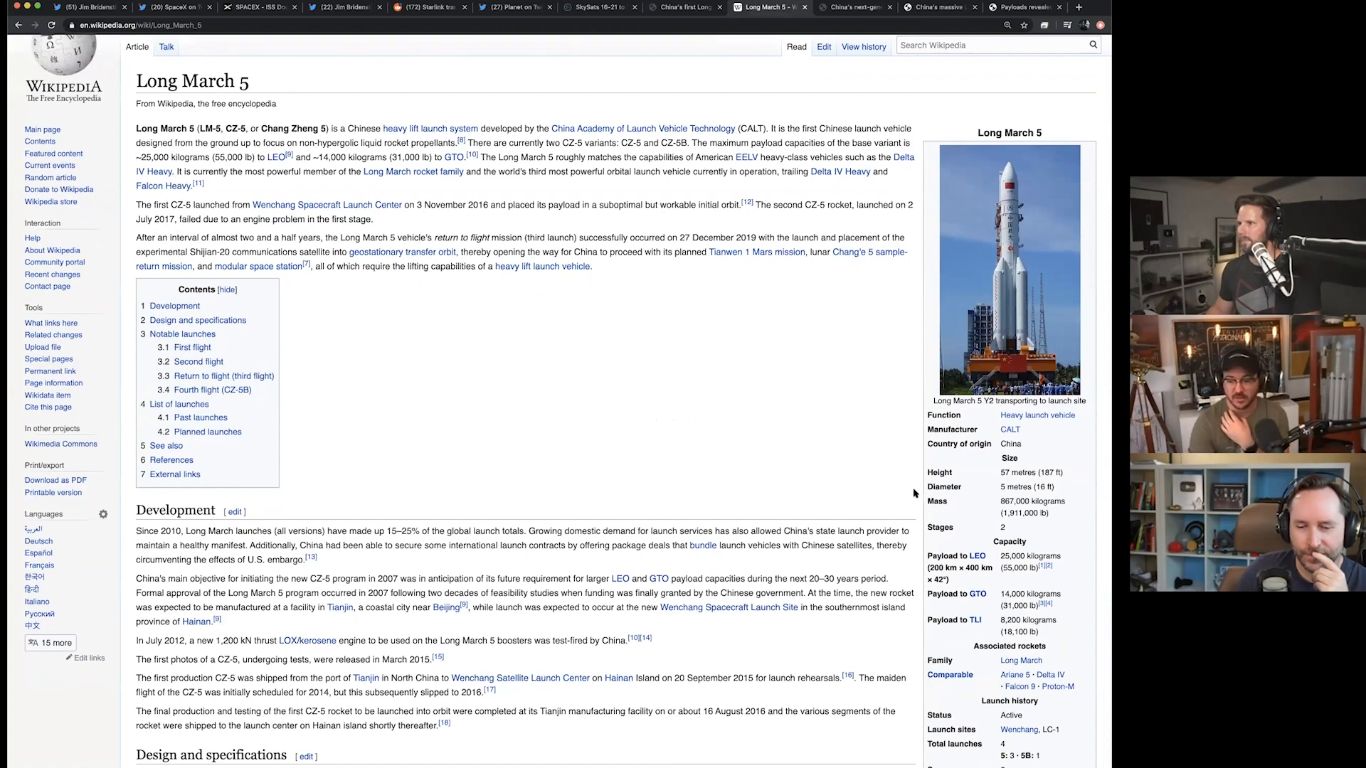
mouse_move(941, 472)
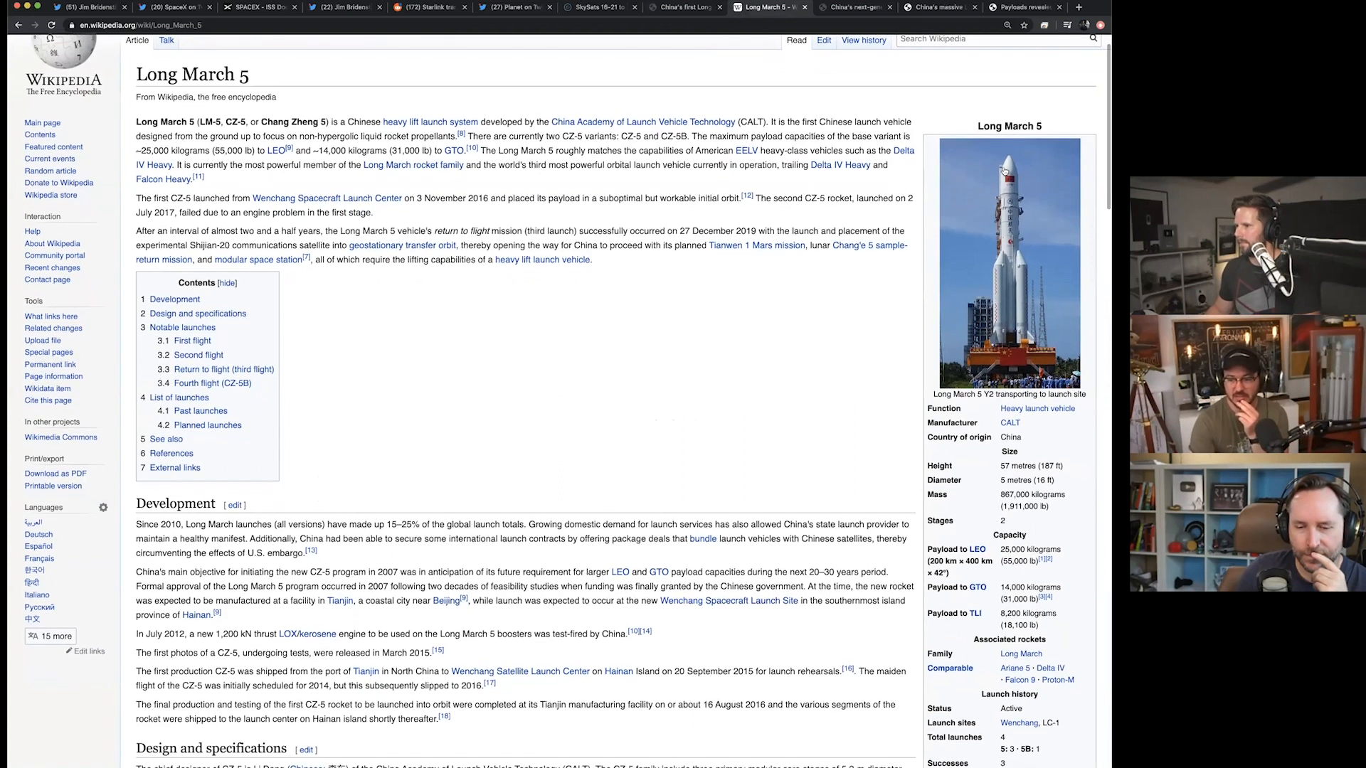
scroll("down", 3)
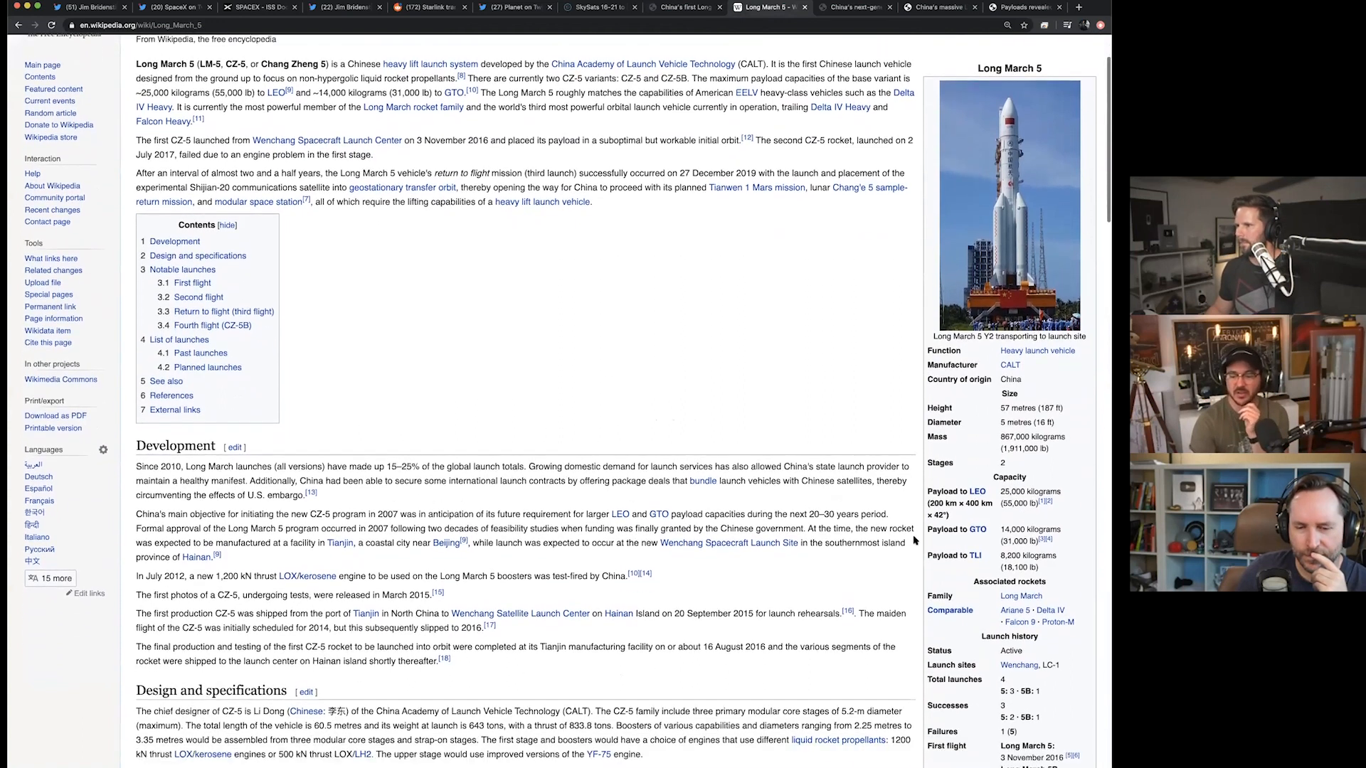
scroll("down", 3)
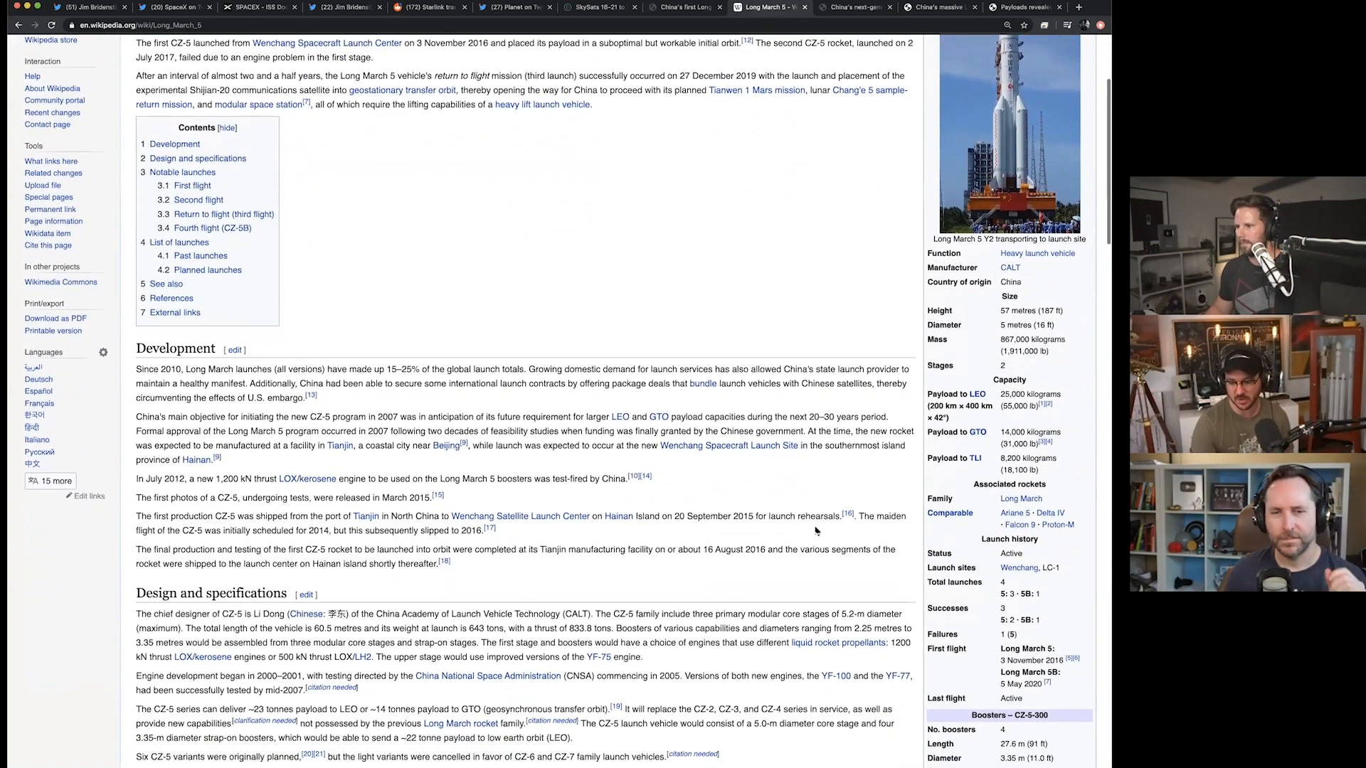
scroll("down", 3)
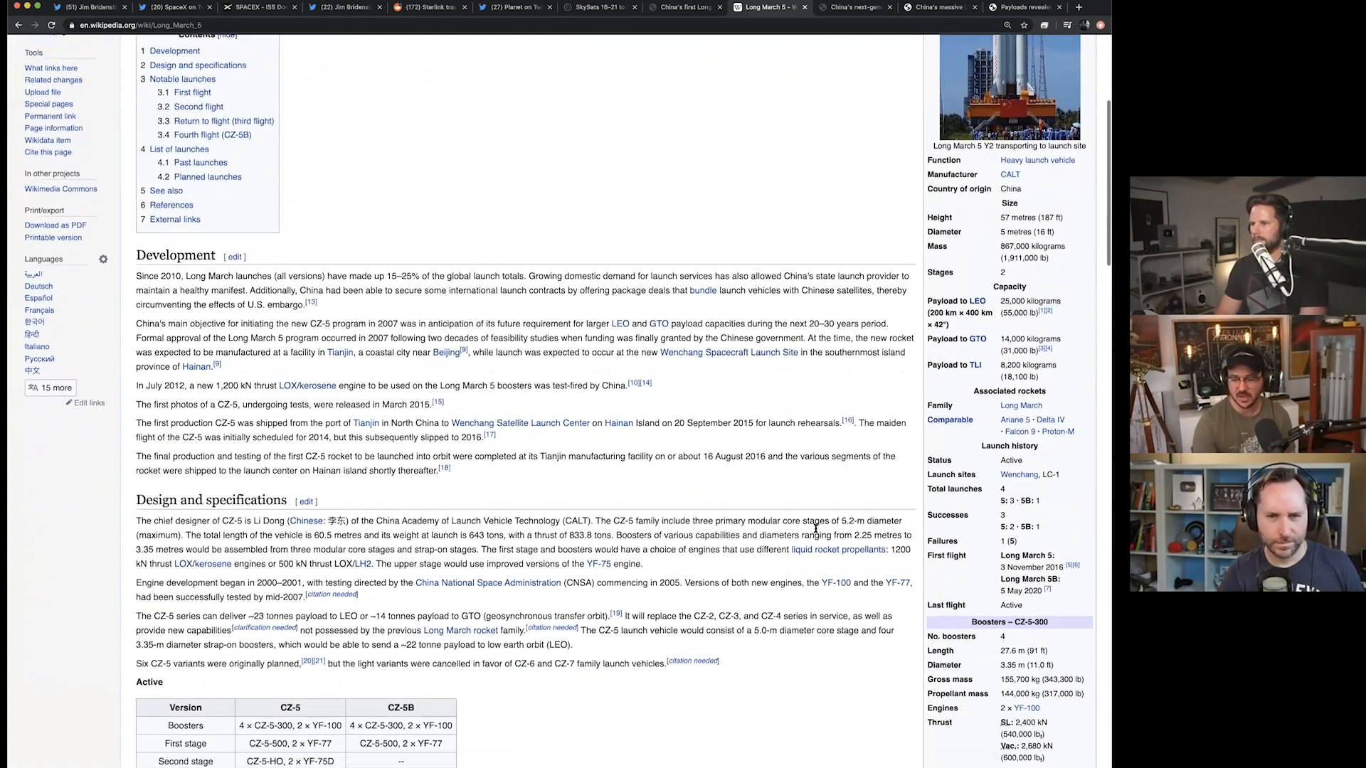
scroll("down", 3)
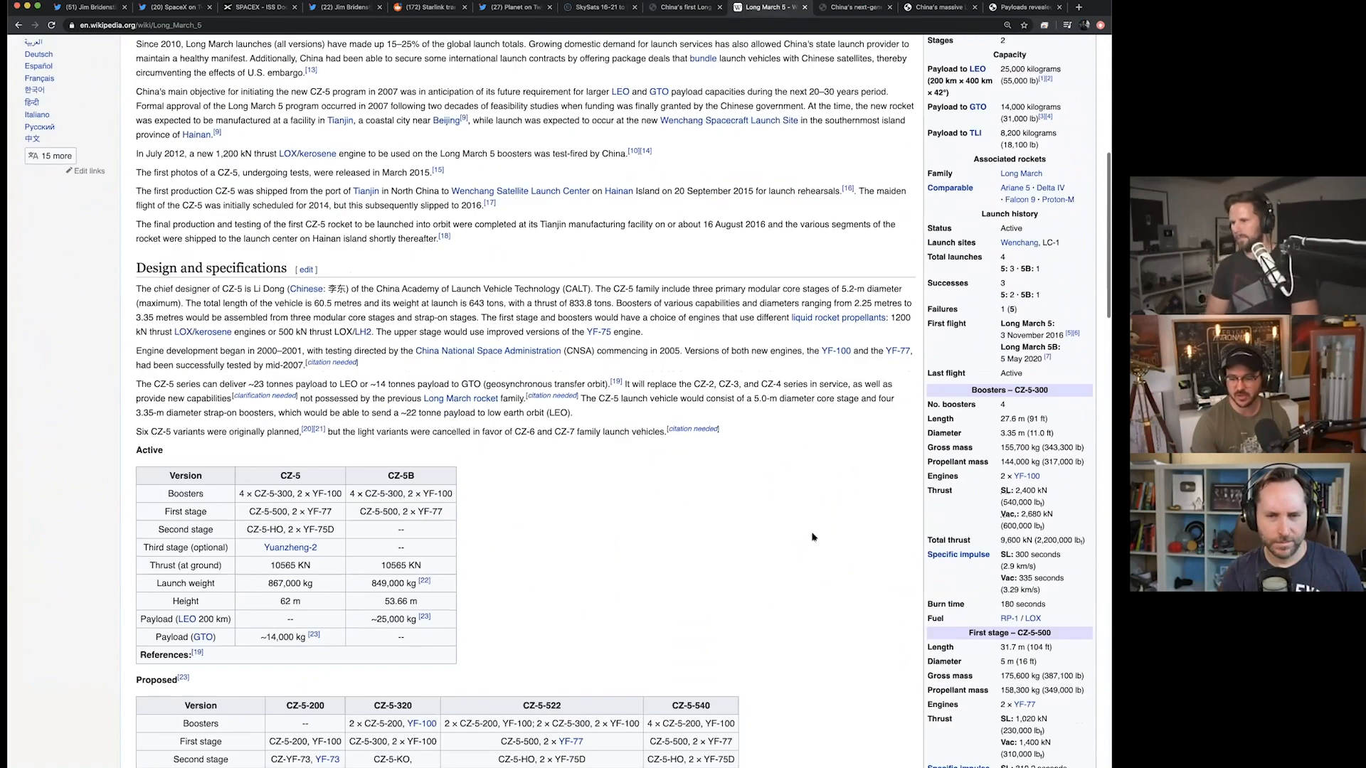
scroll("down", 3)
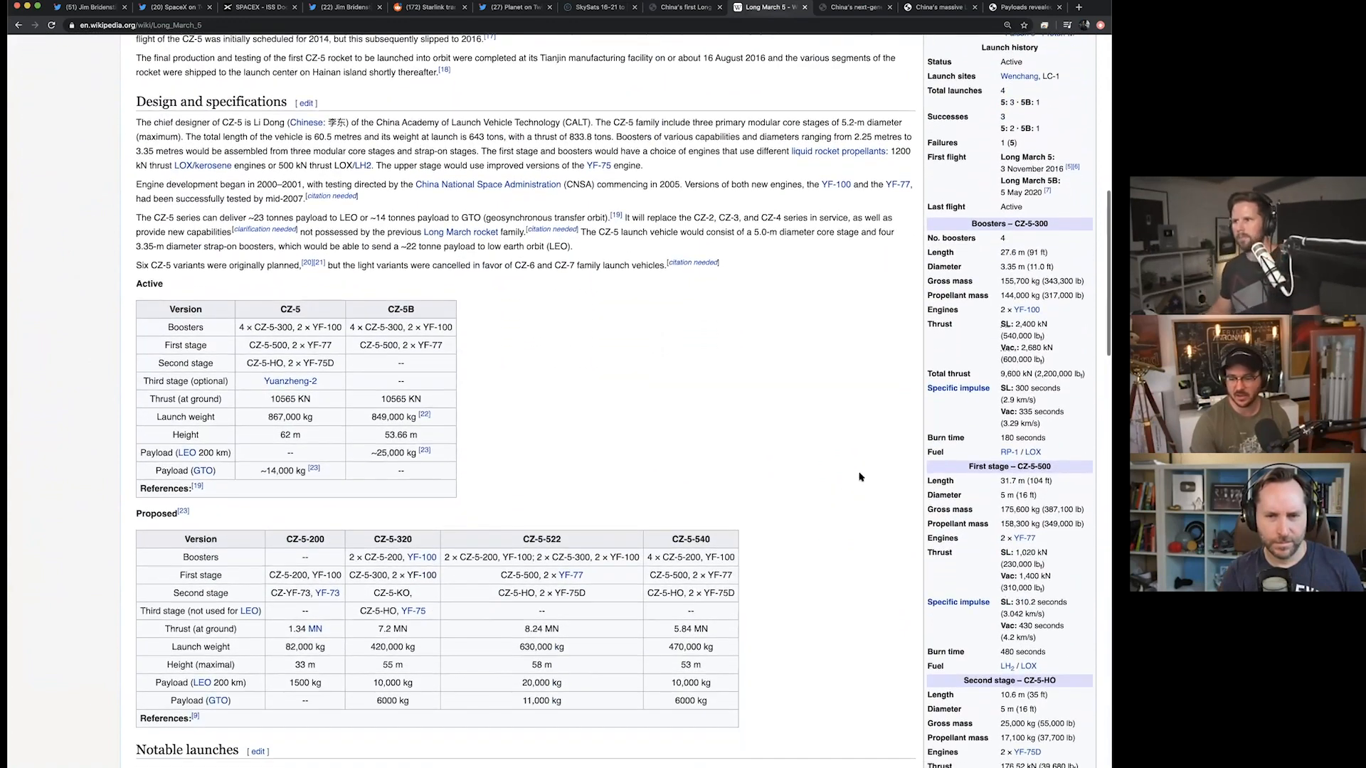
scroll("down", 3)
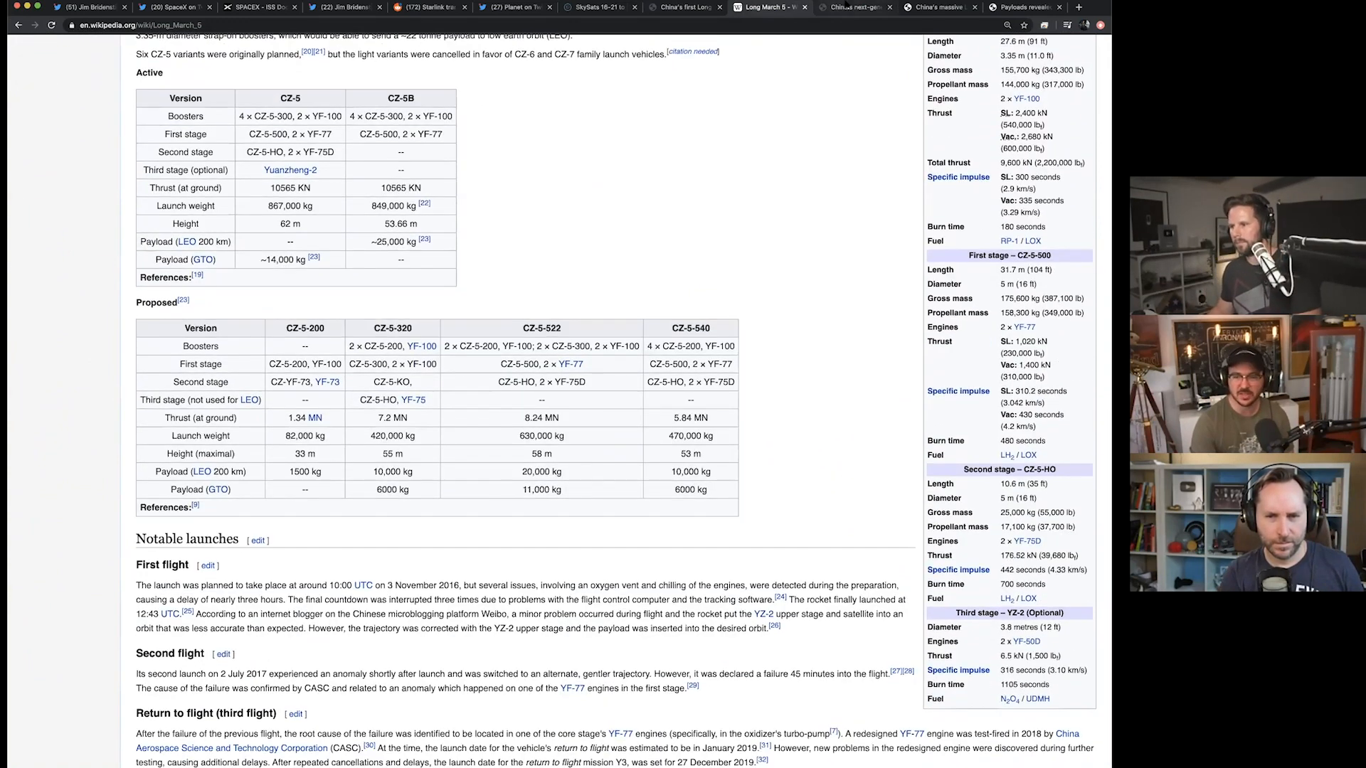
Return to the Chinese crew capsule landing article and read down through its body.
left_click(854, 7)
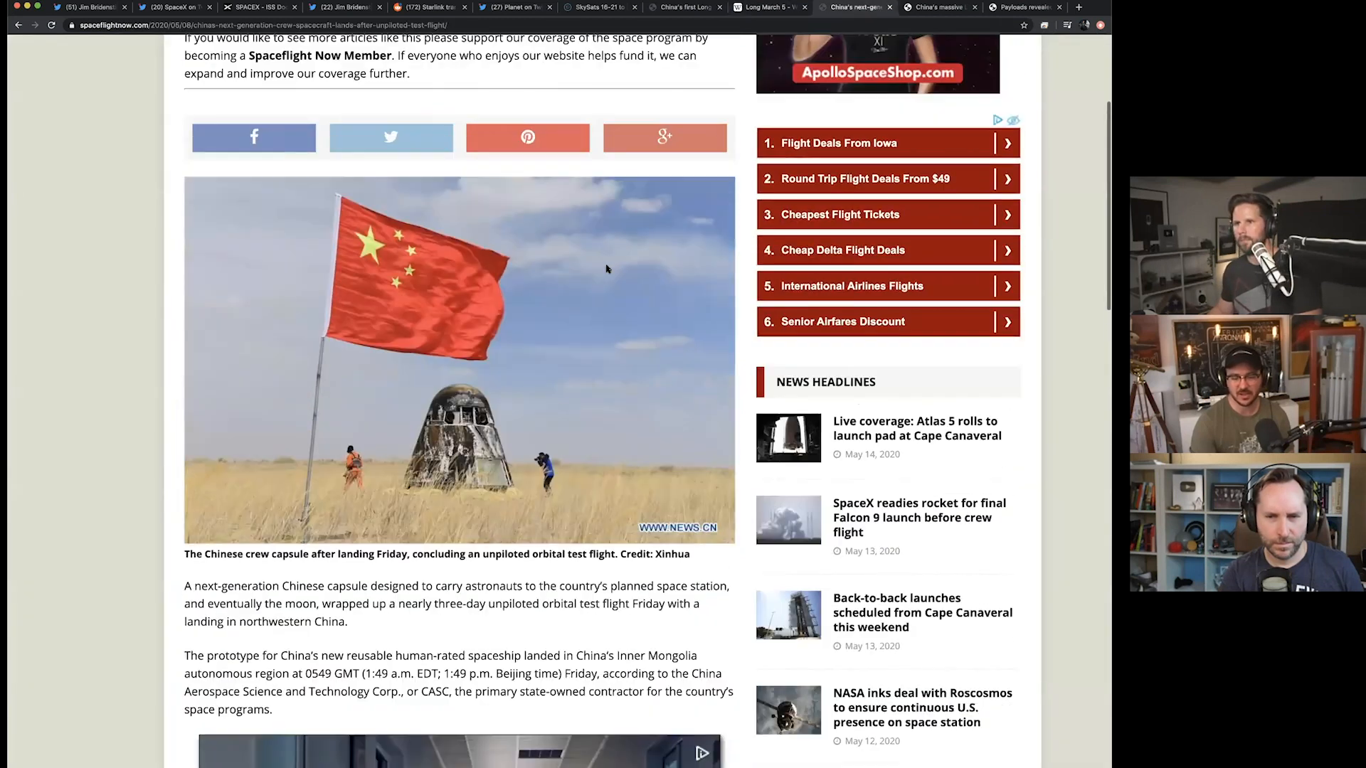
scroll("down", 3)
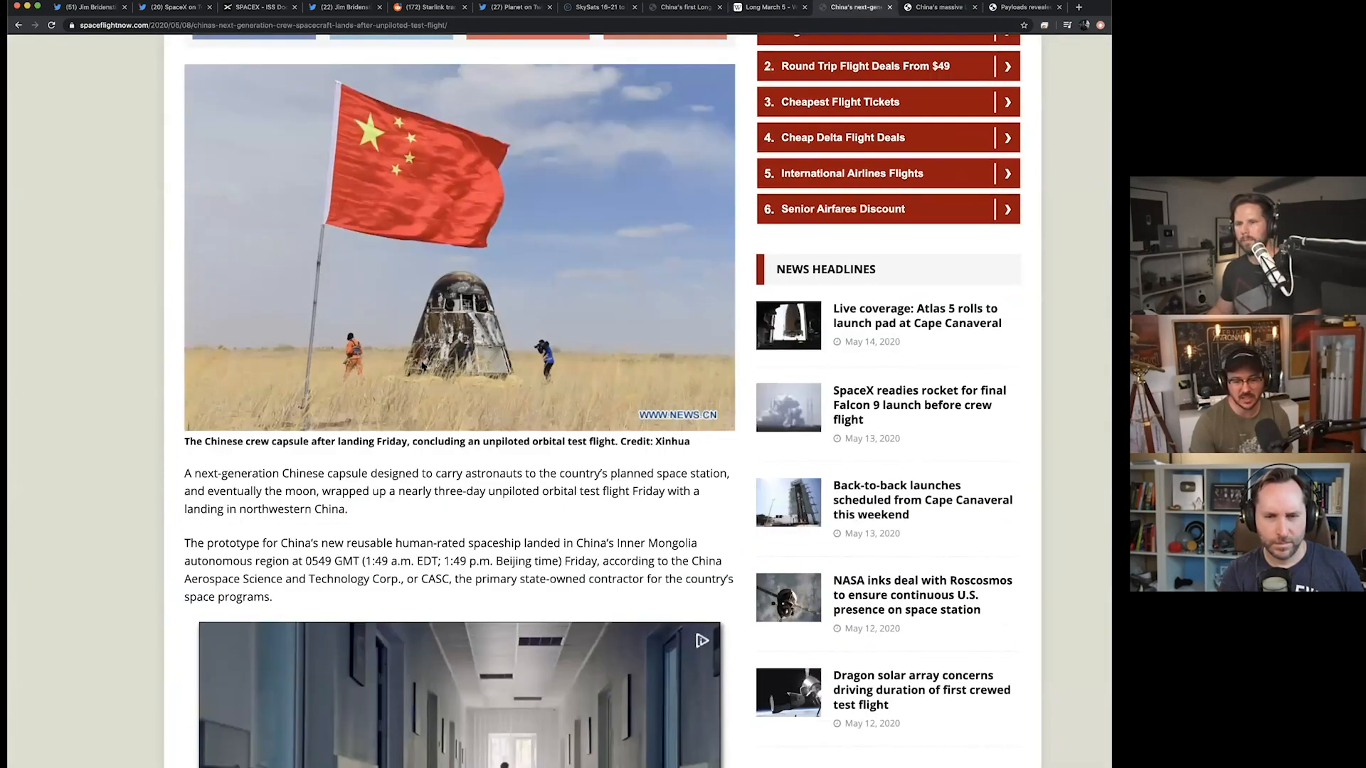
scroll("down", 3)
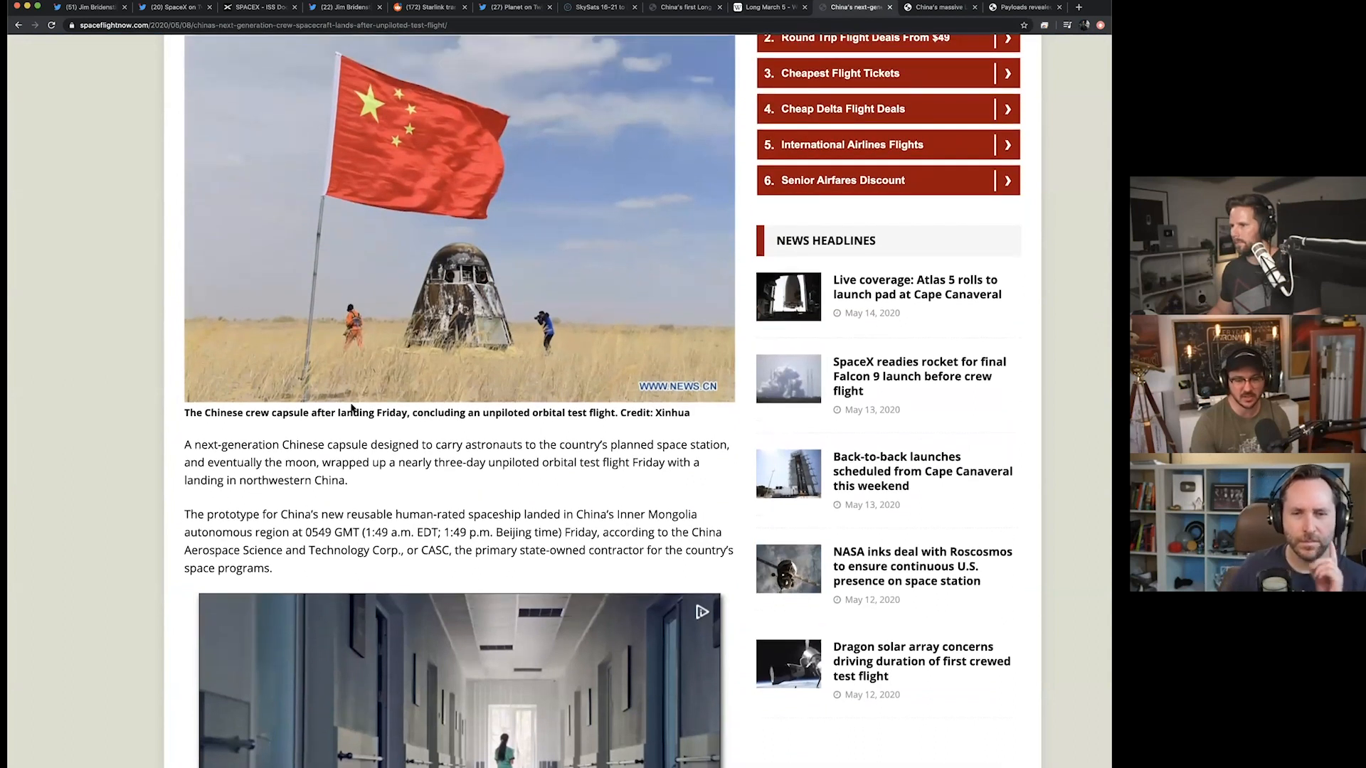
scroll("up", 3)
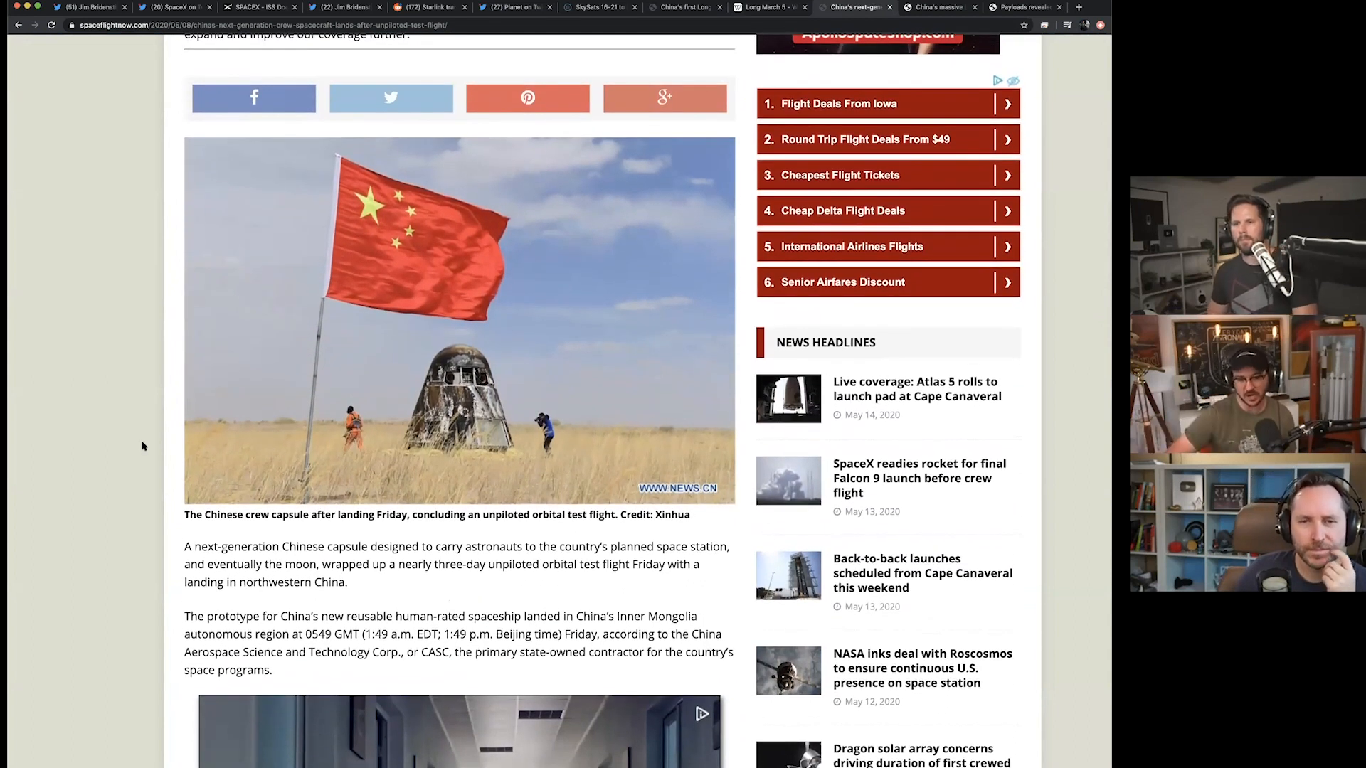
scroll("down", 3)
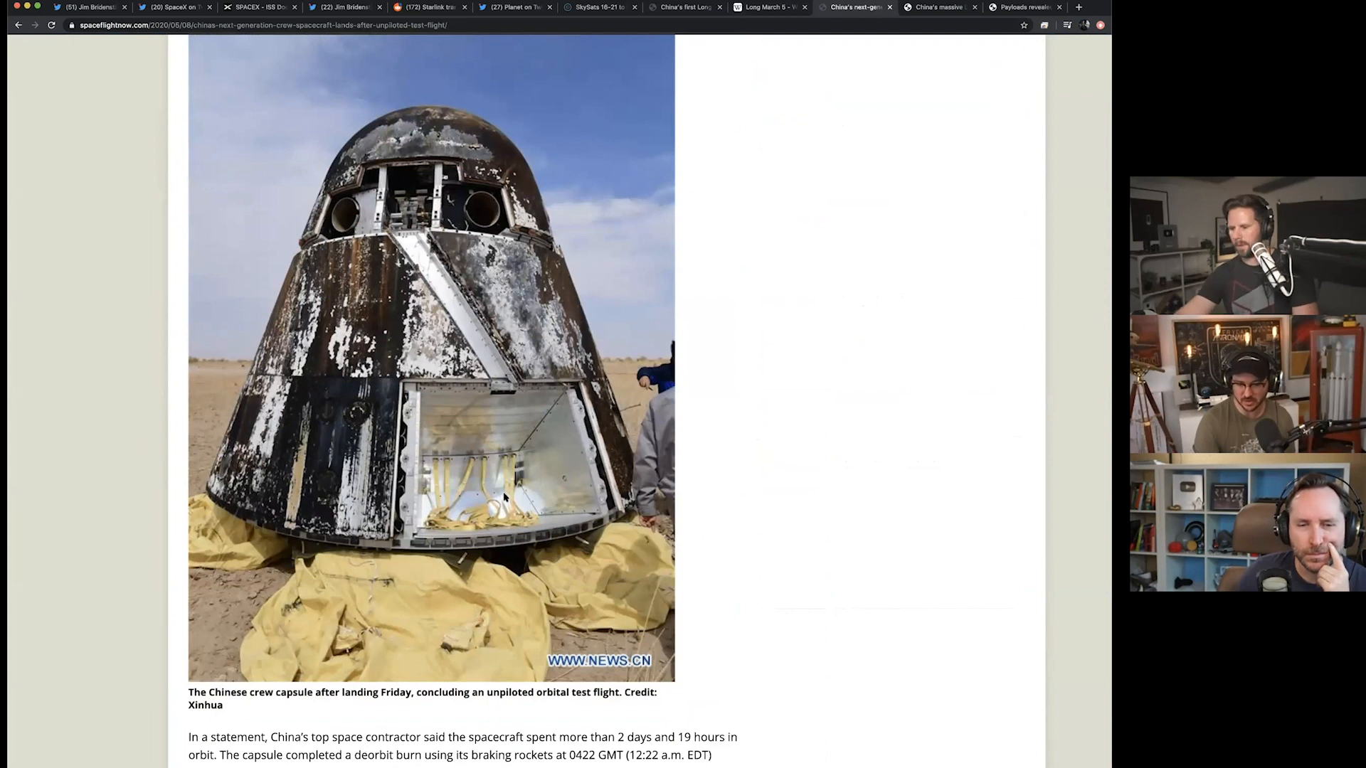
mouse_move(735, 466)
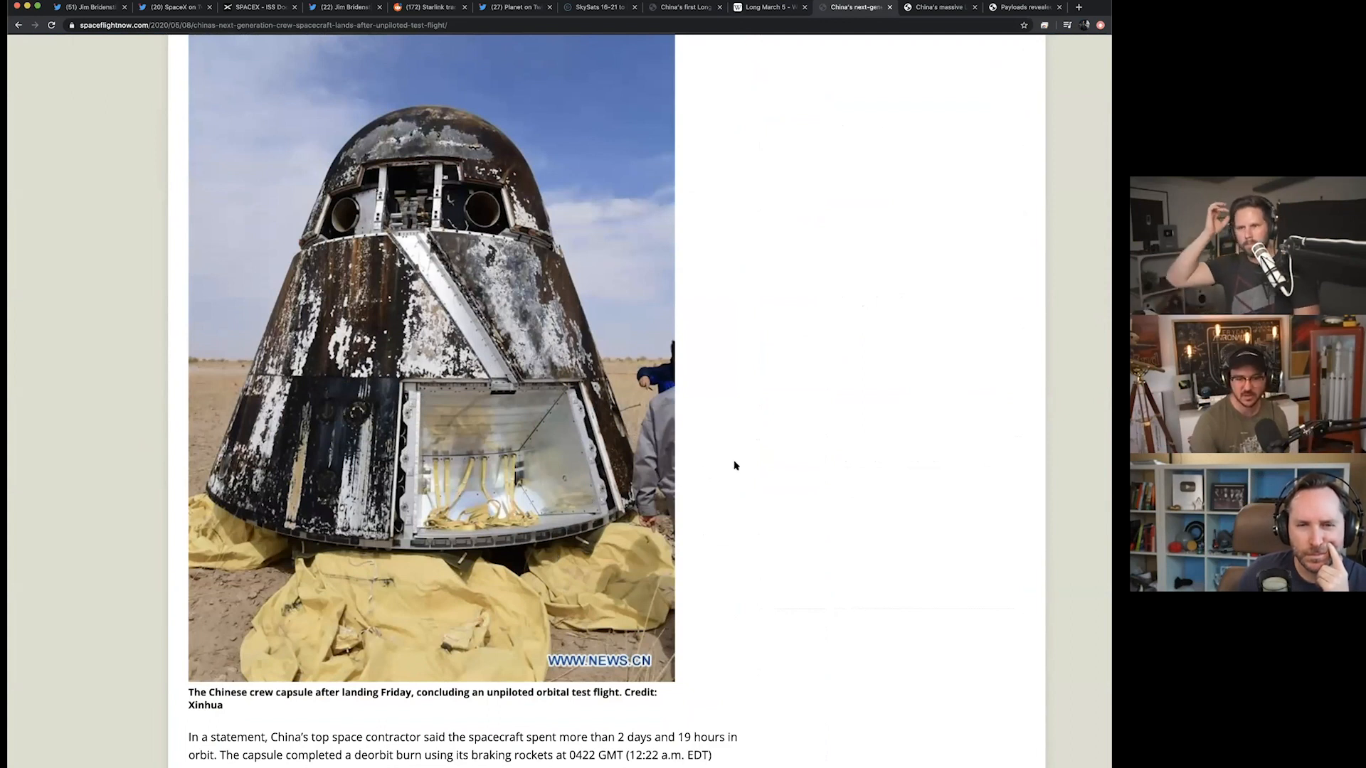
scroll("down", 3)
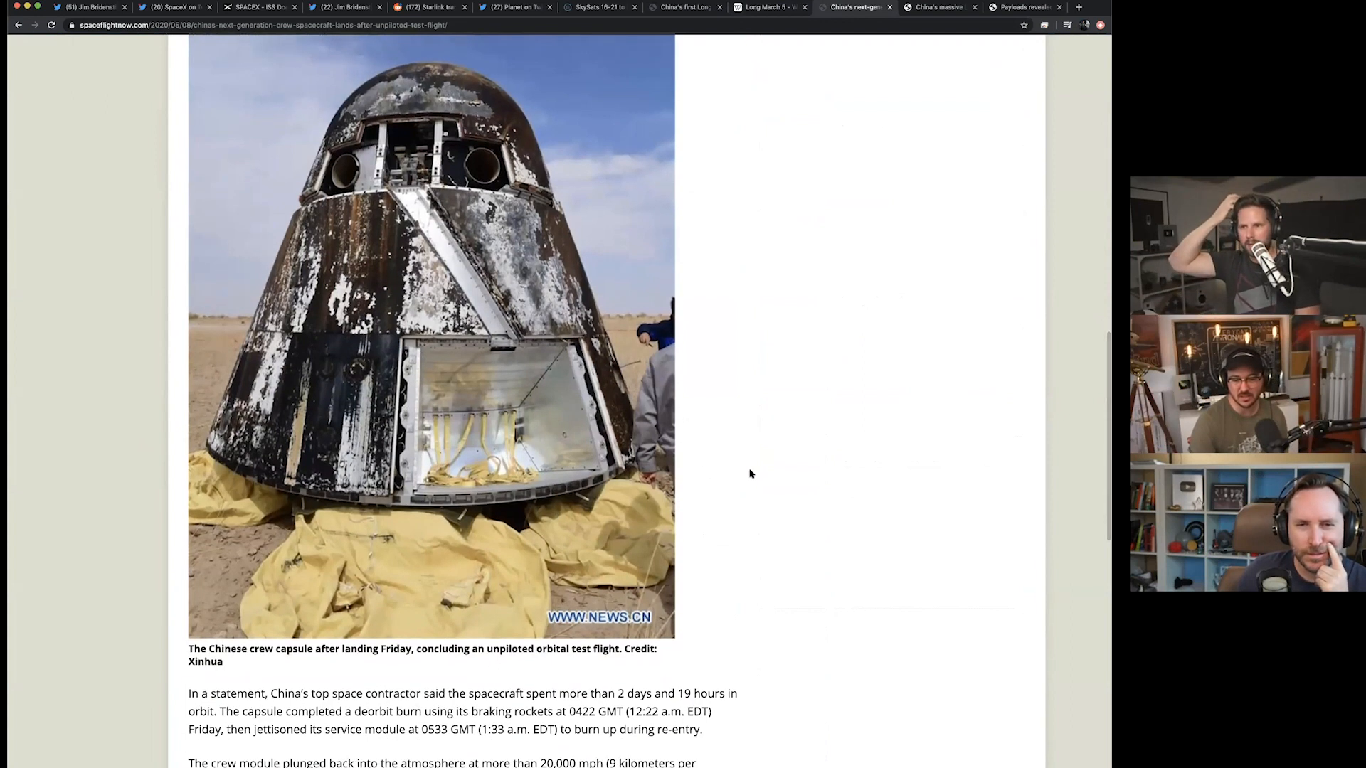
scroll("down", 3)
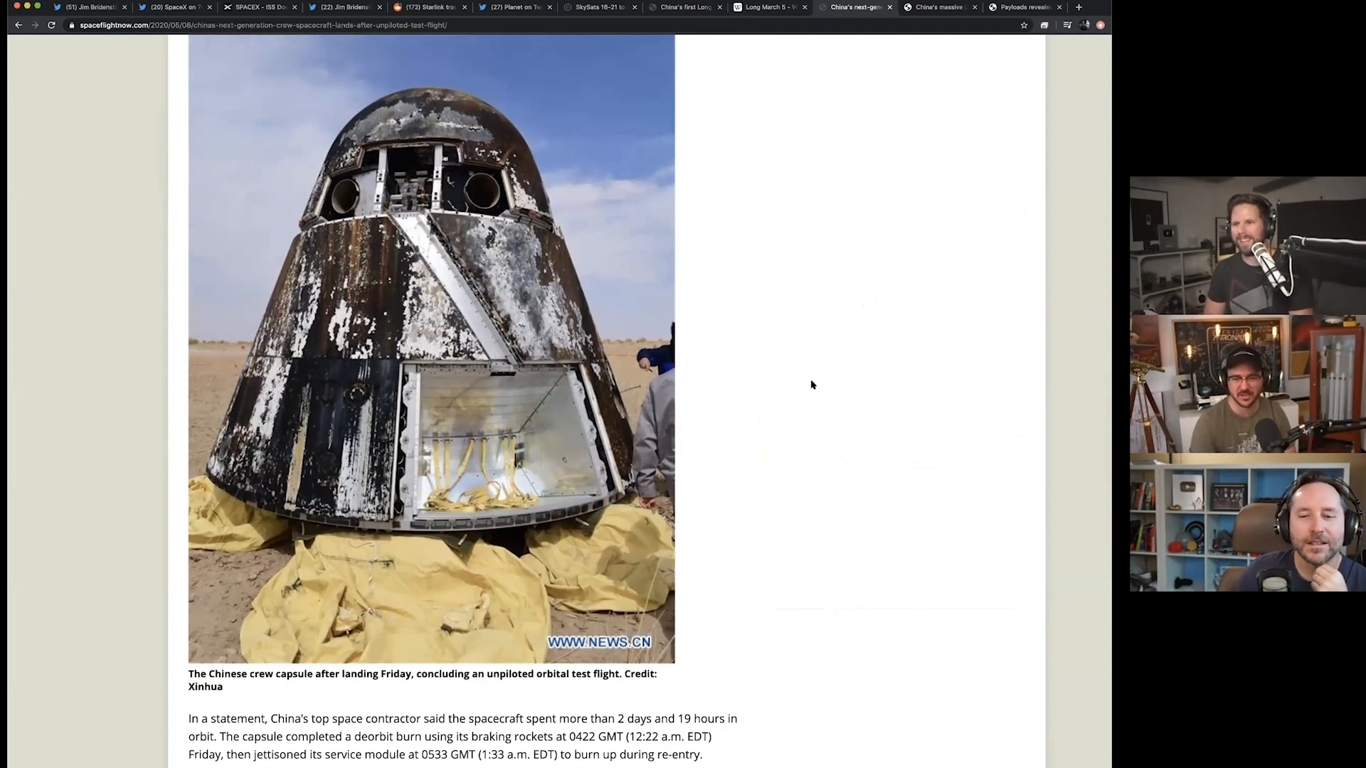
mouse_move(728, 291)
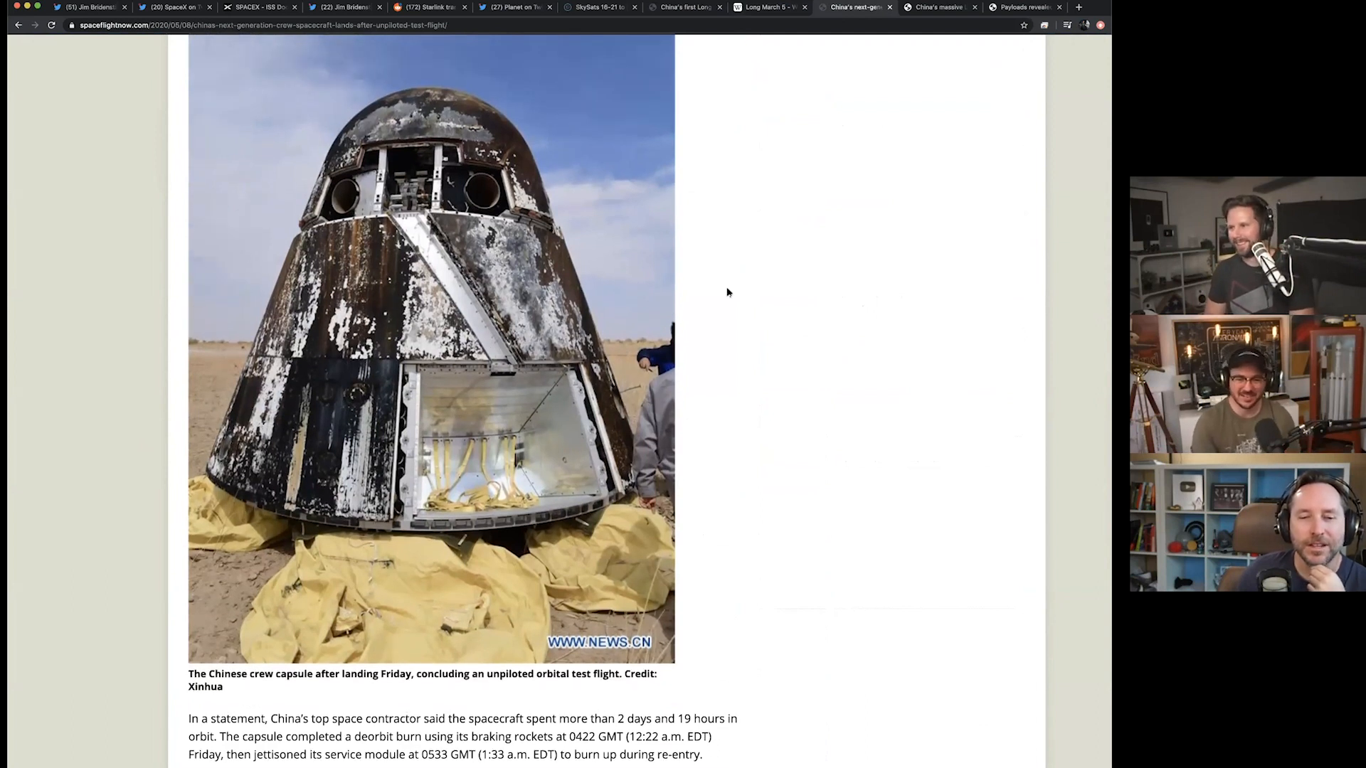
Read the rest of the capsule landing article, then scroll back up toward its top.
scroll("down", 3)
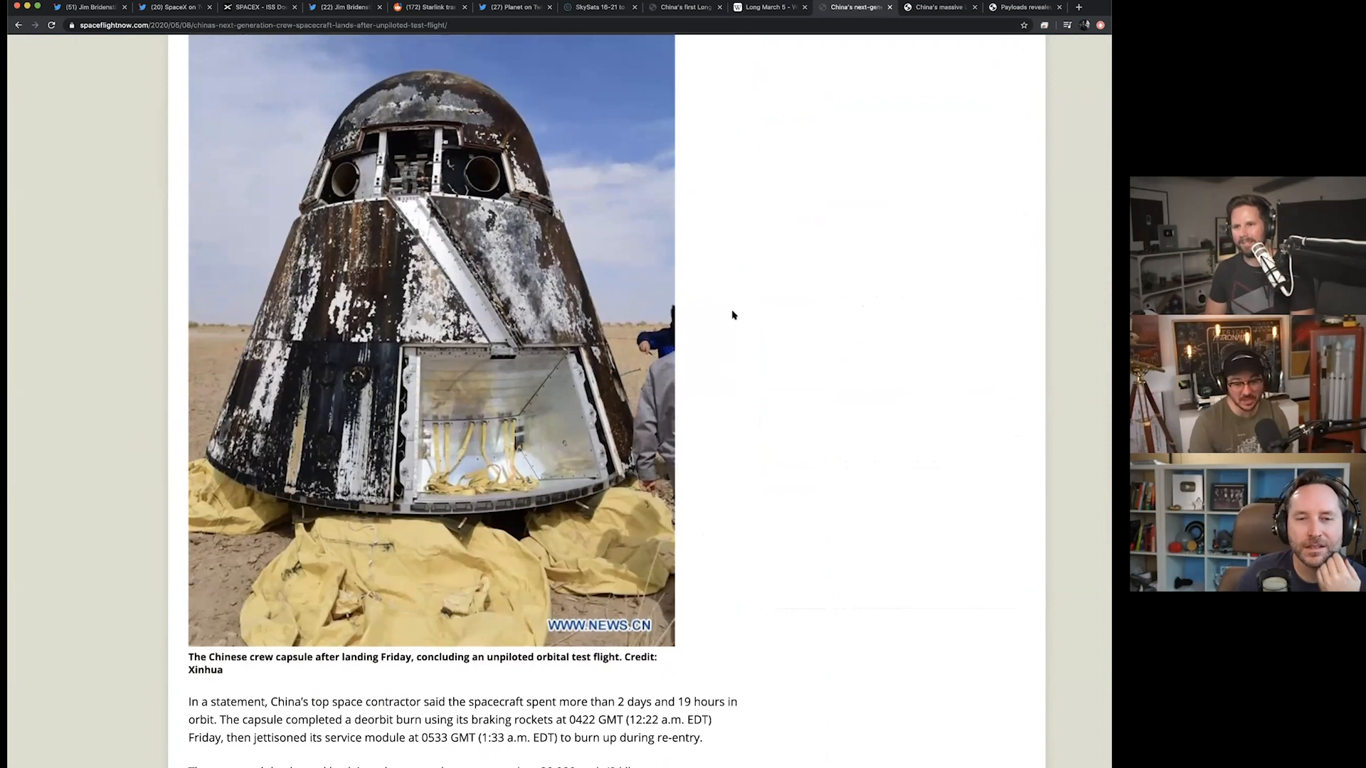
scroll("down", 3)
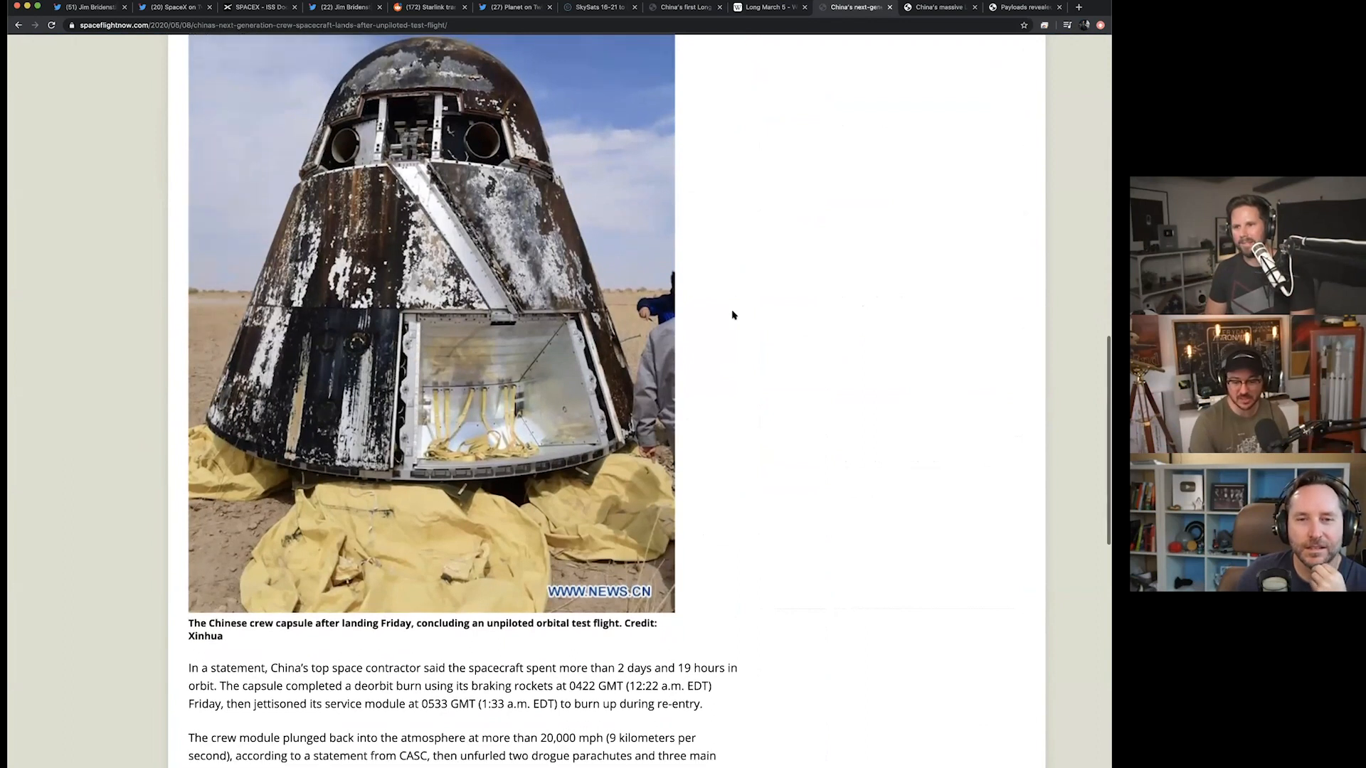
scroll("down", 3)
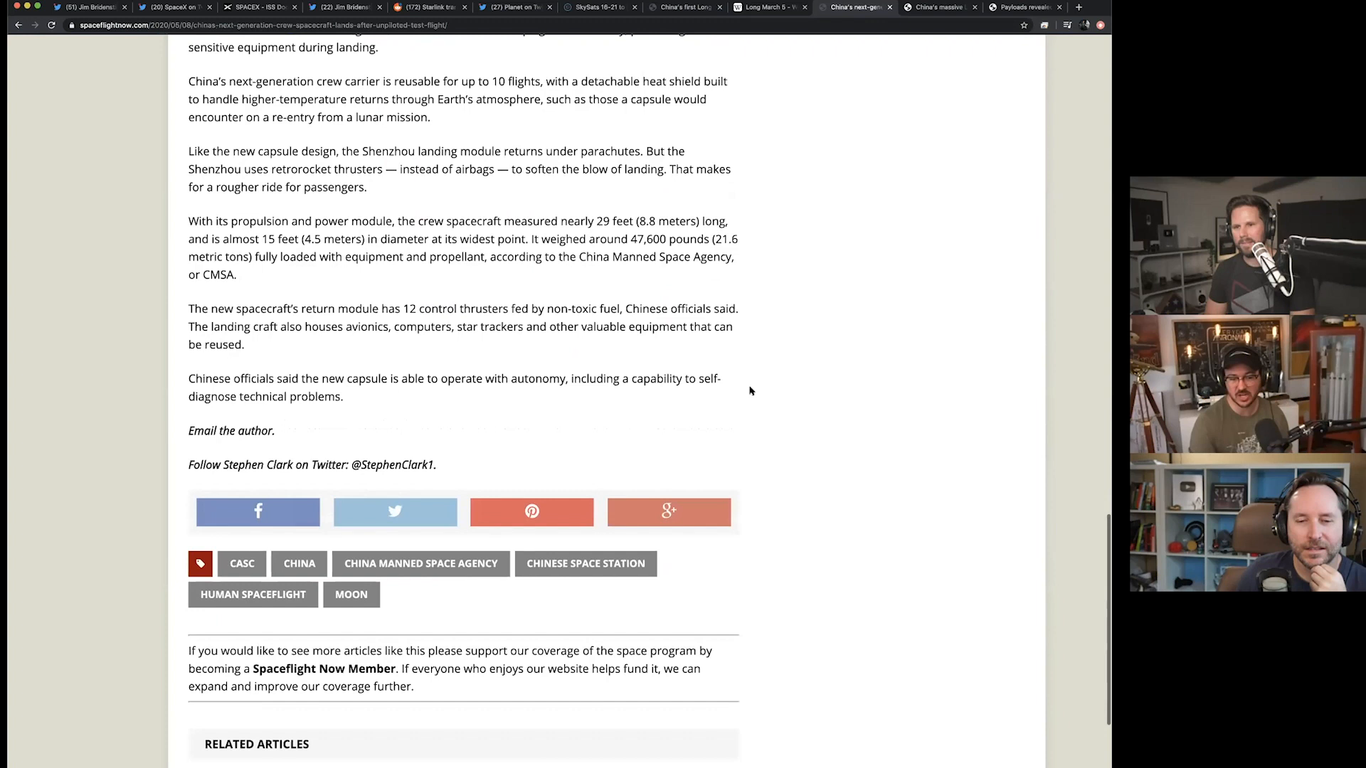
scroll("up", 3)
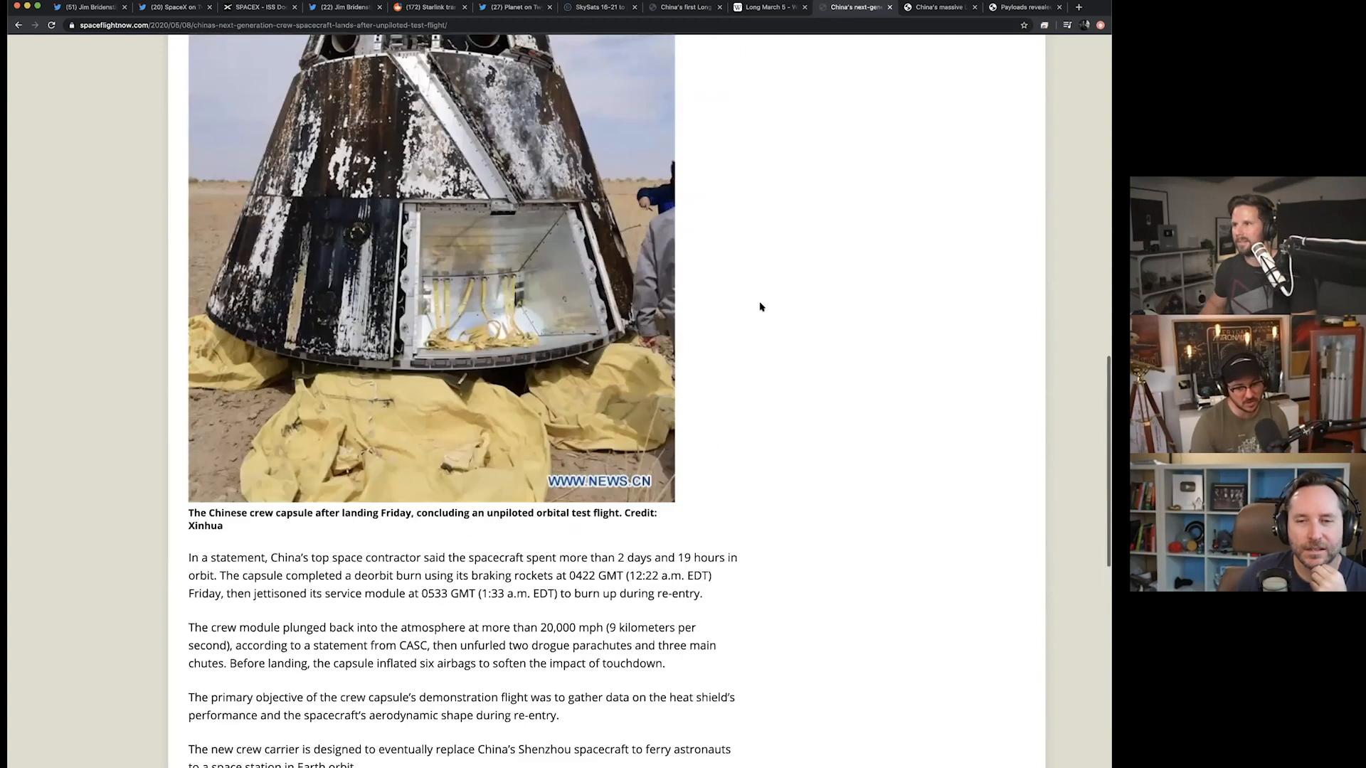
scroll("down", 3)
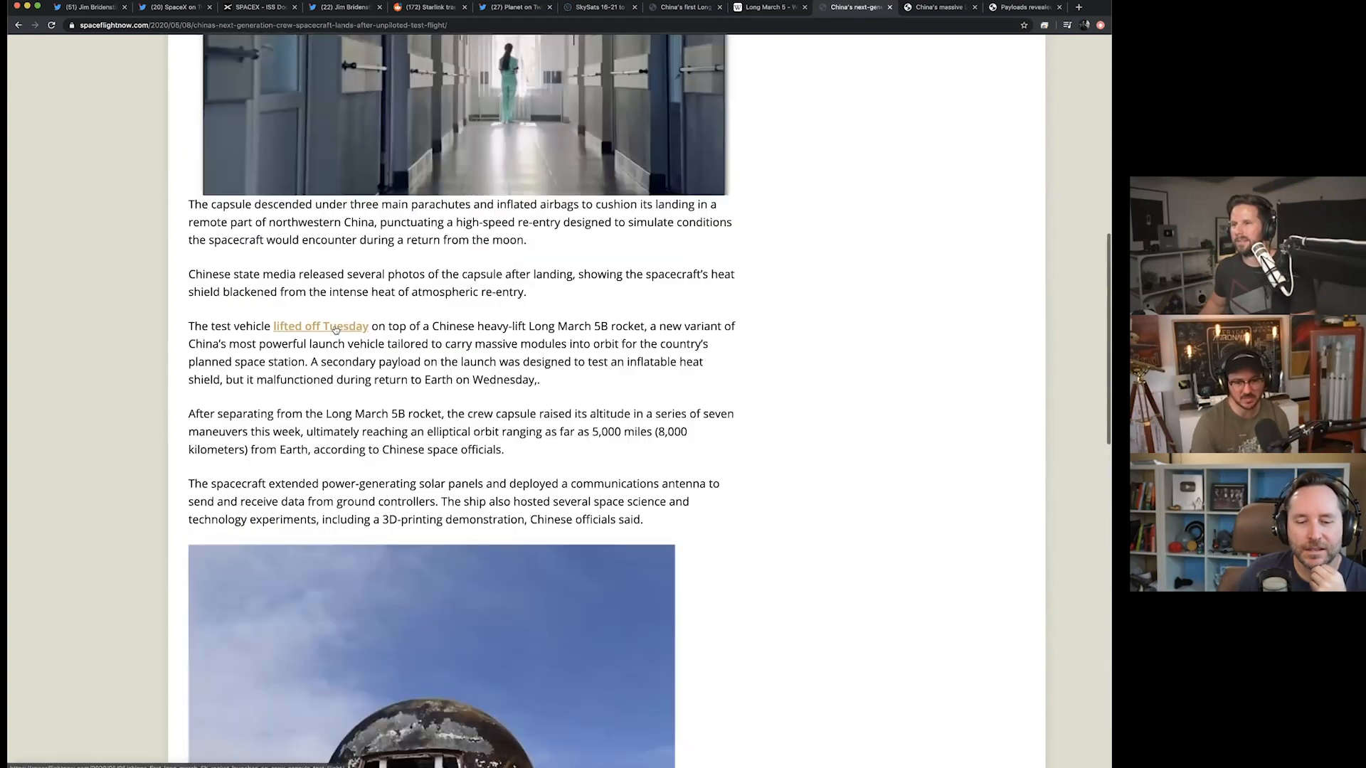
scroll("down", 3)
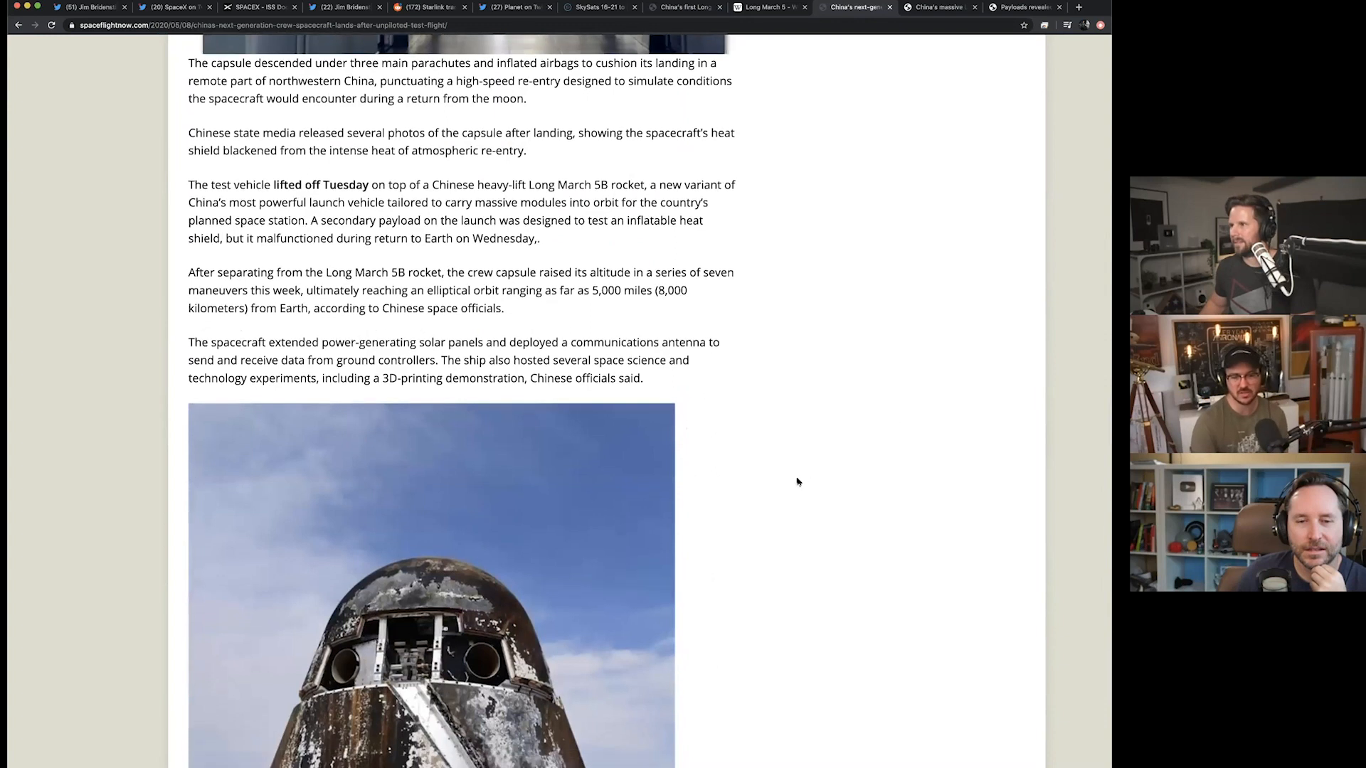
scroll("up", 3)
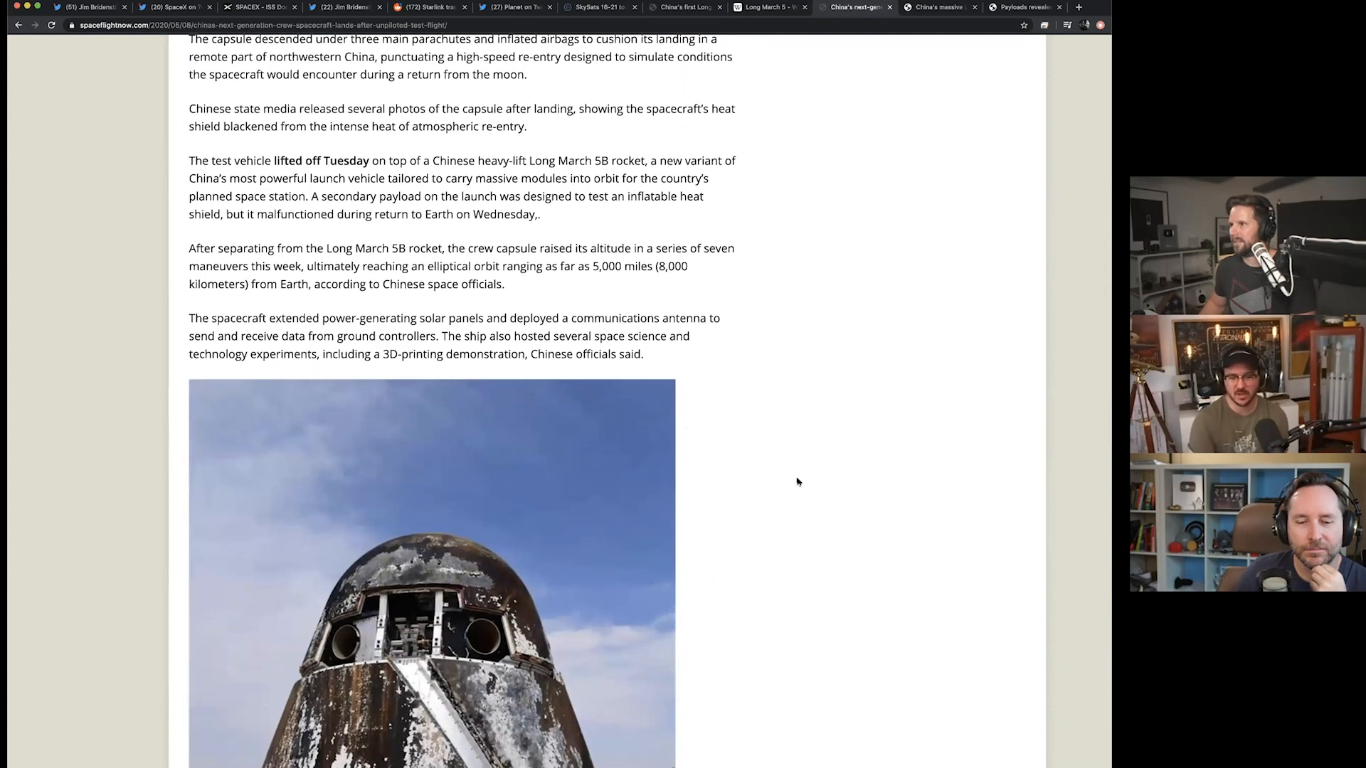
scroll("up", 3)
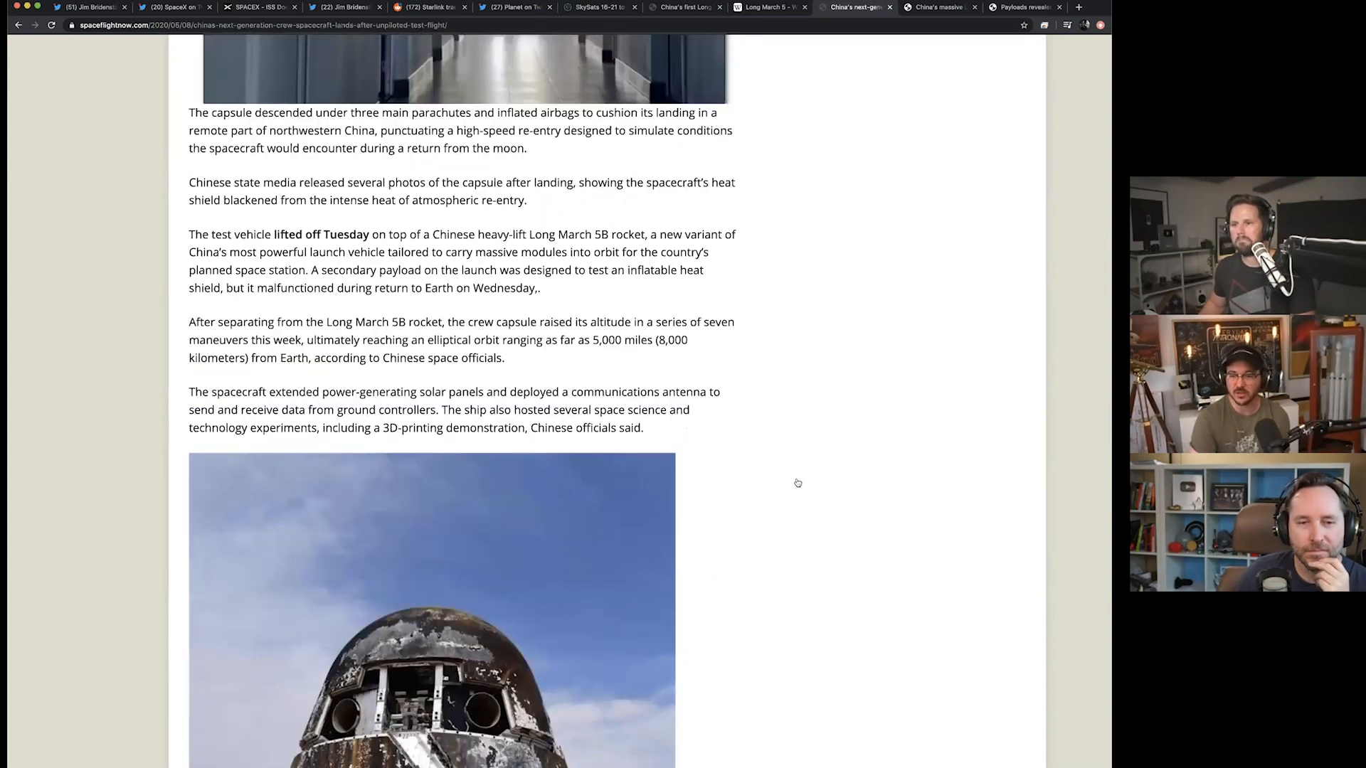
scroll("up", 3)
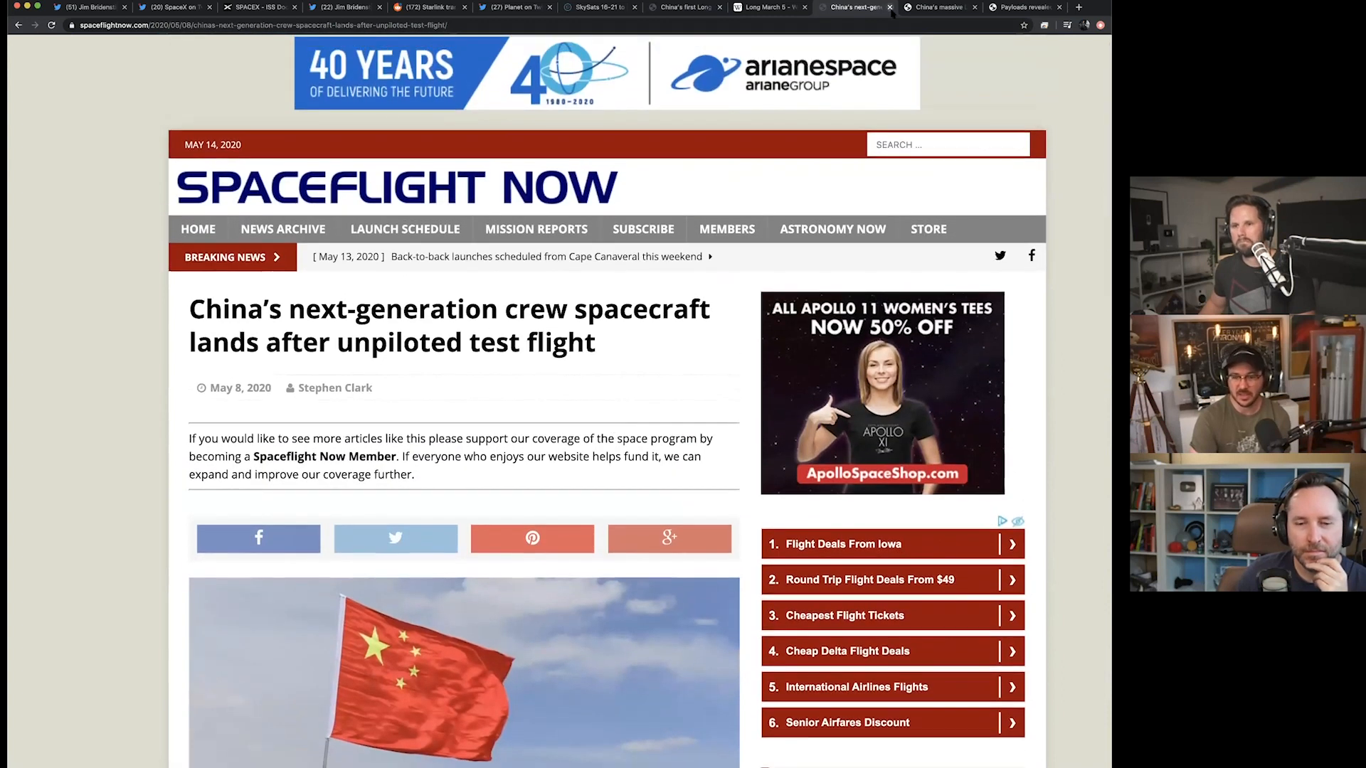
mouse_move(939, 7)
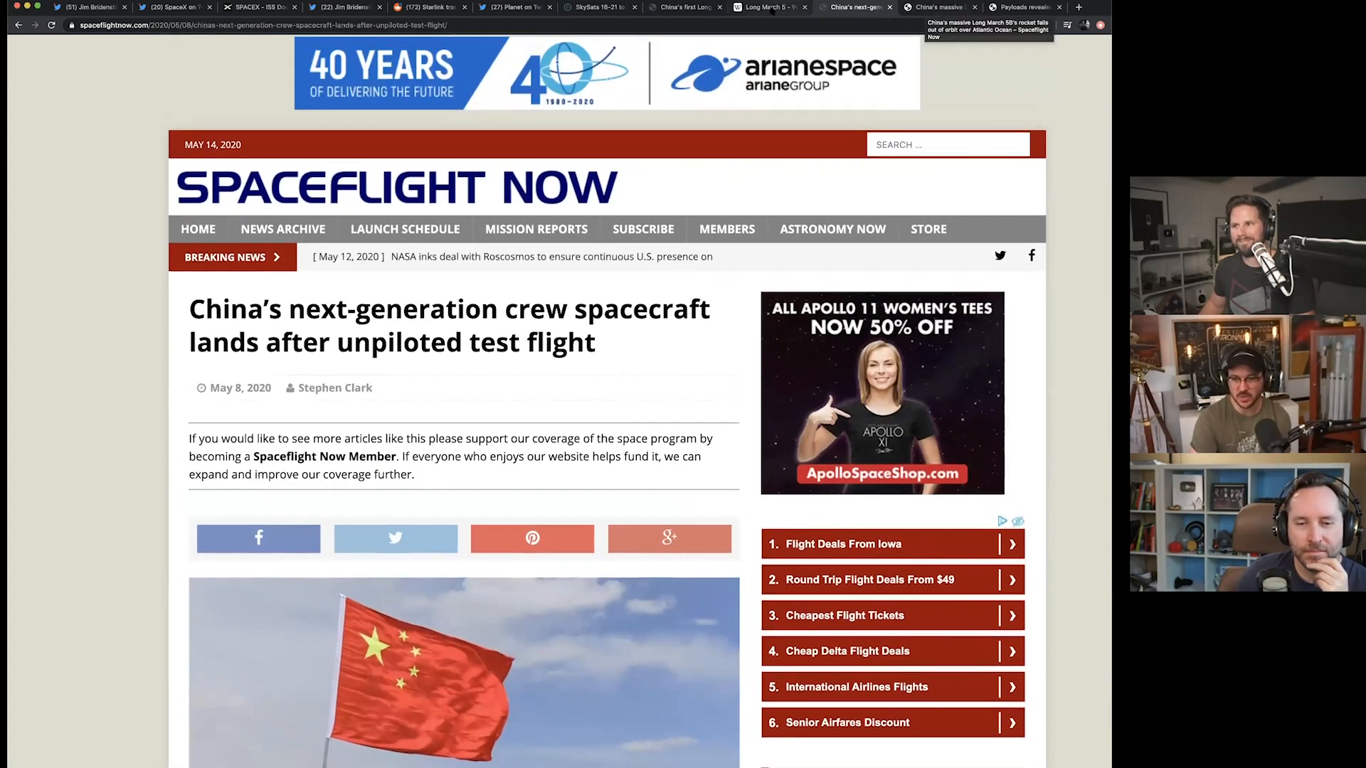
Switch over to the 'China's massive Long March 5B' core stage re-entry article.
left_click(770, 7)
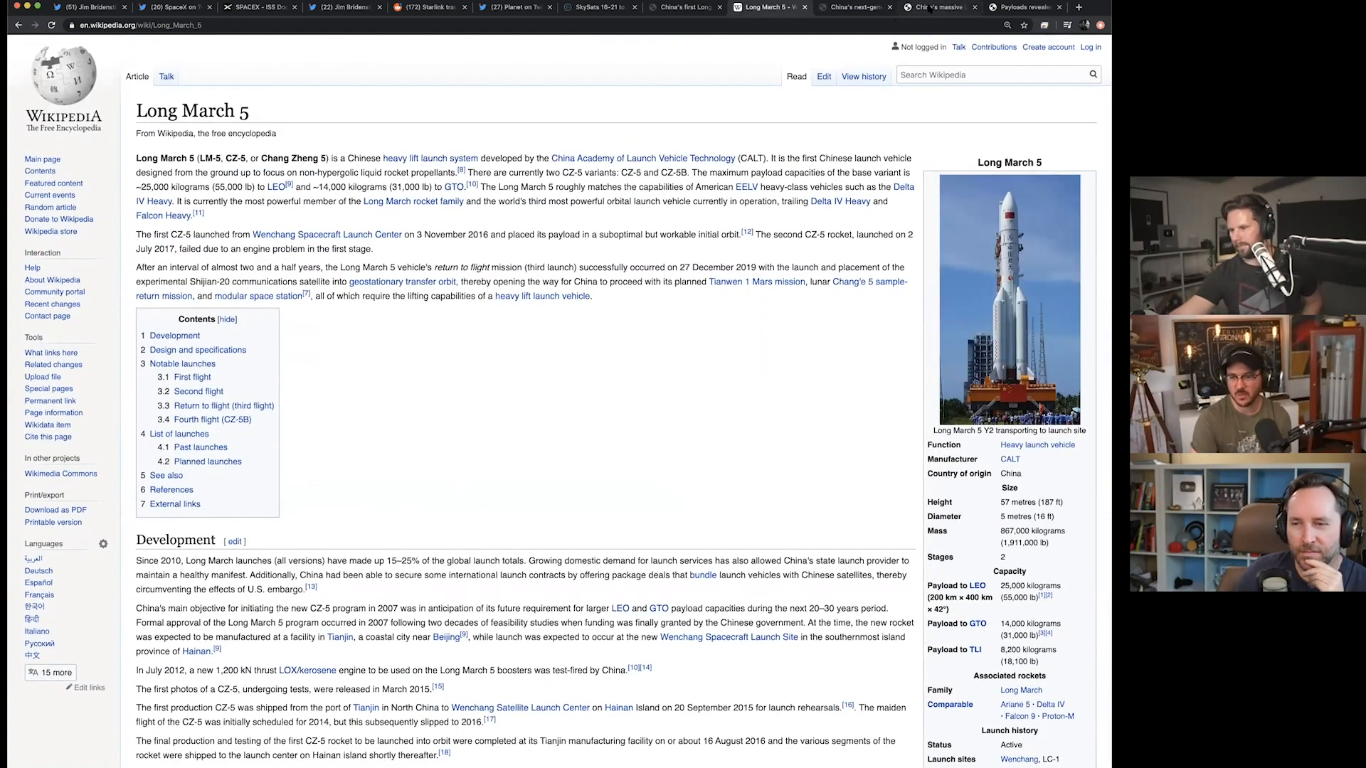
left_click(915, 7)
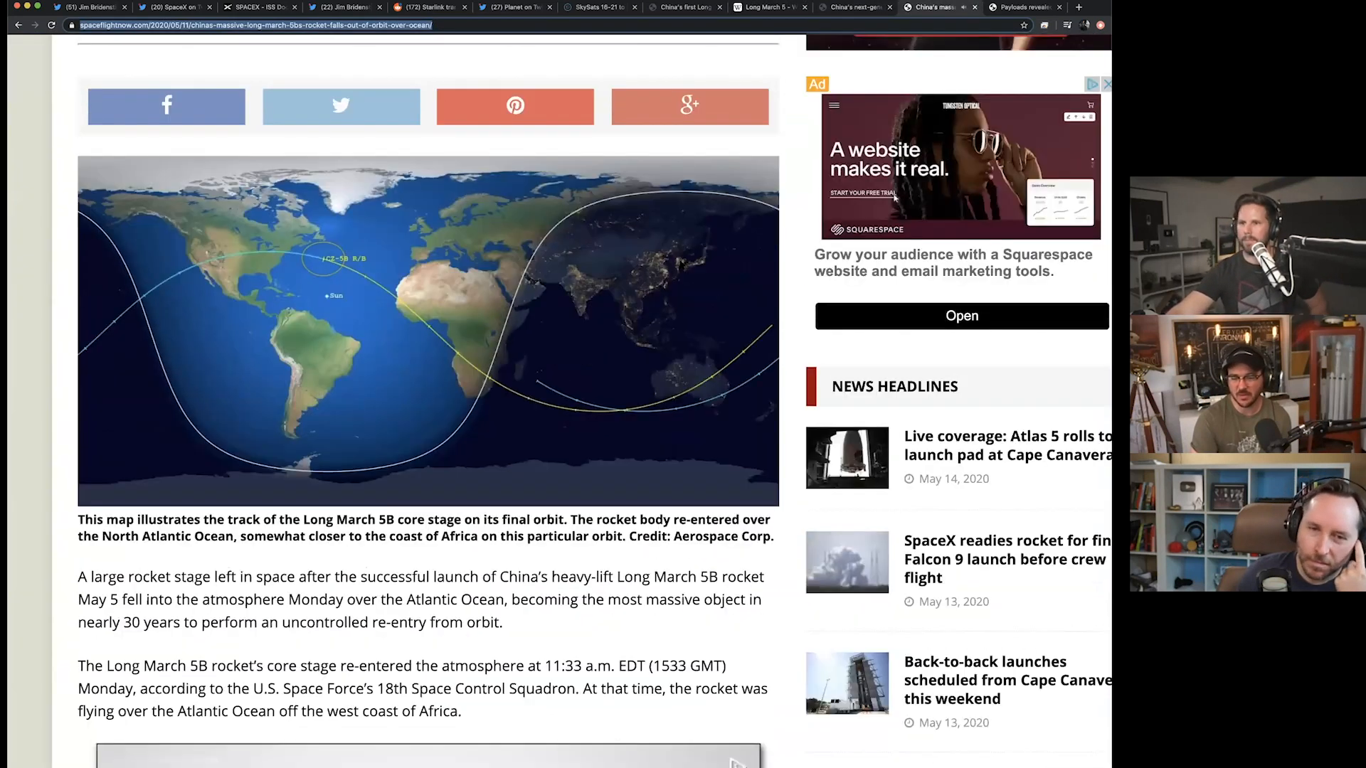
scroll("down", 3)
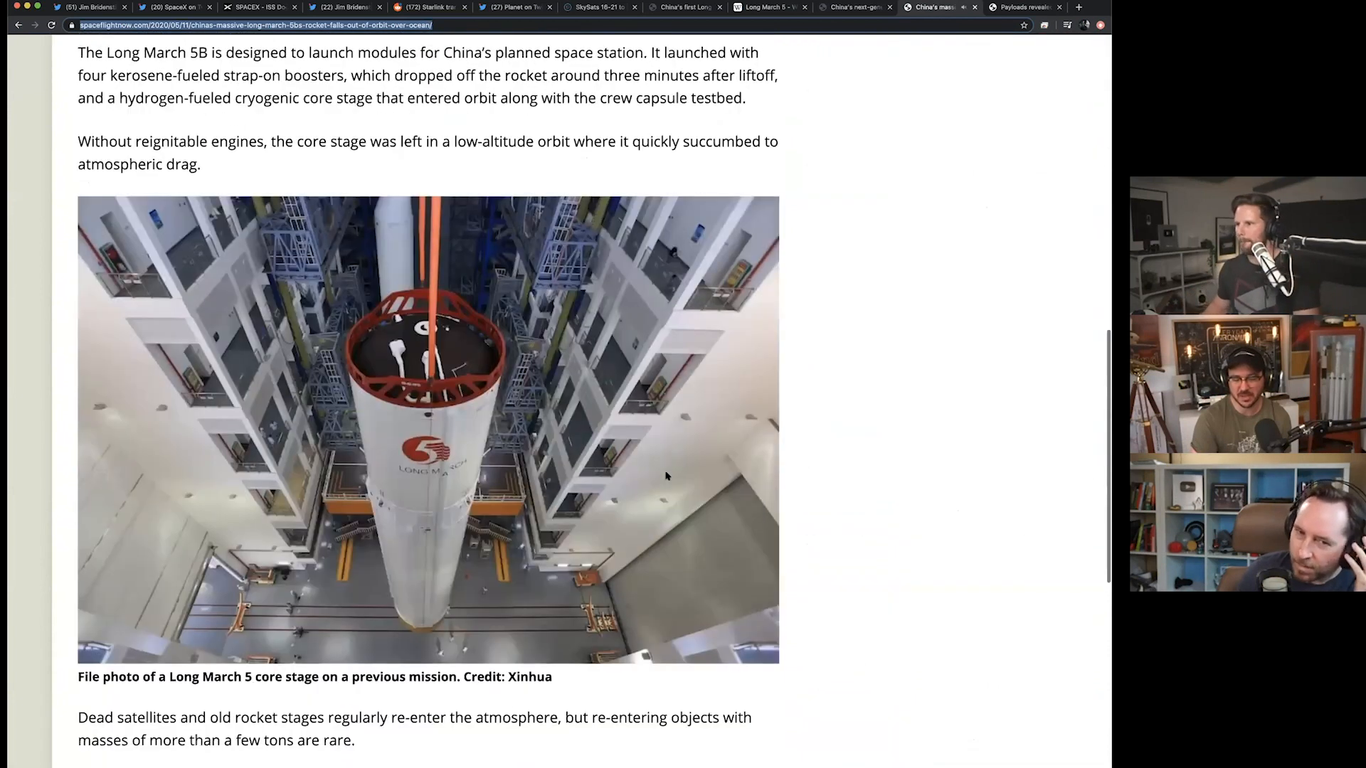
scroll("down", 3)
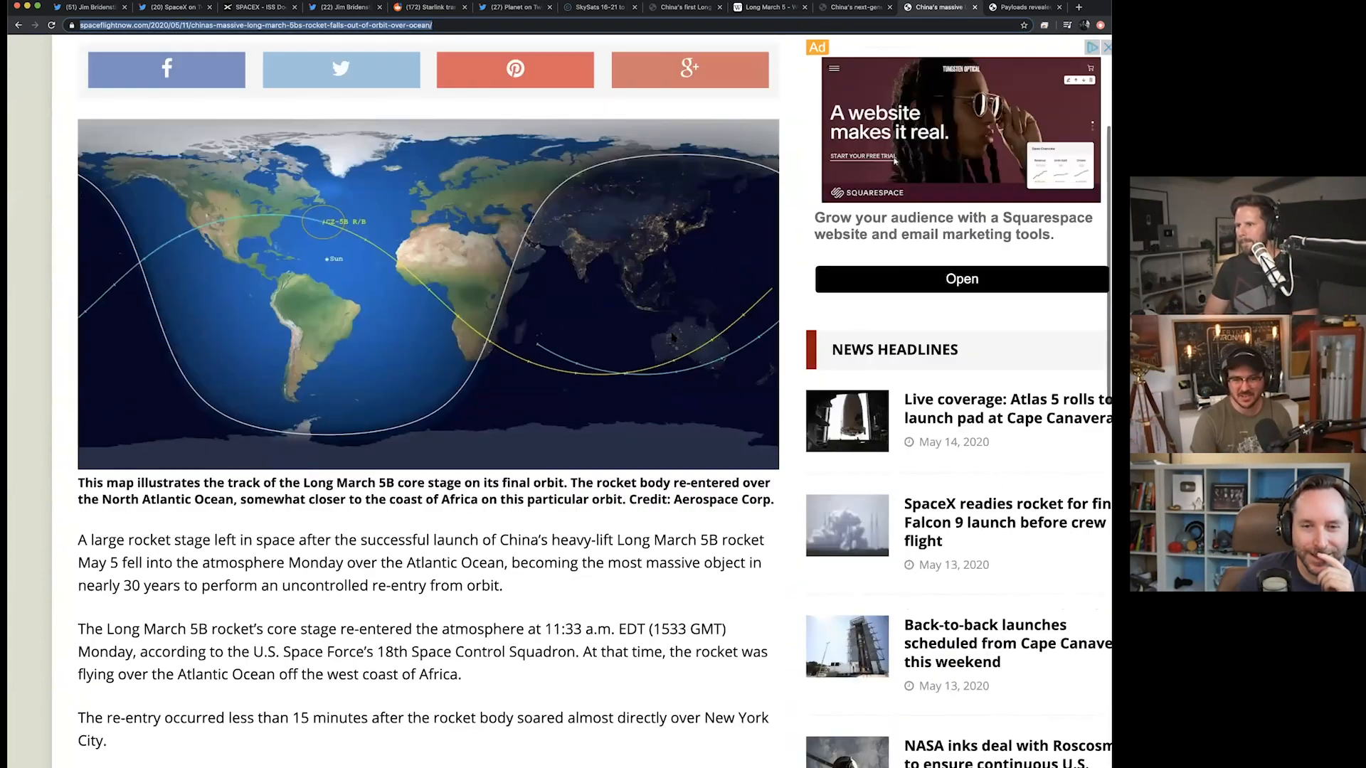
scroll("down", 3)
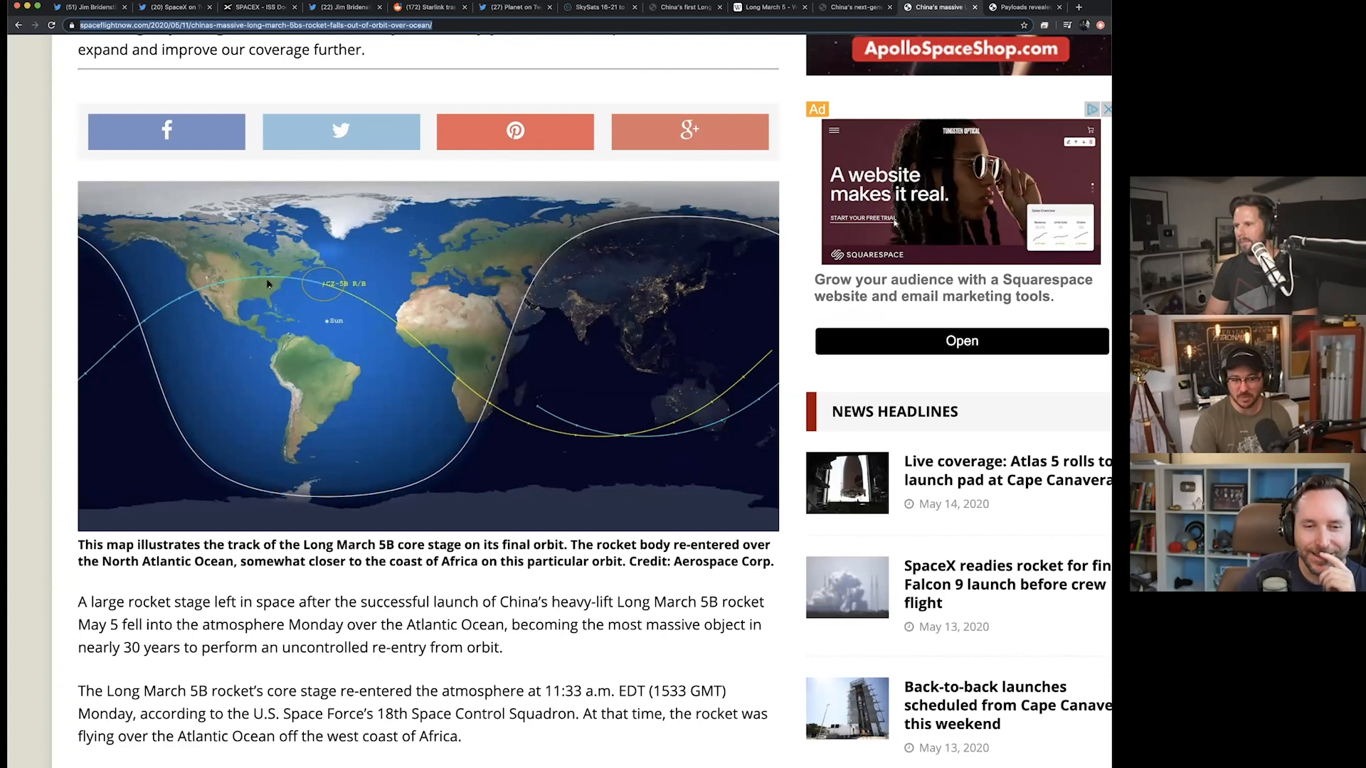
mouse_move(259, 280)
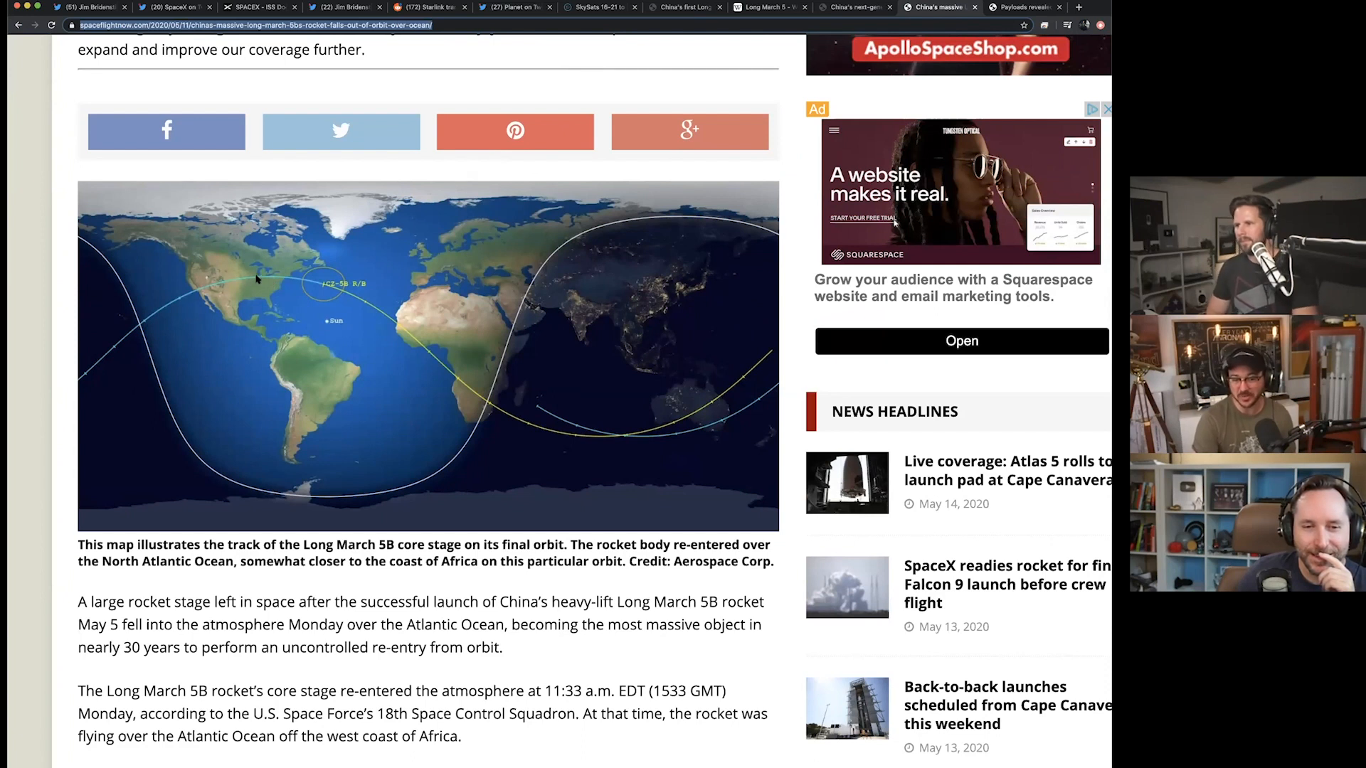
mouse_move(316, 286)
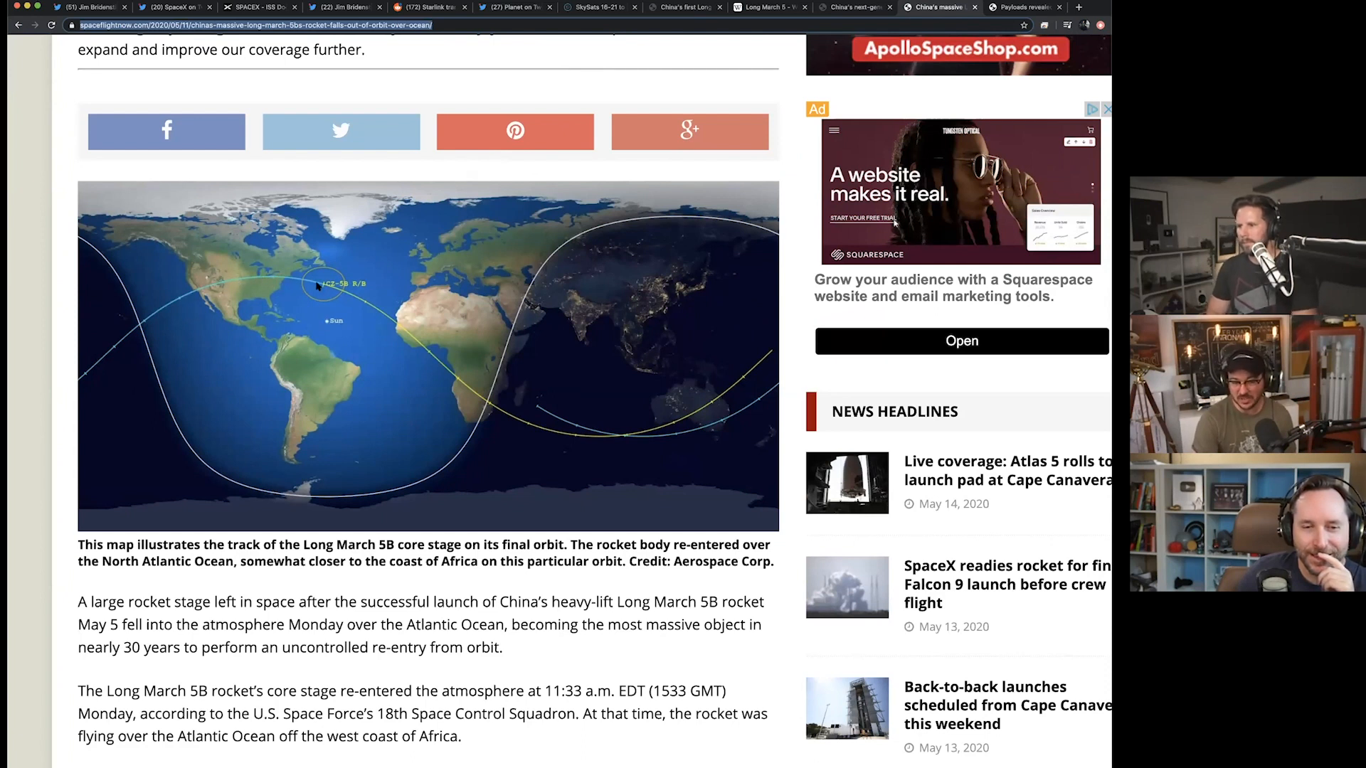
mouse_move(346, 374)
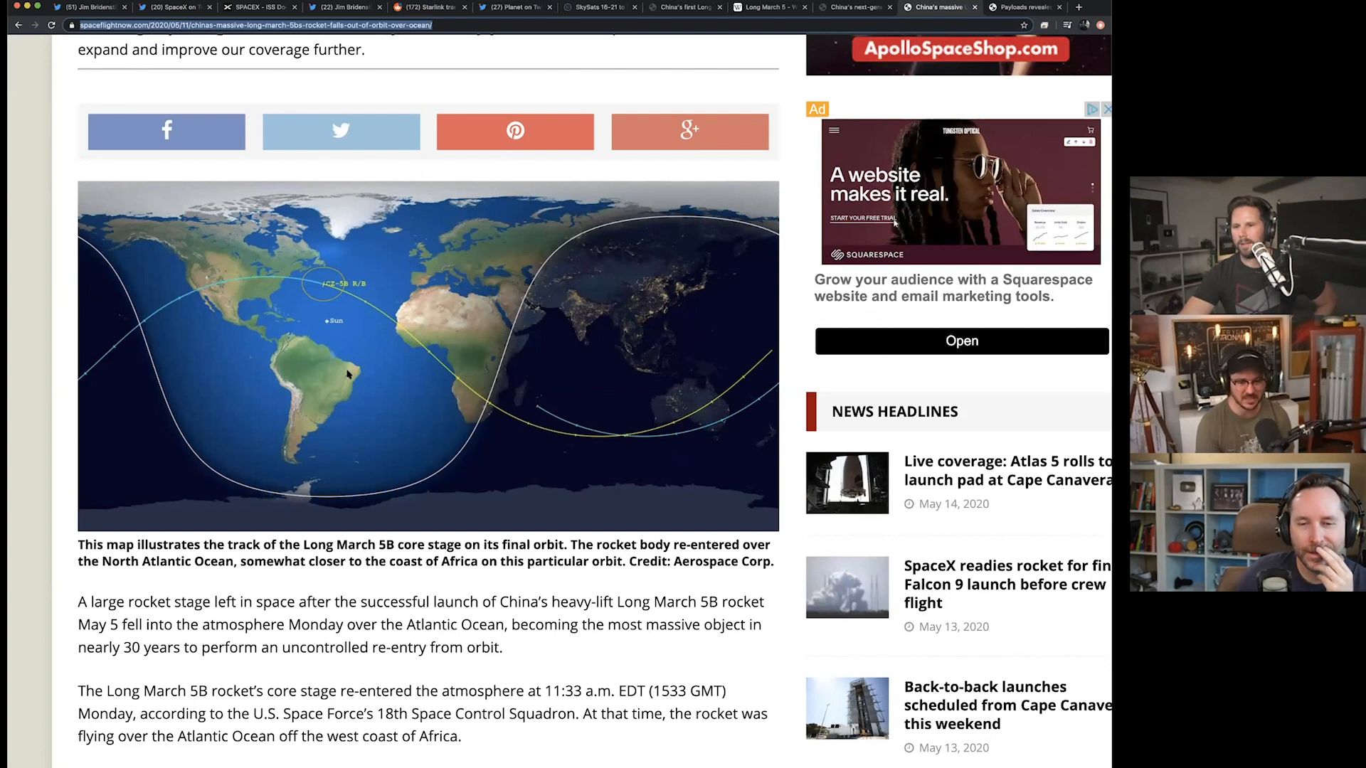
mouse_move(280, 217)
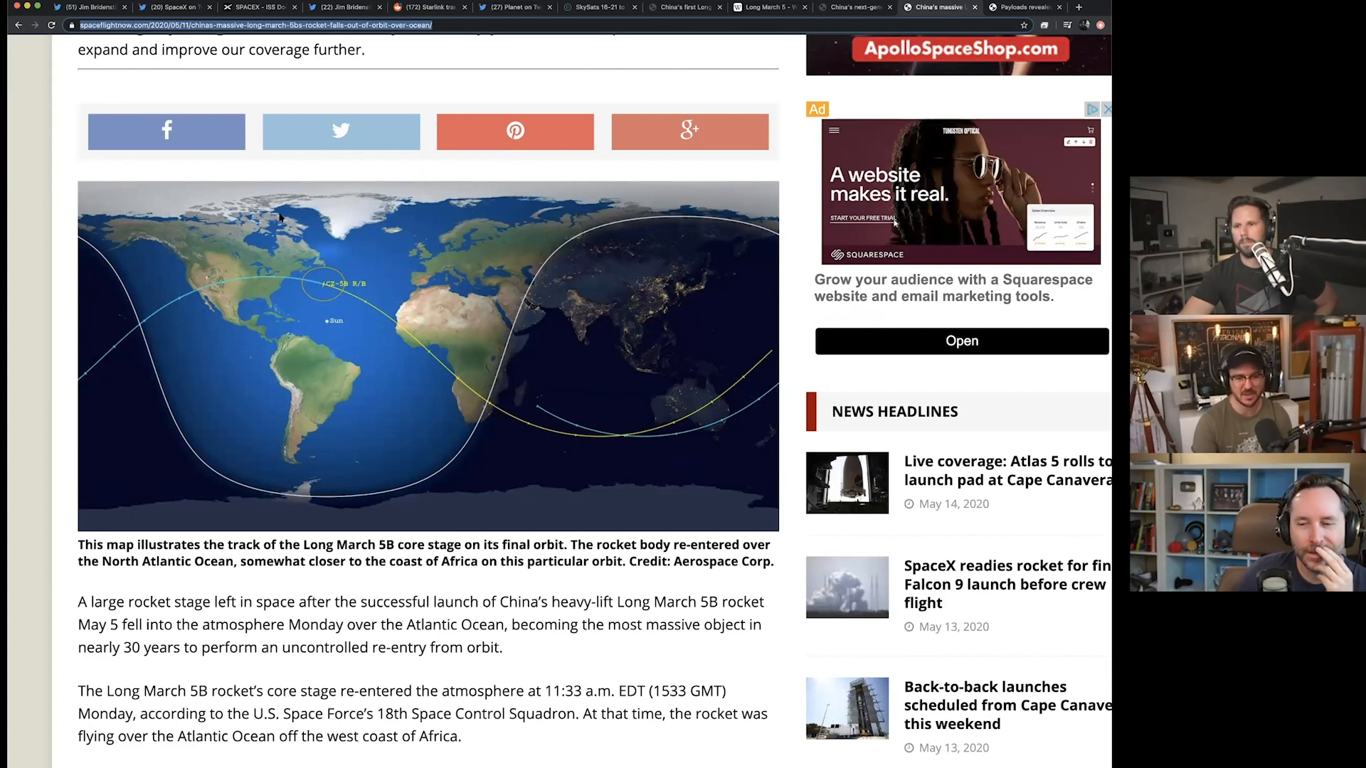
mouse_move(290, 318)
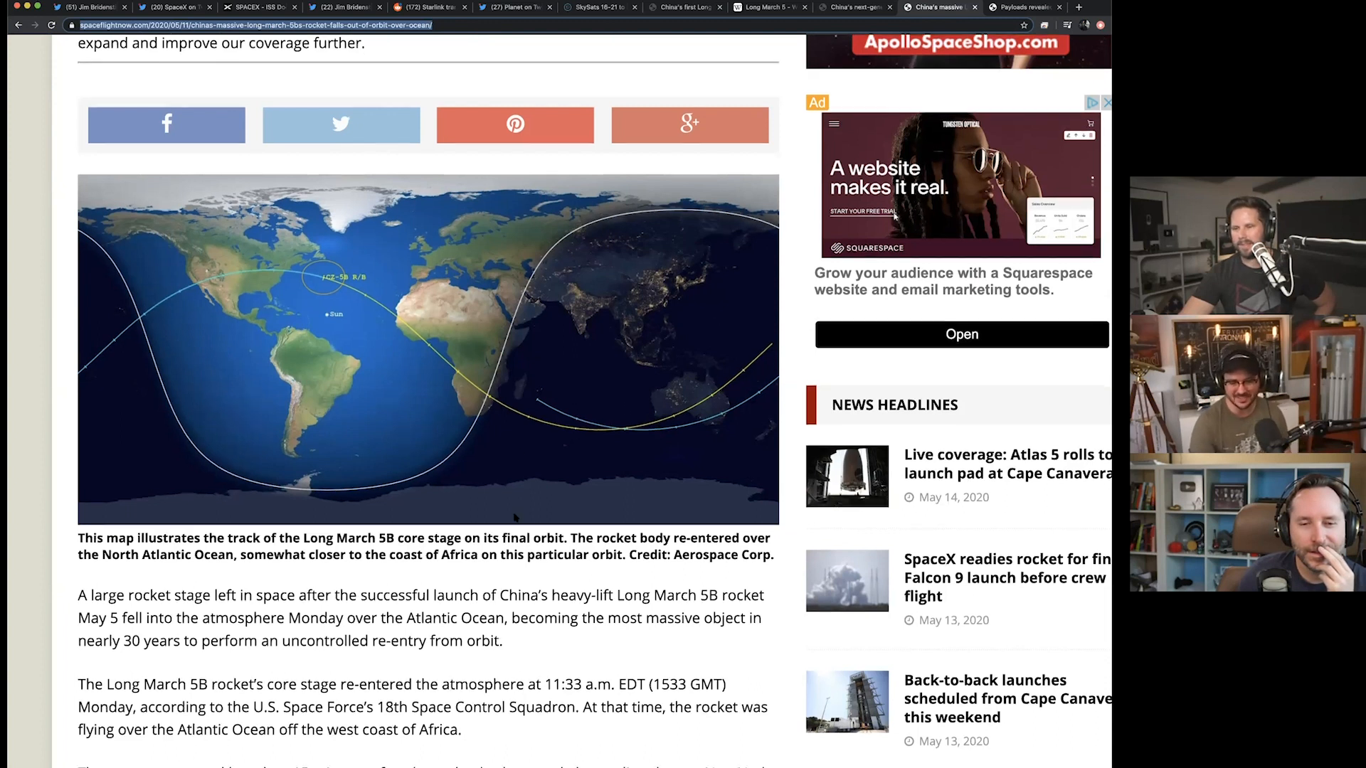
scroll("down", 3)
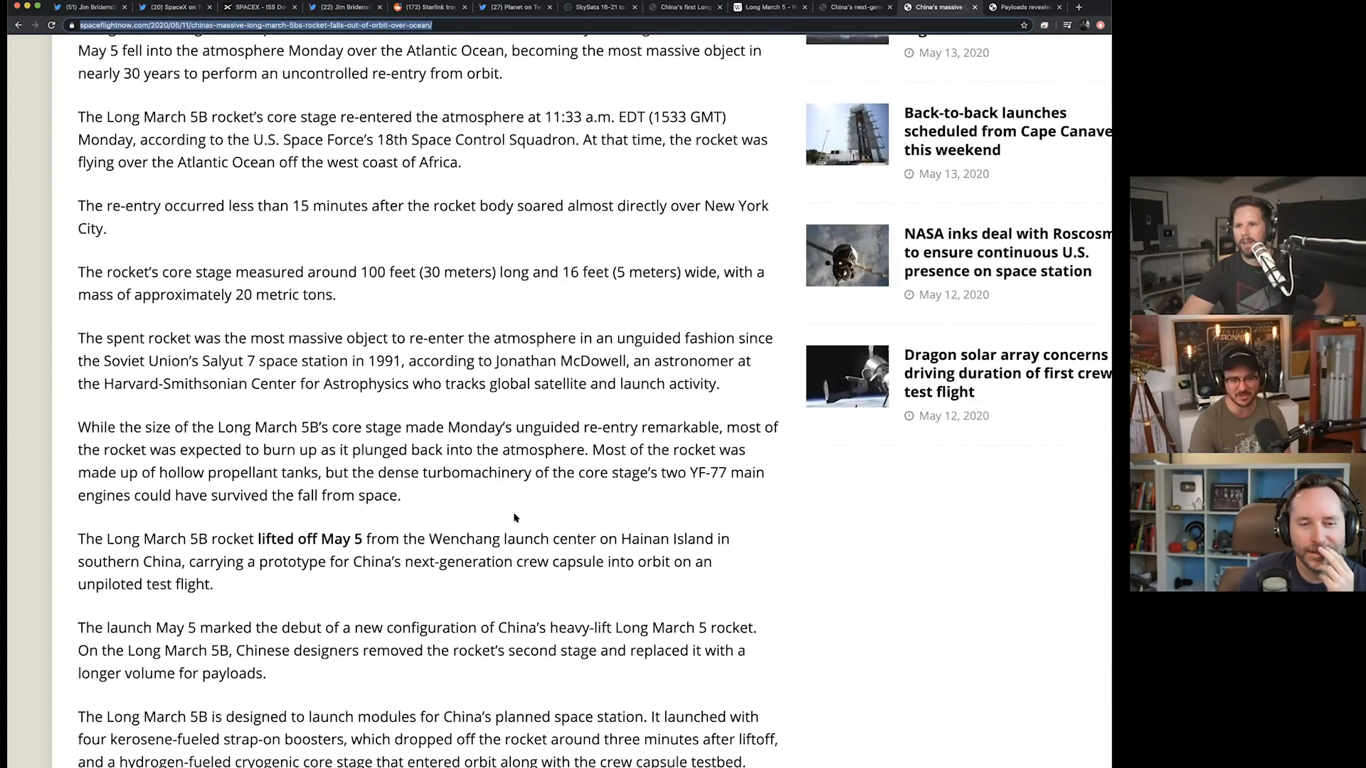
scroll("down", 3)
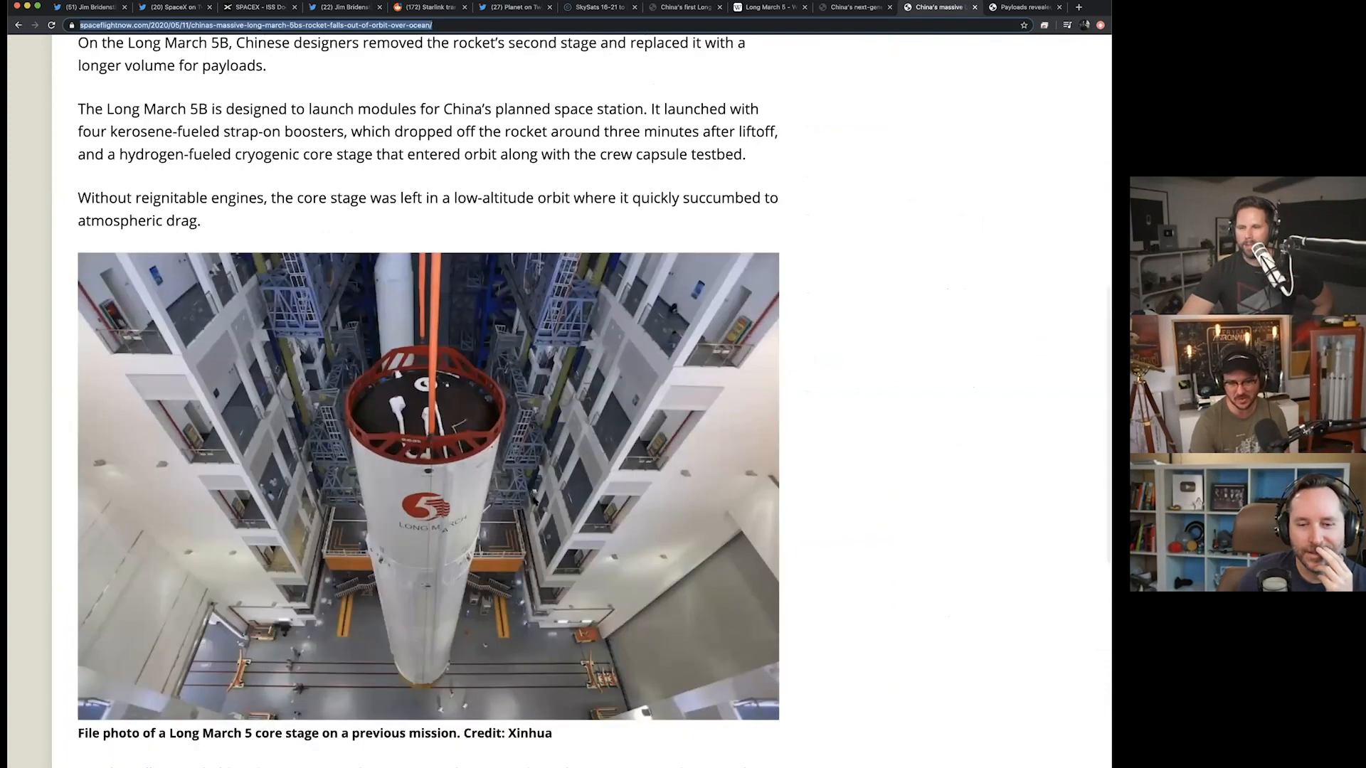
scroll("down", 3)
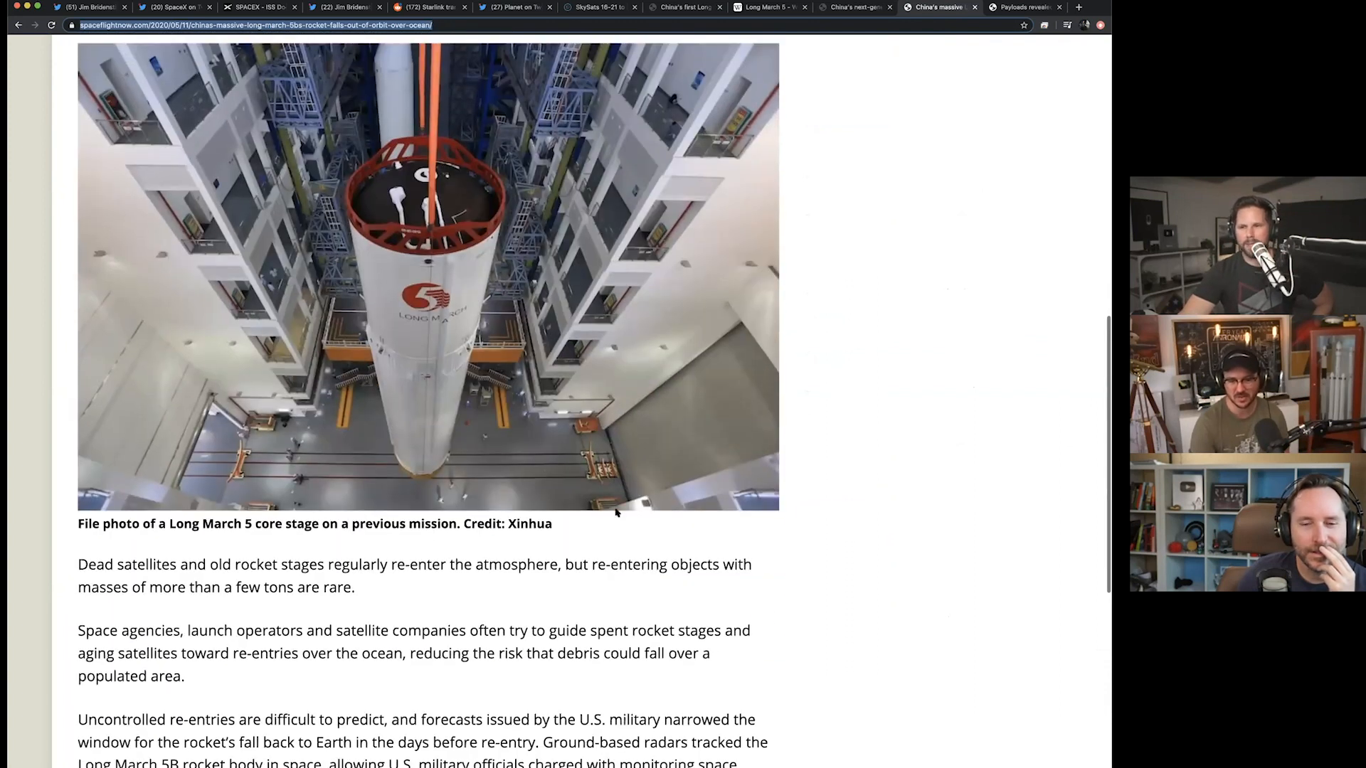
scroll("down", 3)
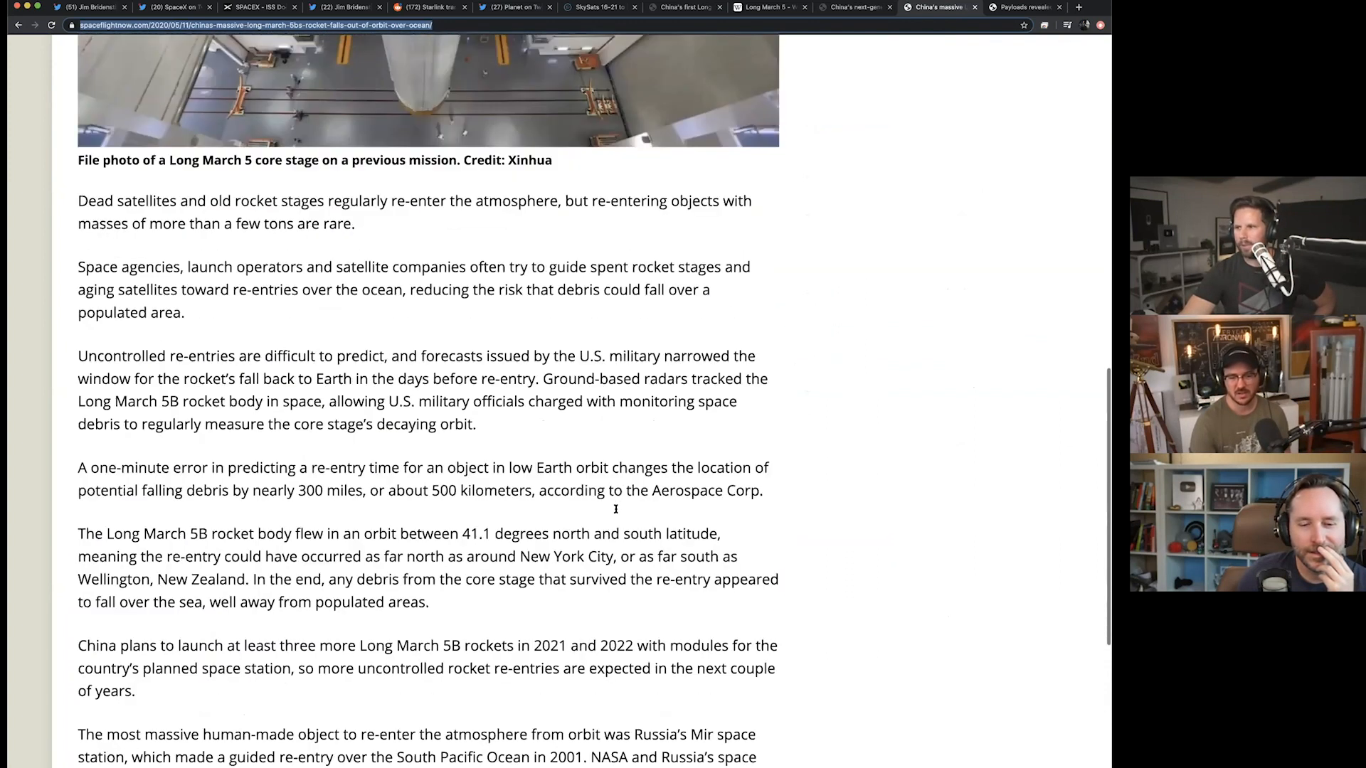
scroll("down", 3)
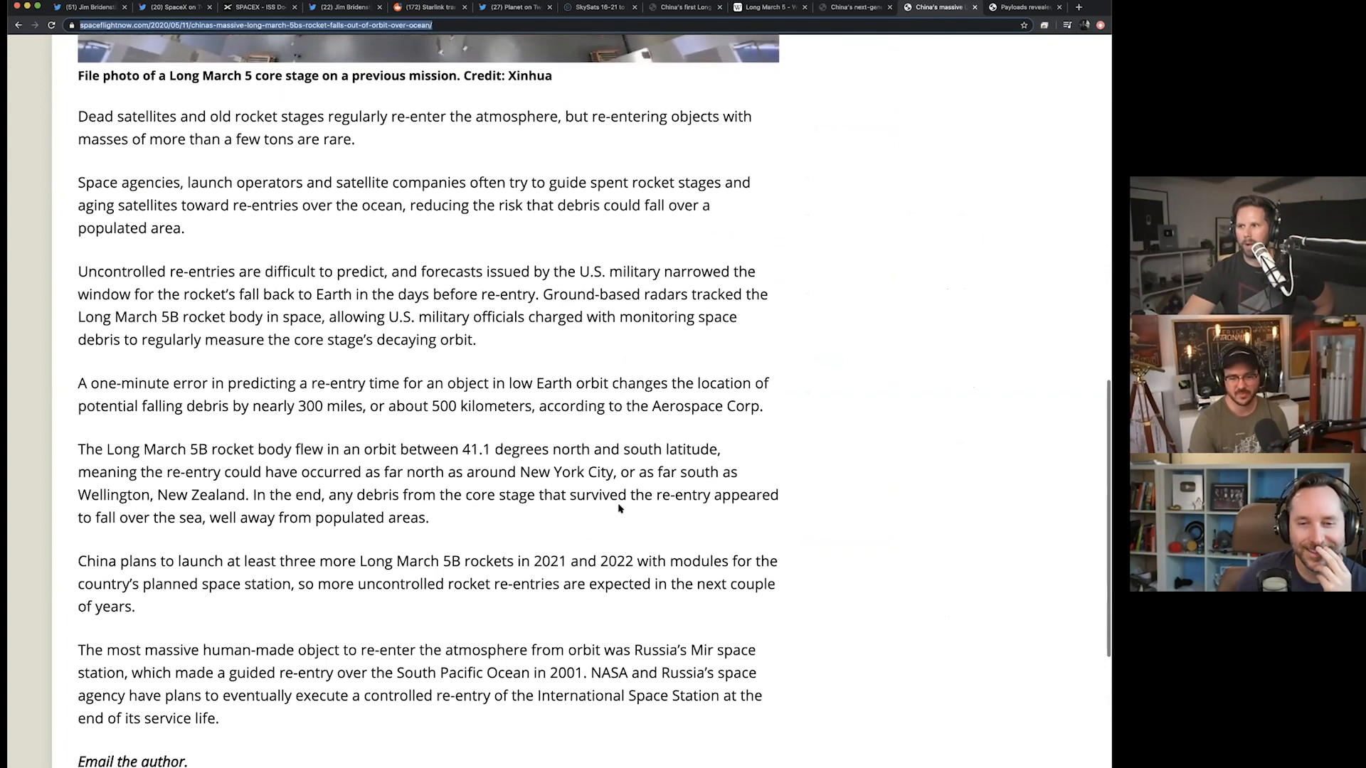
scroll("down", 3)
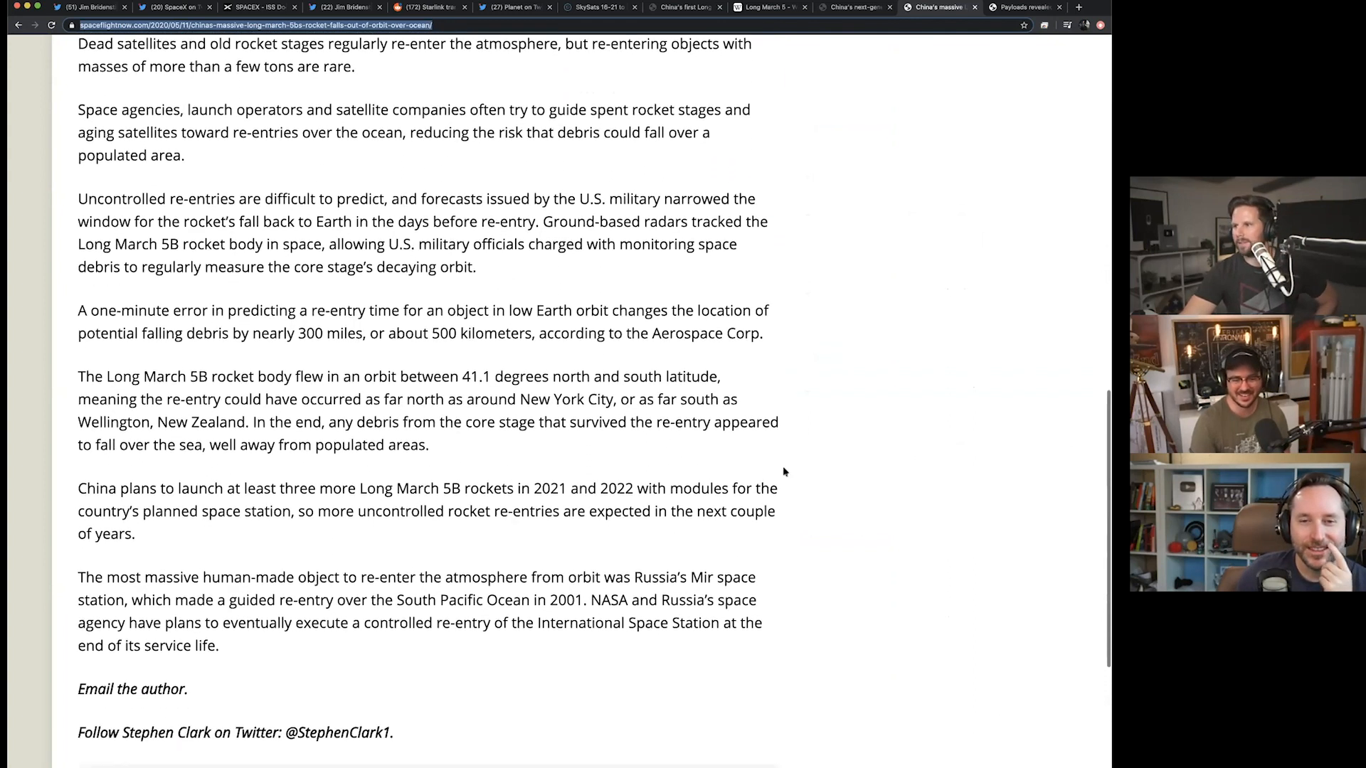
scroll("down", 3)
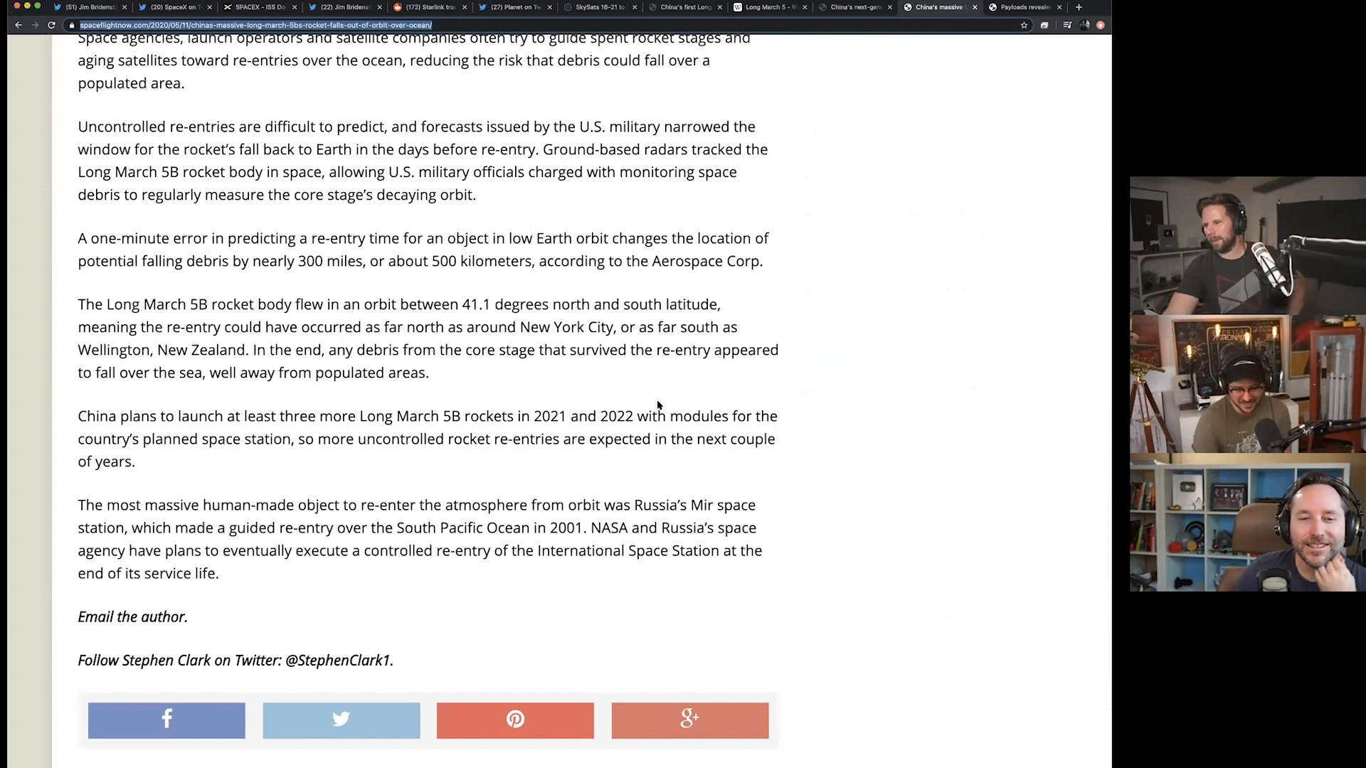
scroll("up", 3)
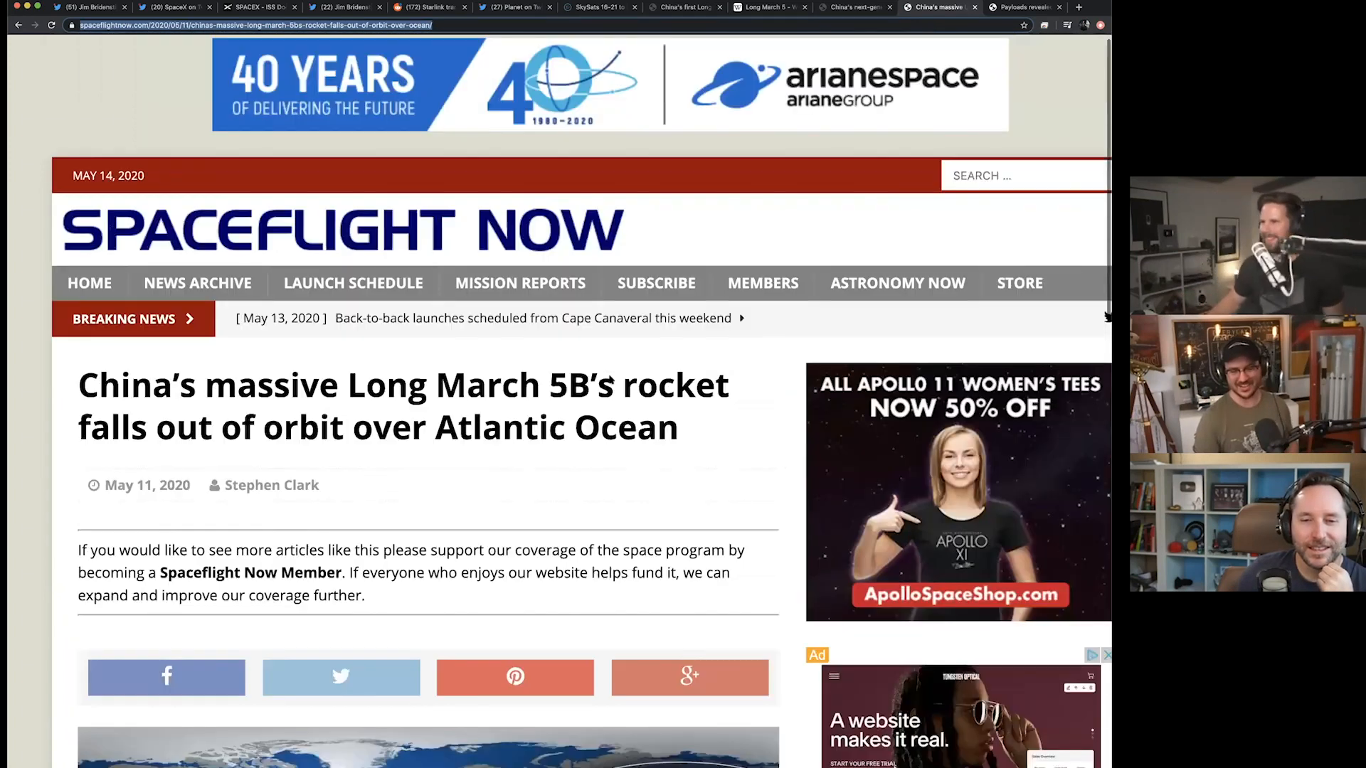
scroll("down", 3)
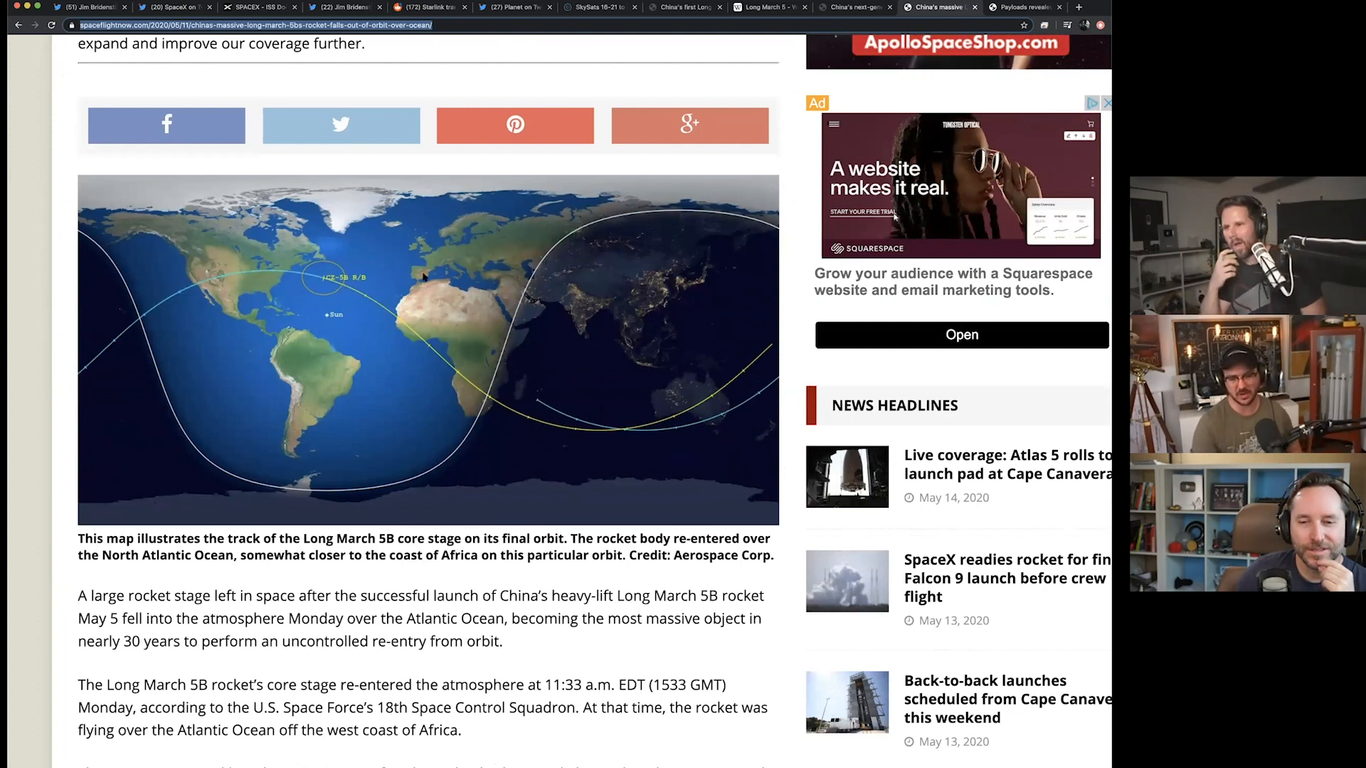
mouse_move(370, 277)
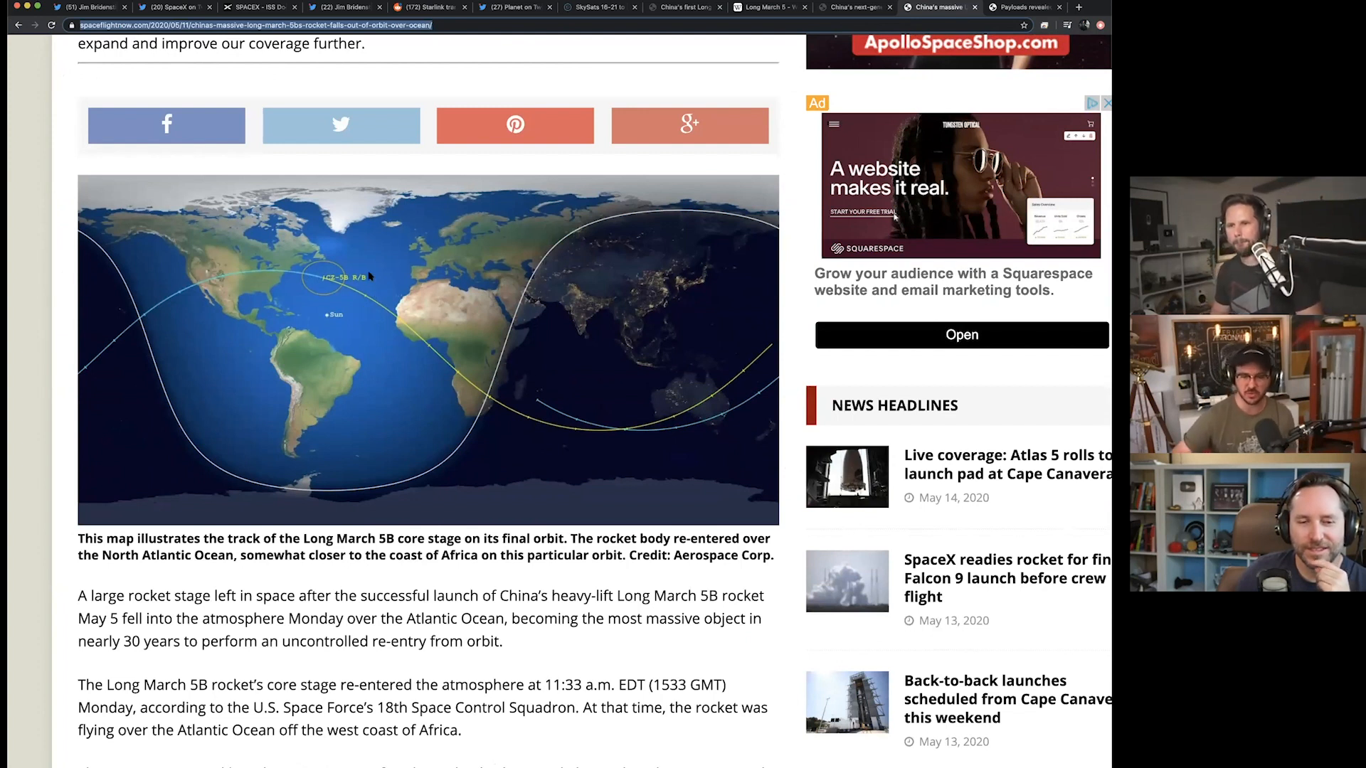